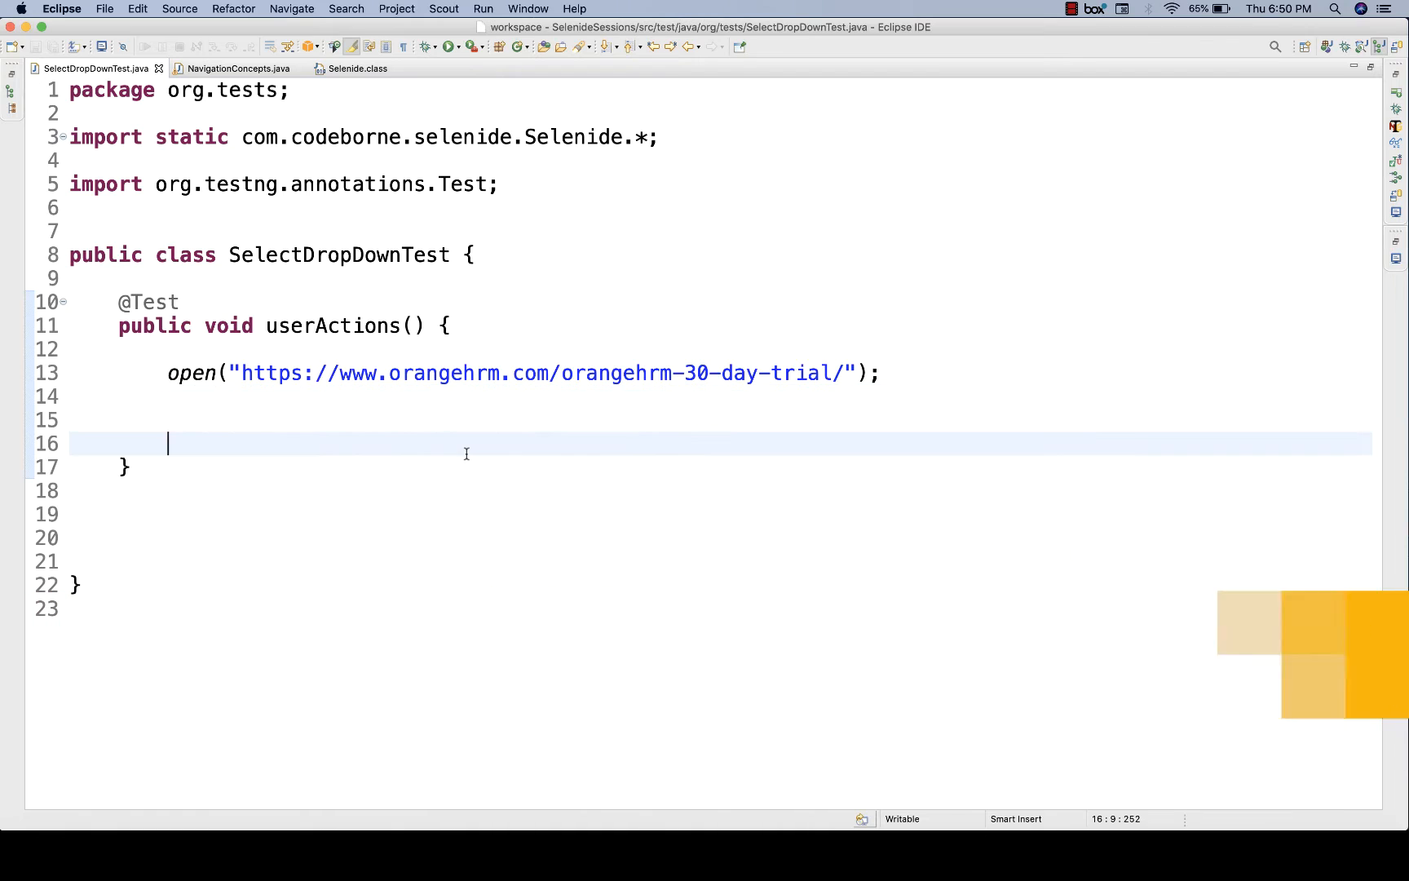
# Step: Switch from the test class to the OrangeHRM free-trial signup page in Chrome
pyautogui.press('Backspace')
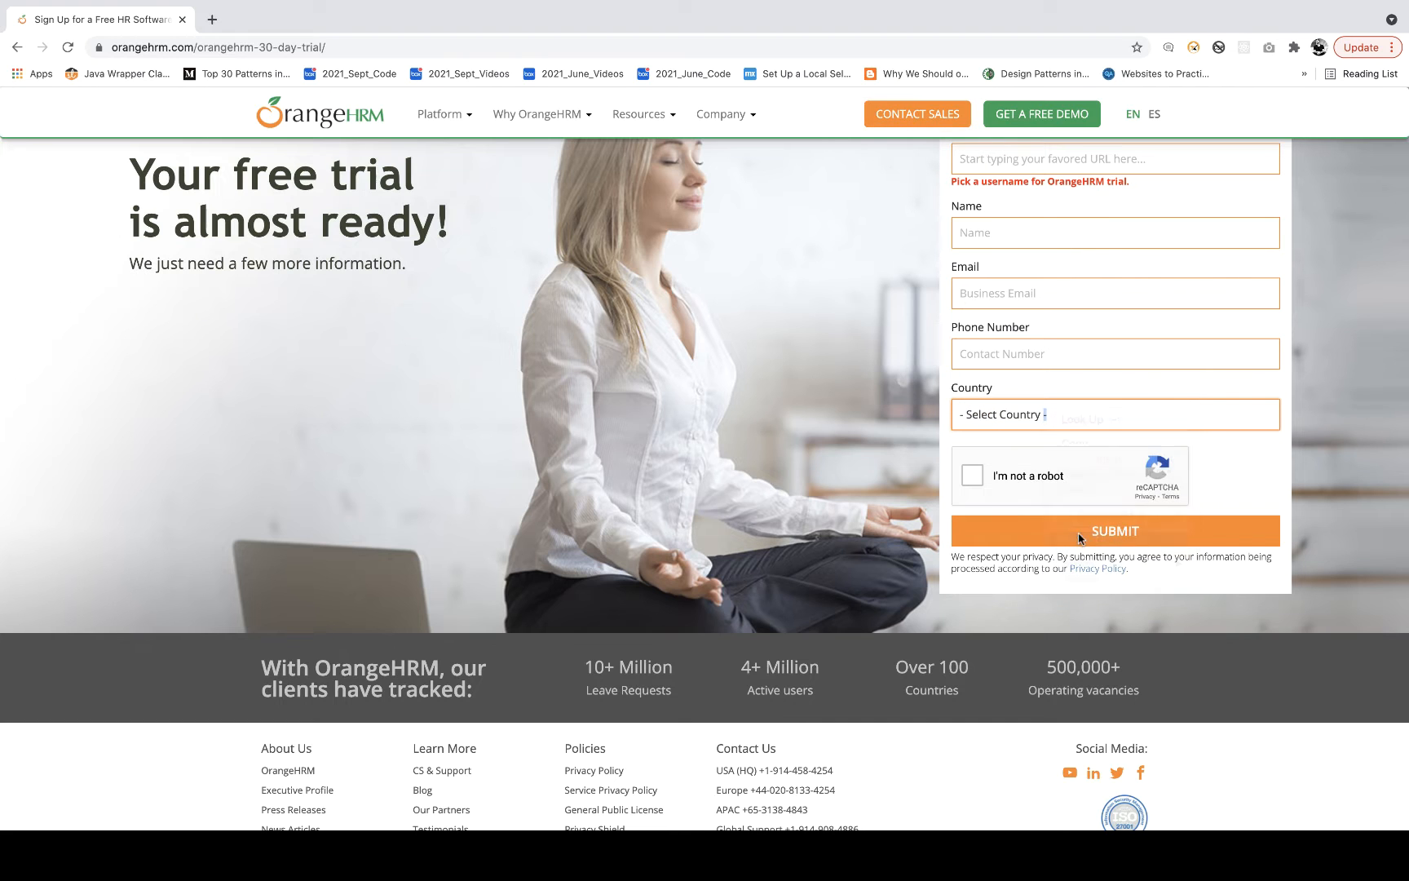
# Step: Inspect the Country dropdown in DevTools to reveal the select element and its options
pyautogui.click(1116, 414)
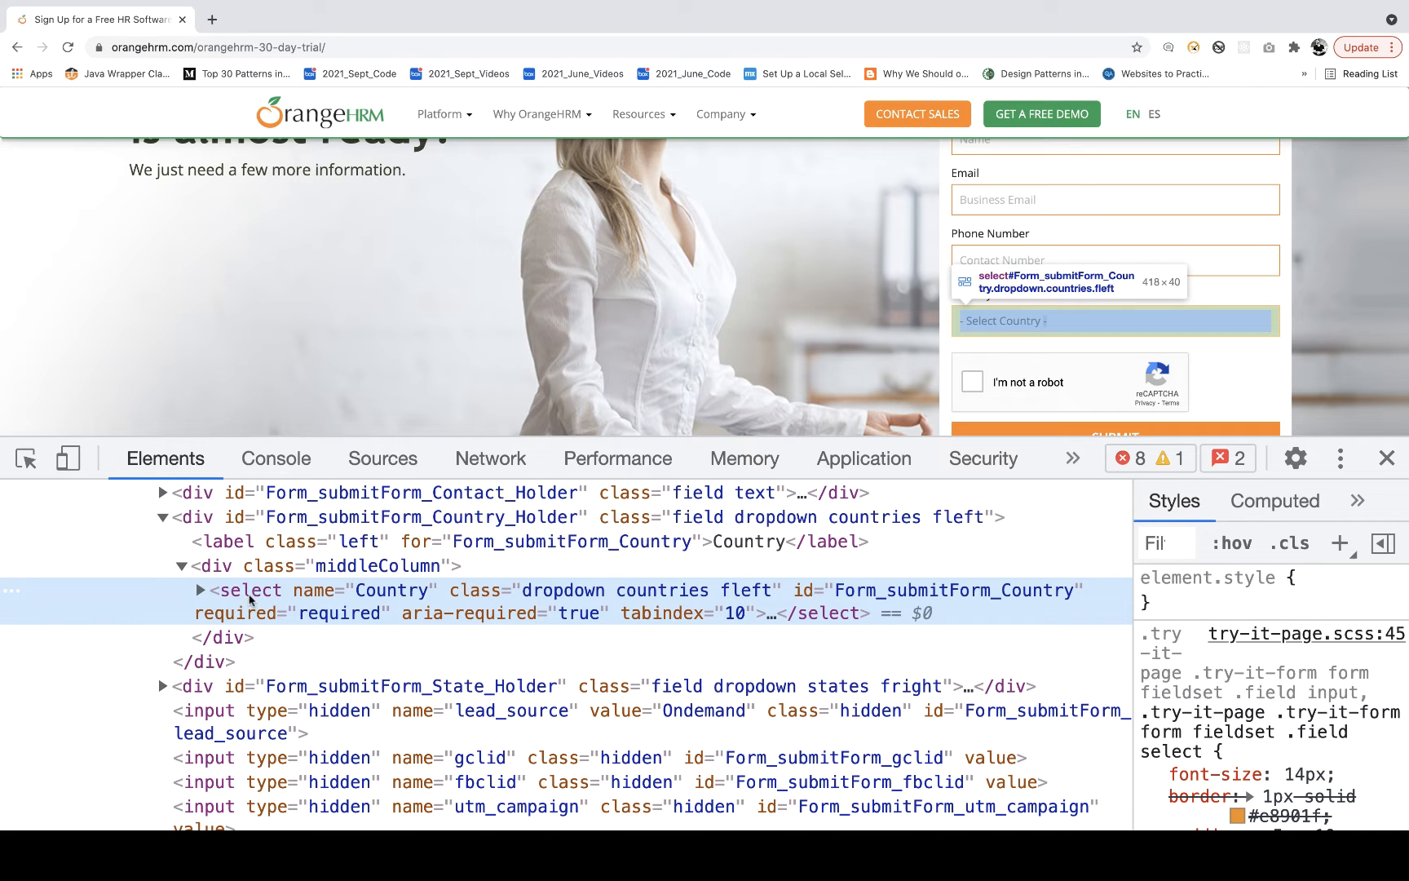
pyautogui.moveTo(240, 602)
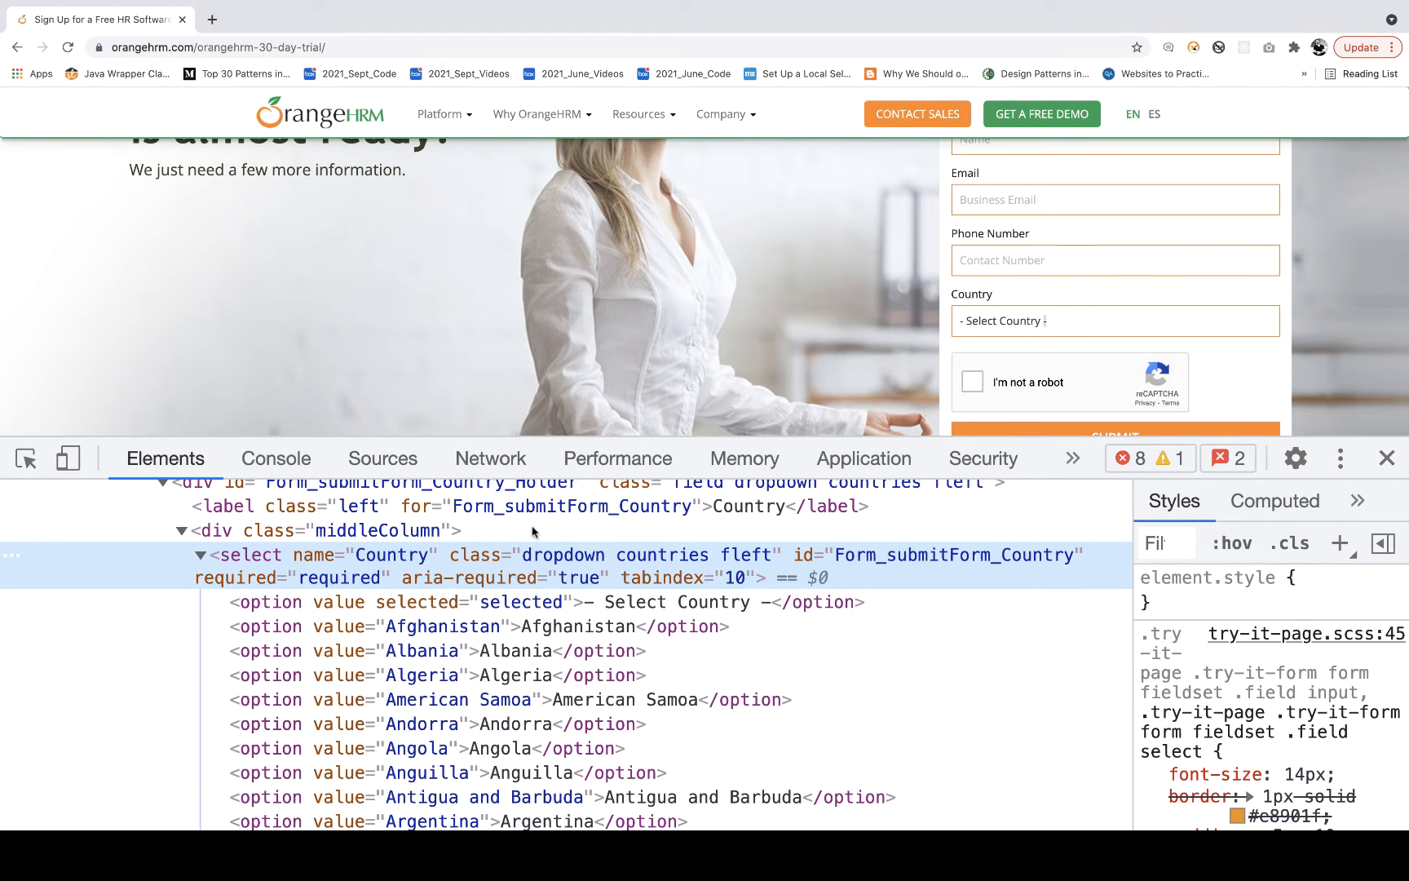
pyautogui.click(1115, 321)
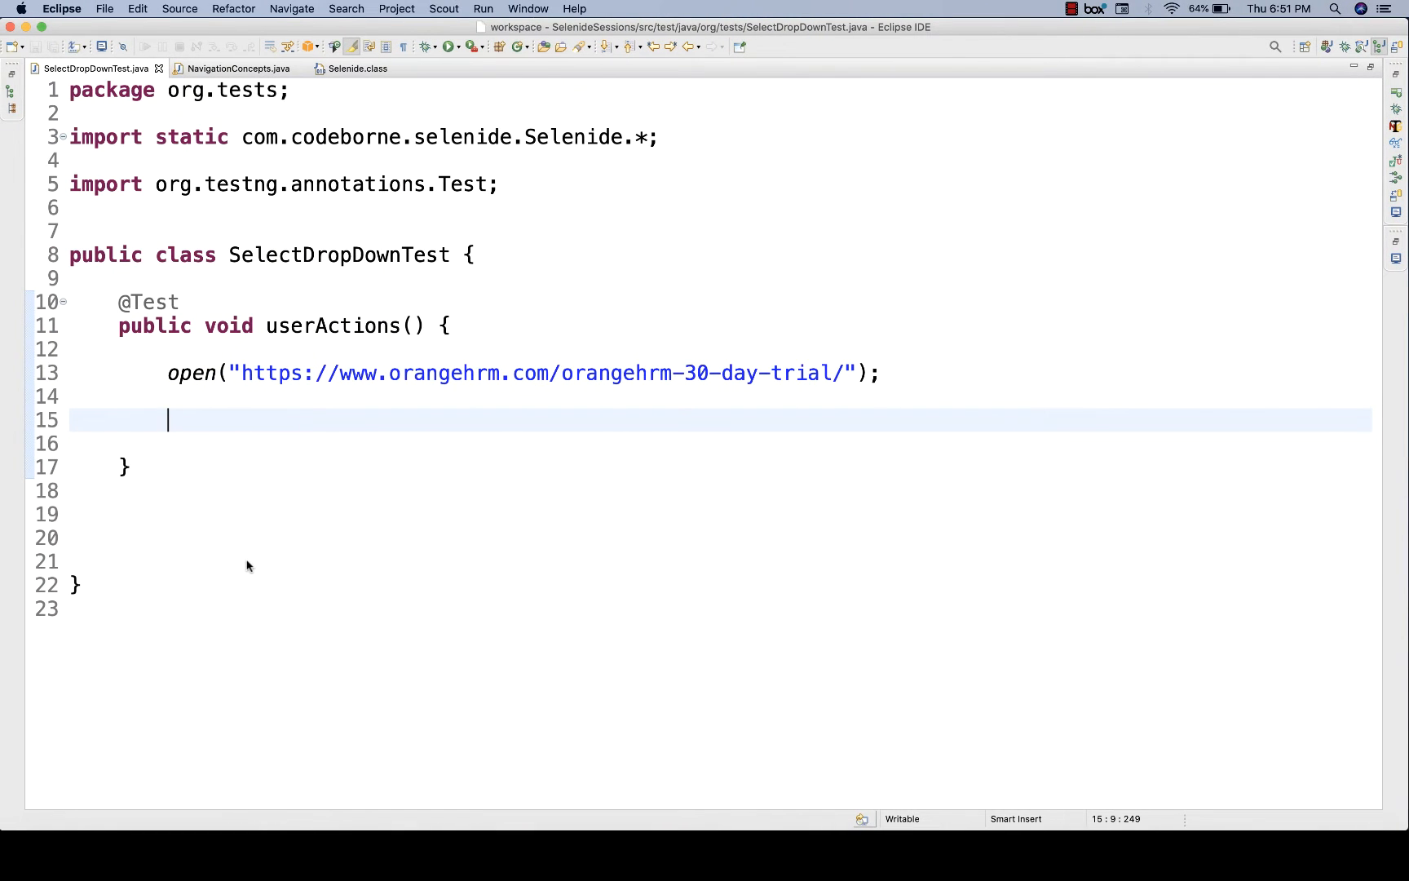
# Step: Add the comment "//Select html tag" above the new selection code
pyautogui.write('//S')
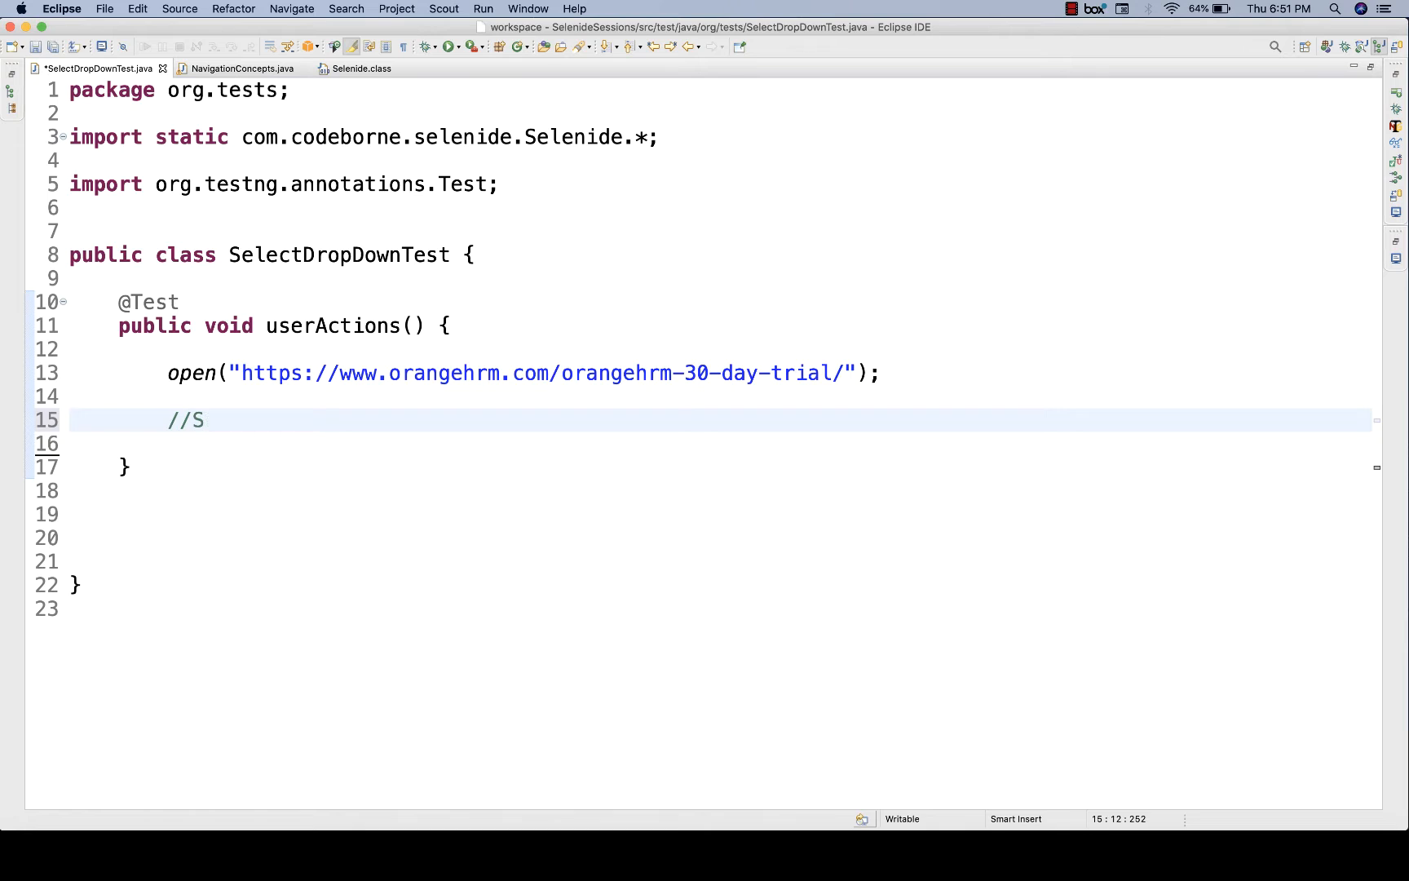
pyautogui.write('elect htm')
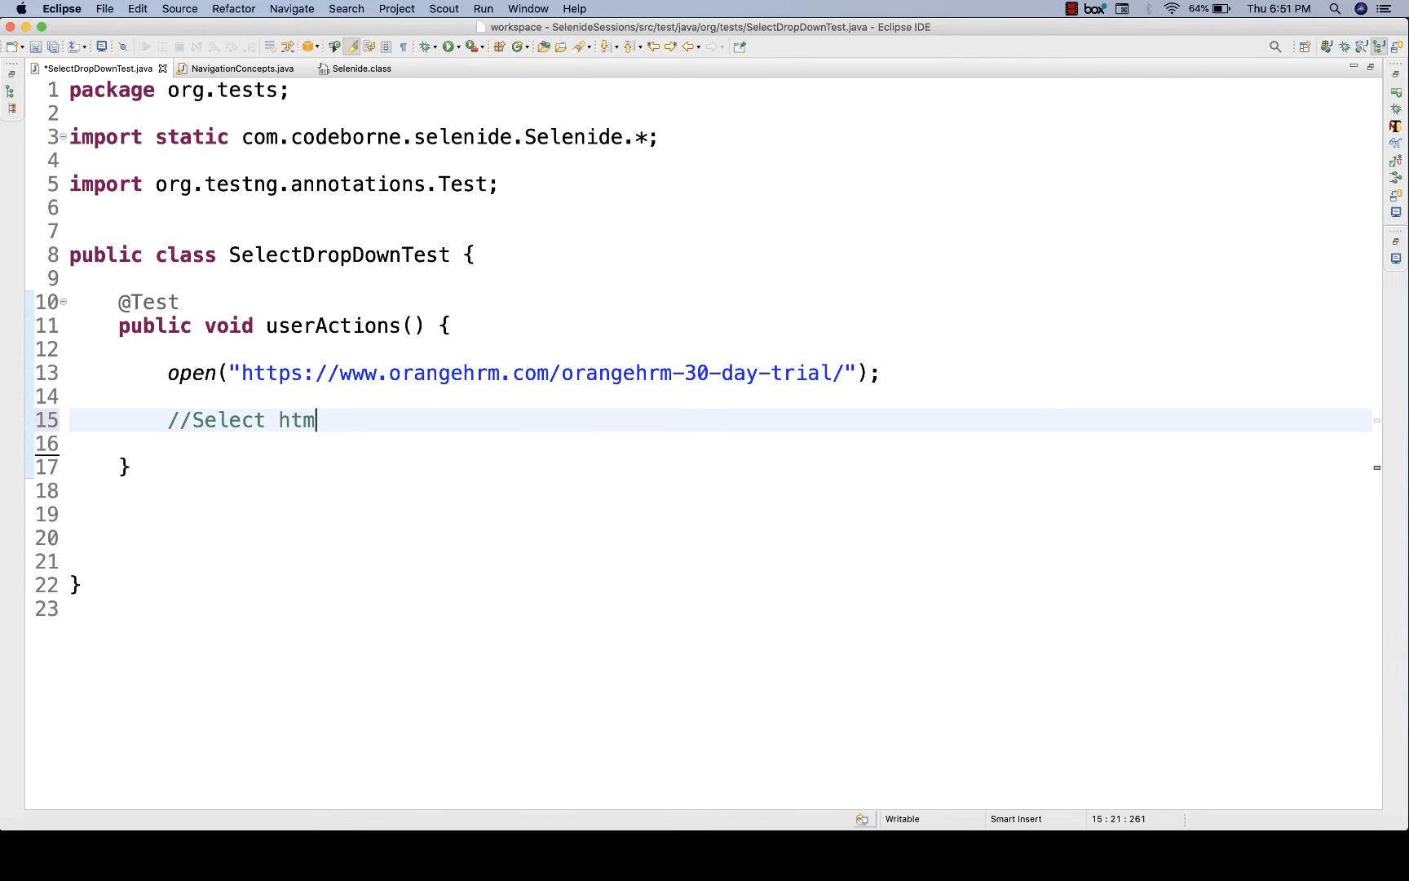
pyautogui.write('l tag')
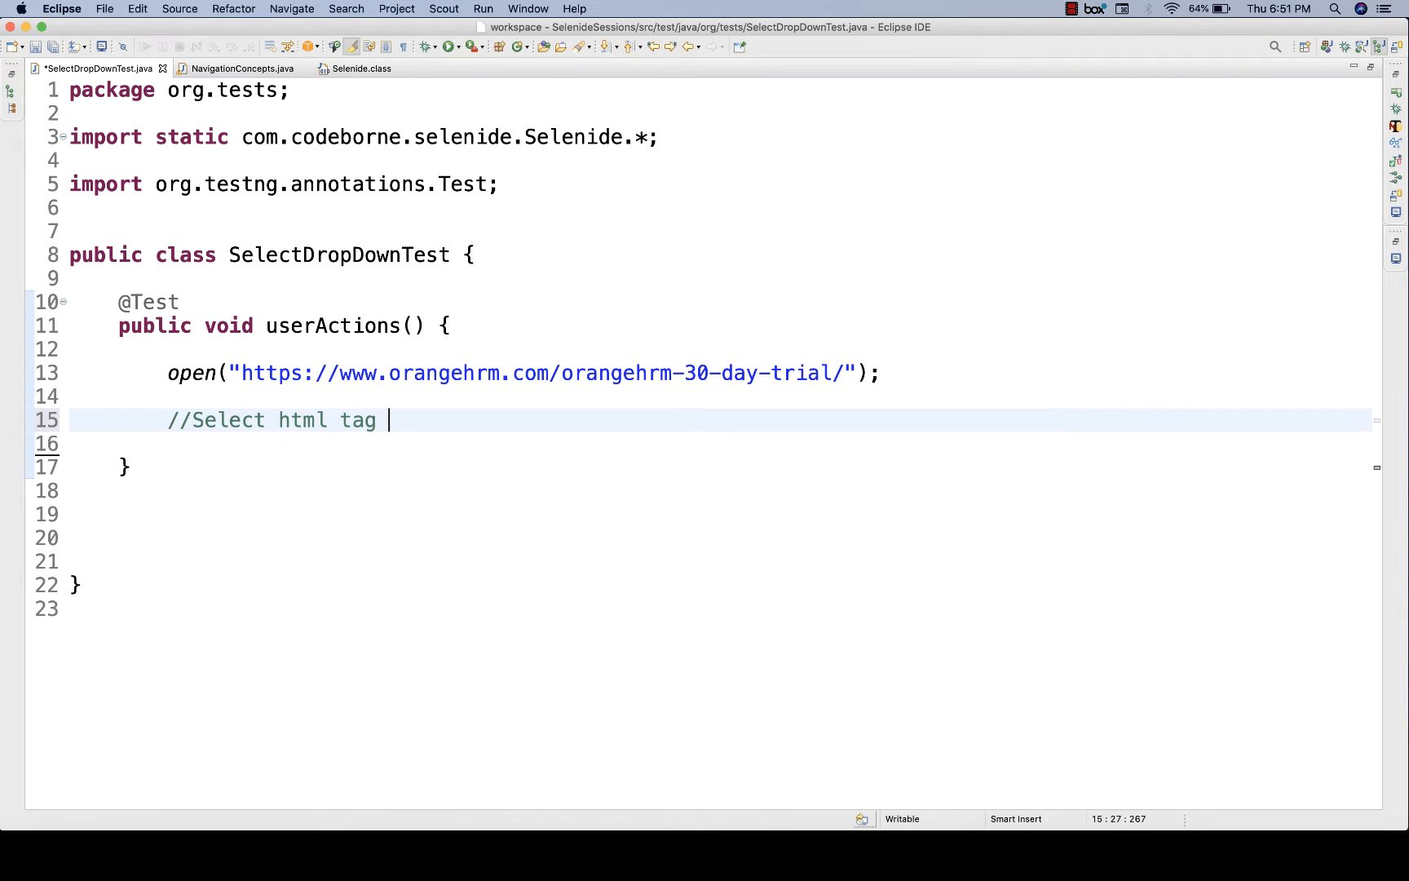
pyautogui.press('Enter')
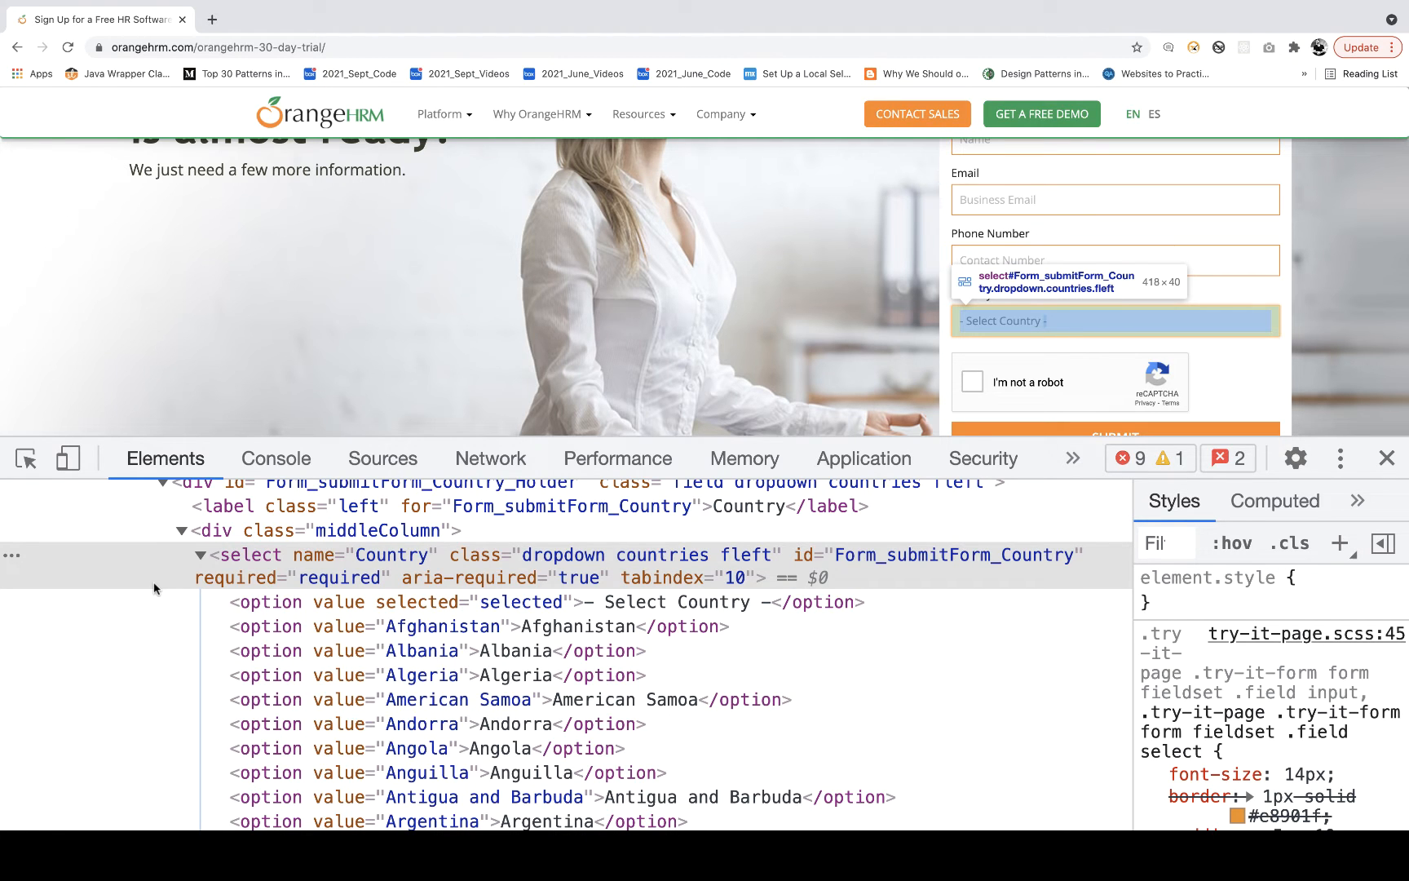
pyautogui.moveTo(114, 545)
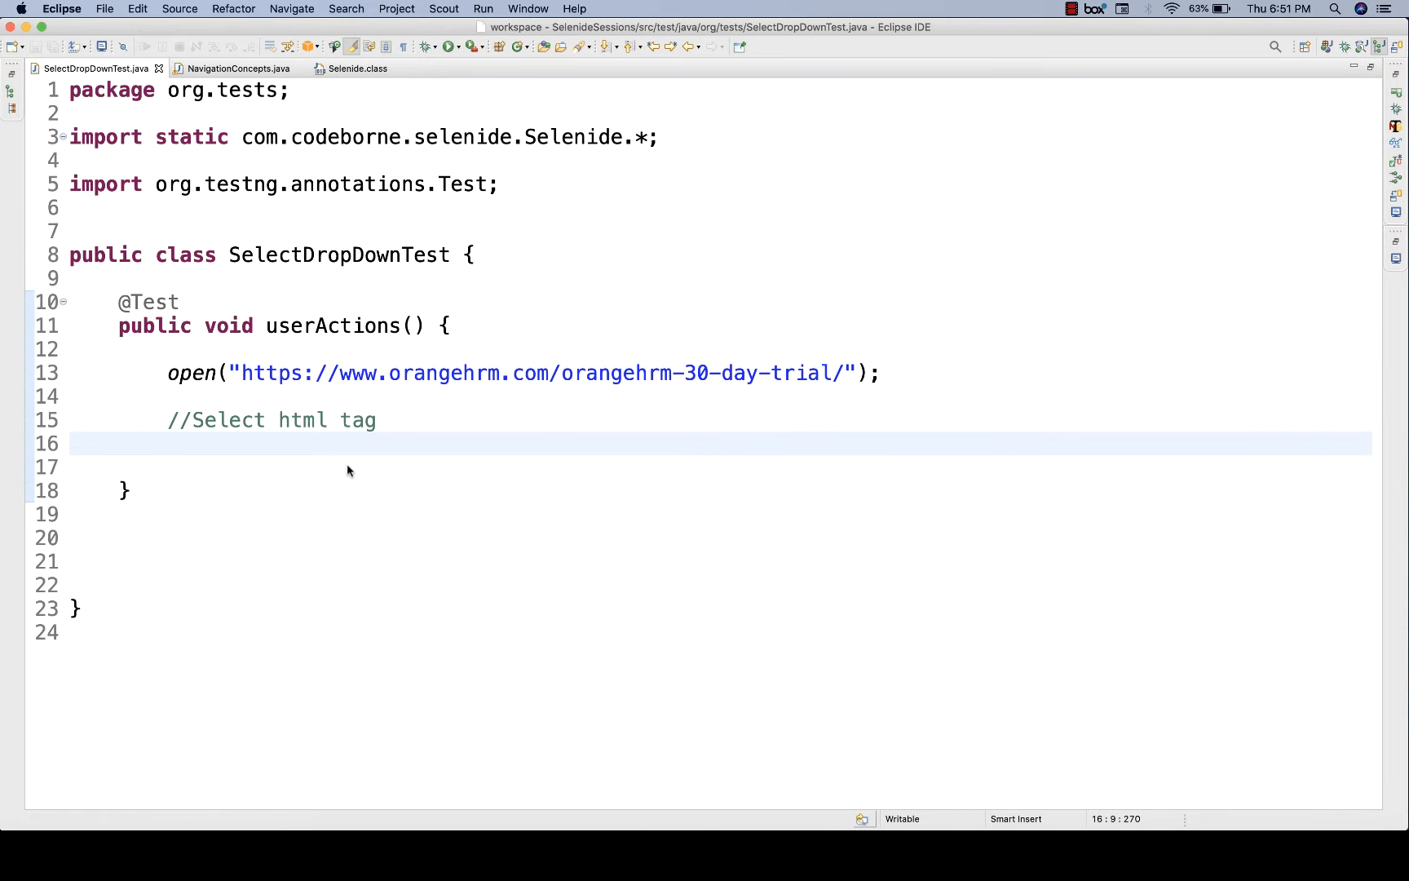
# Step: Select the Form_submitForm_Country dropdown option at index 2 via $(By.id(...)).selectOption(2)
pyautogui.write('$(')
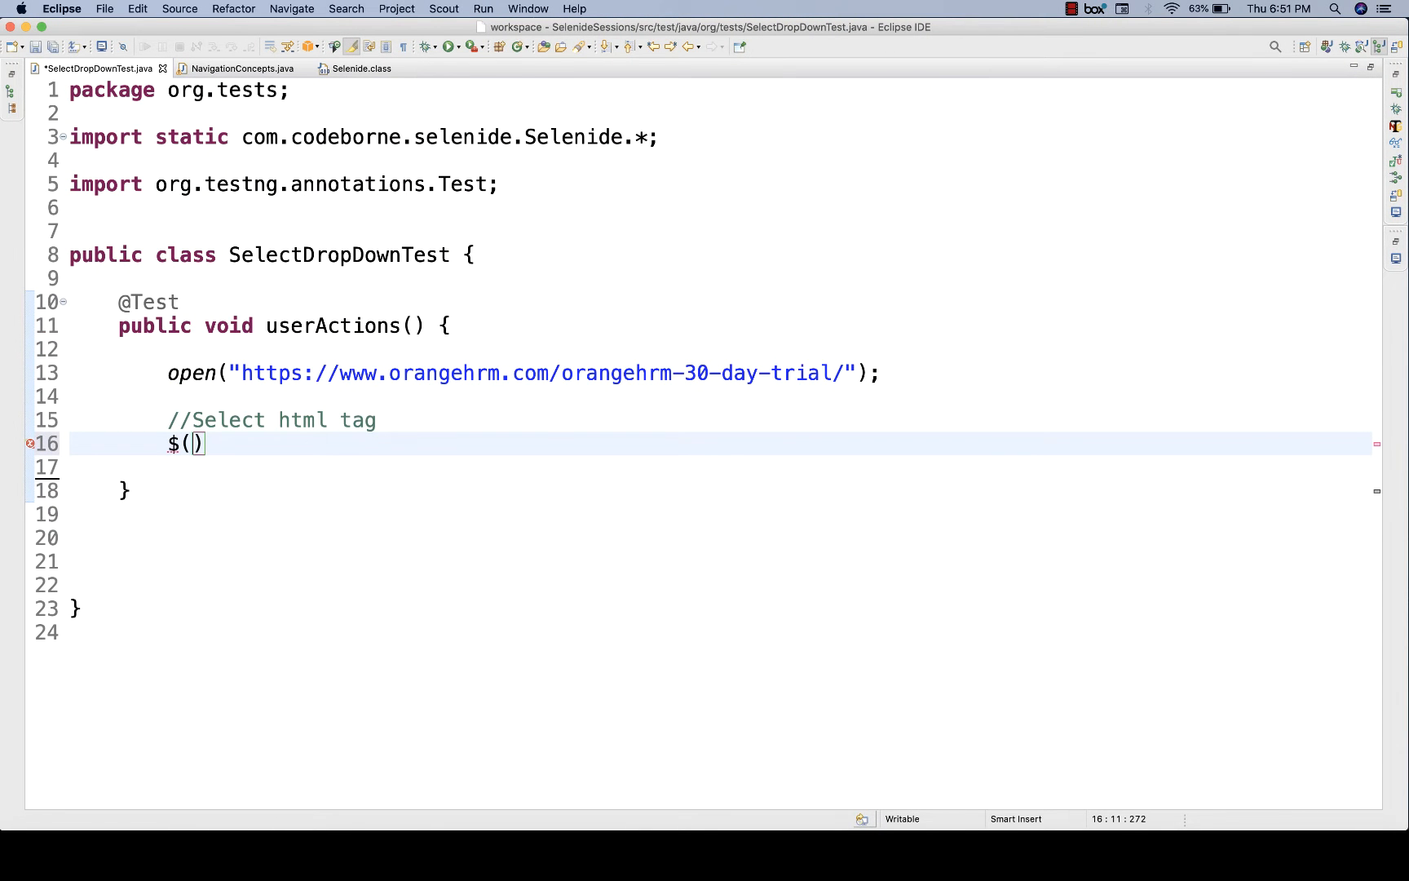
pyautogui.write('By.id("')
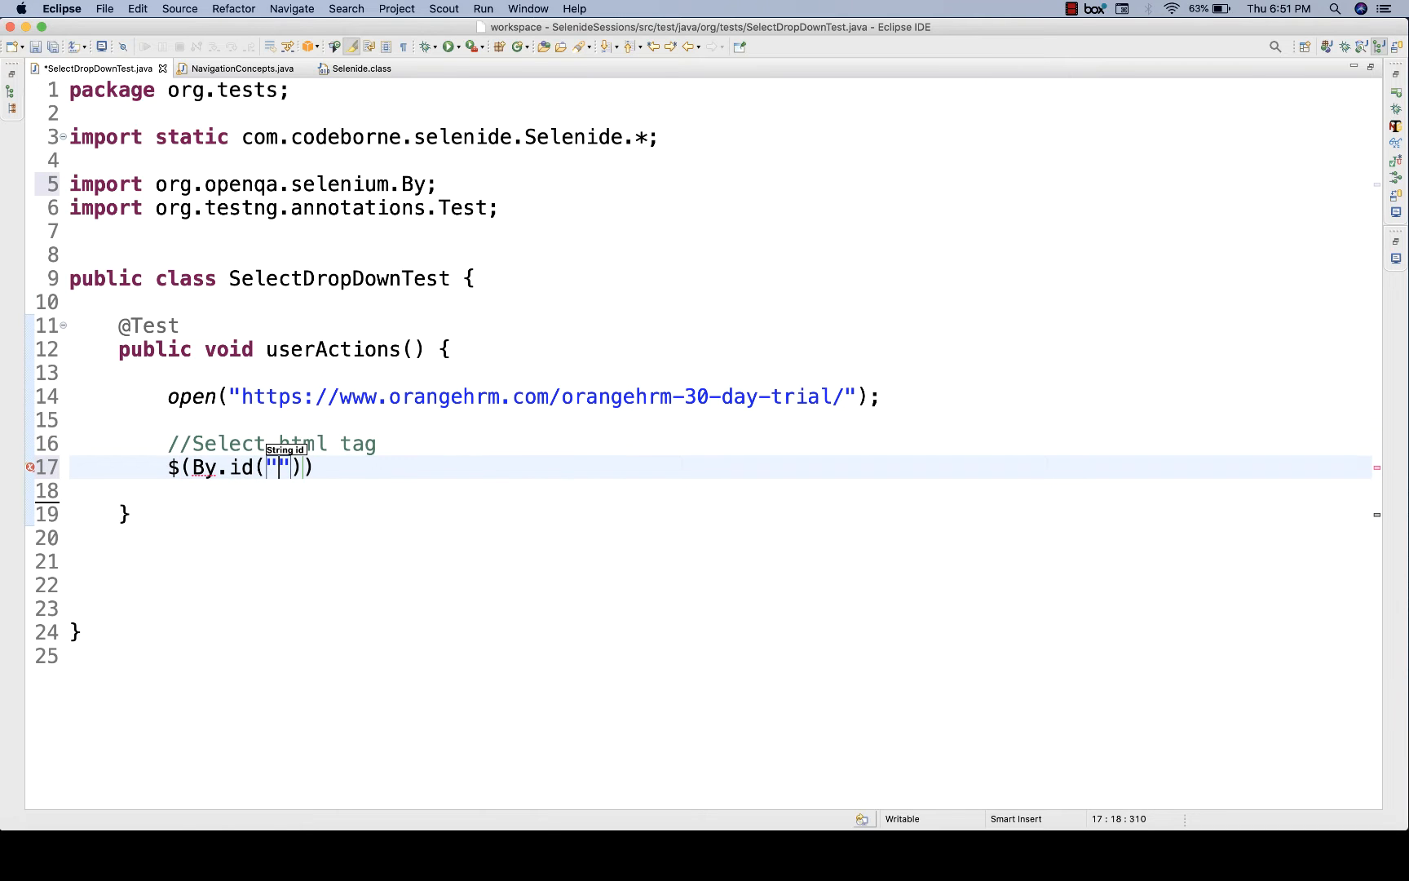
pyautogui.write('Form_submitForm_Country").se')
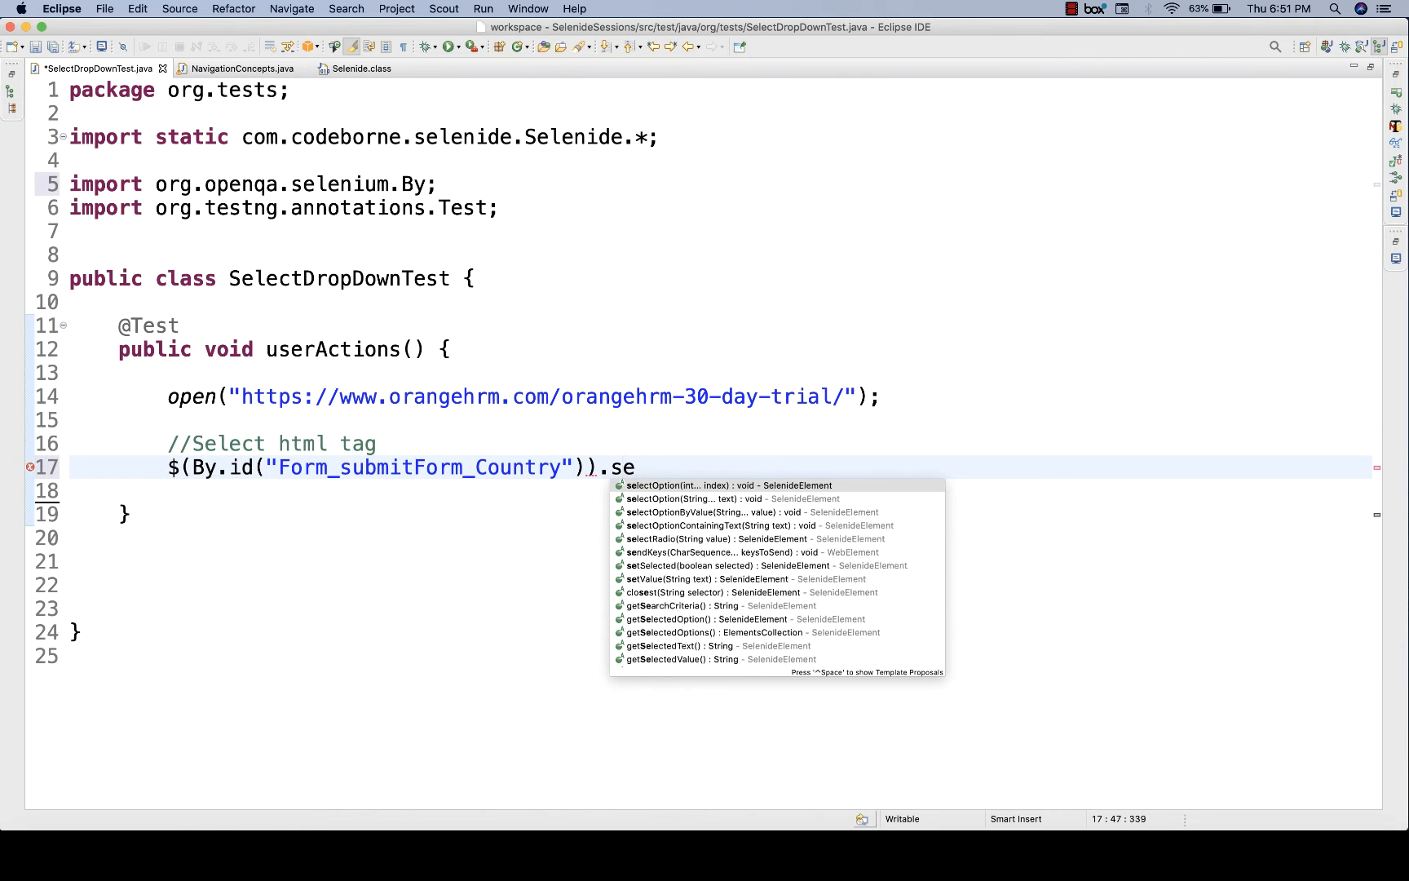
pyautogui.write('le')
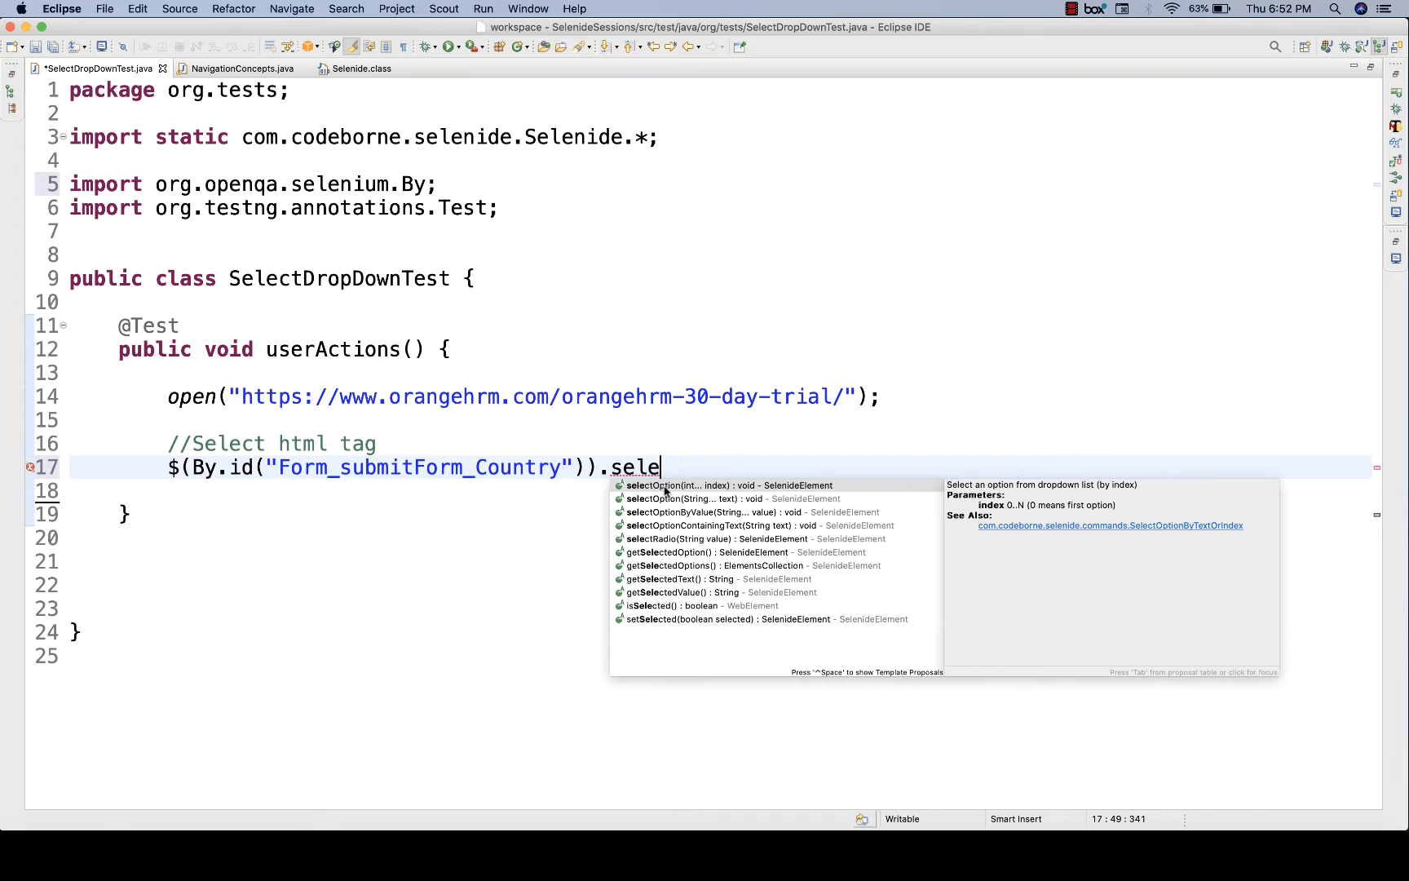
pyautogui.write('ctO')
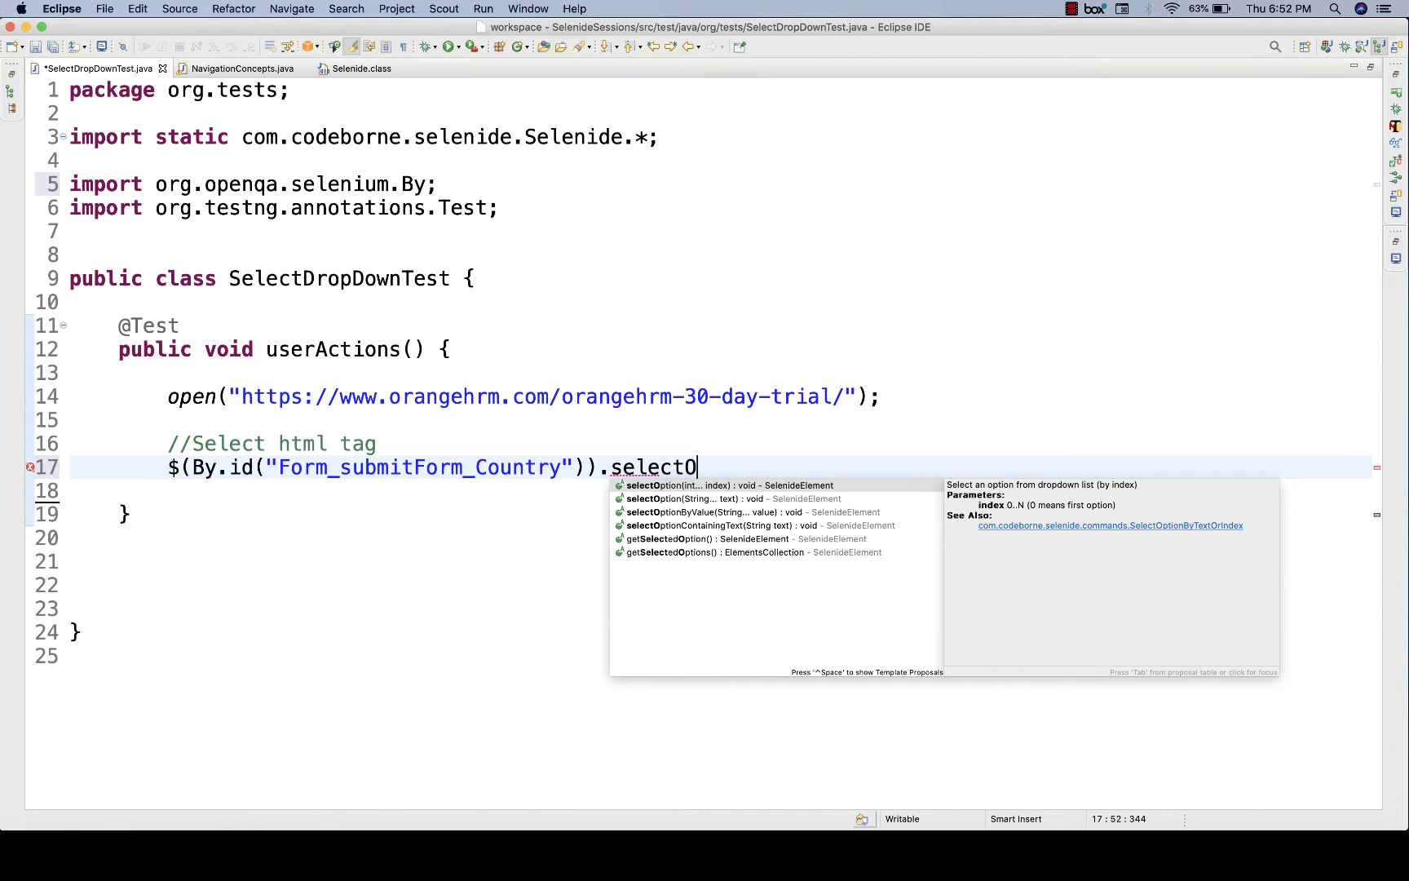
pyautogui.write('p')
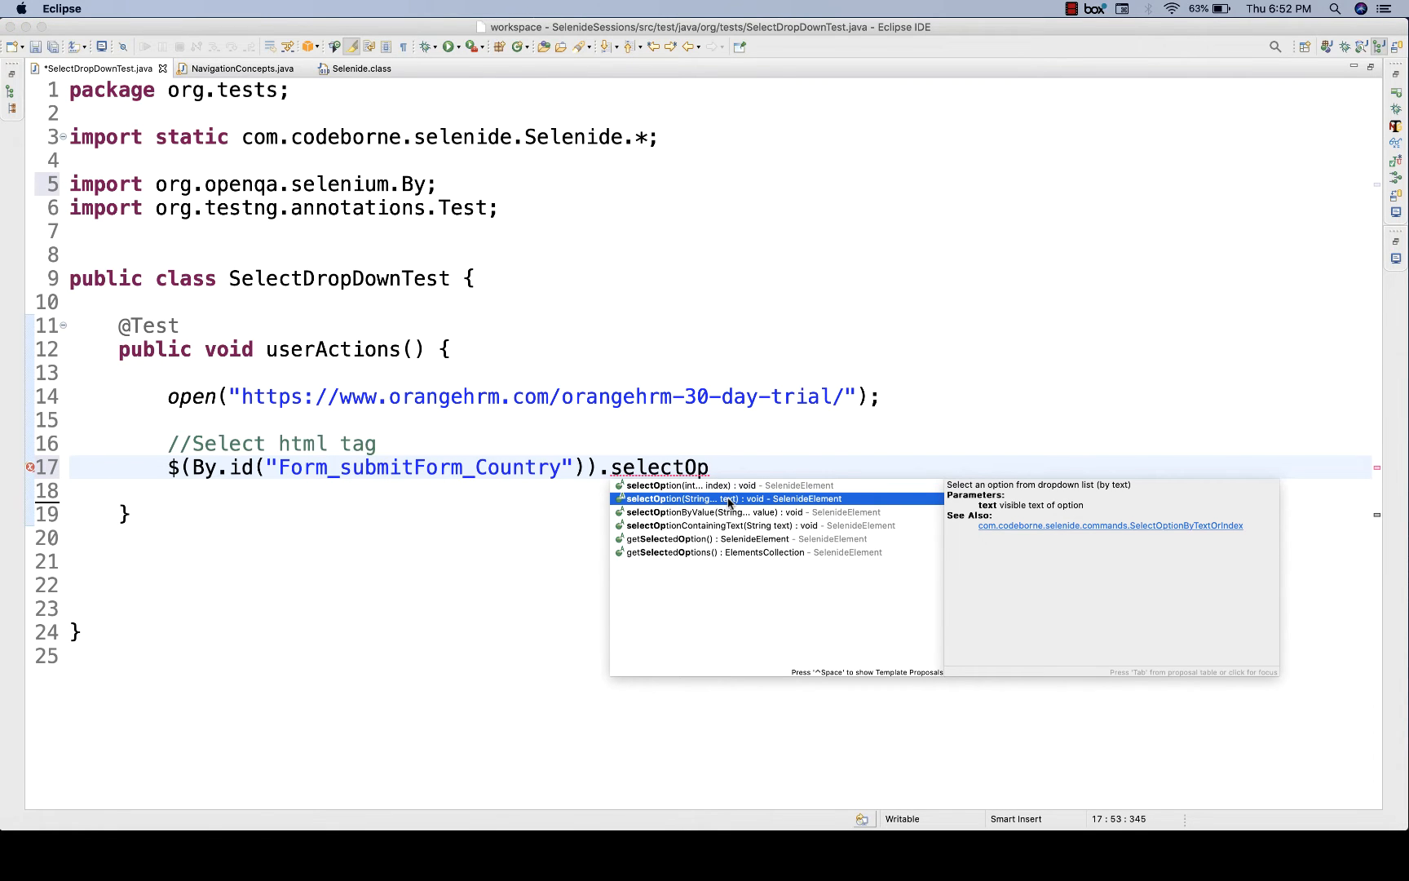
pyautogui.press('Down')
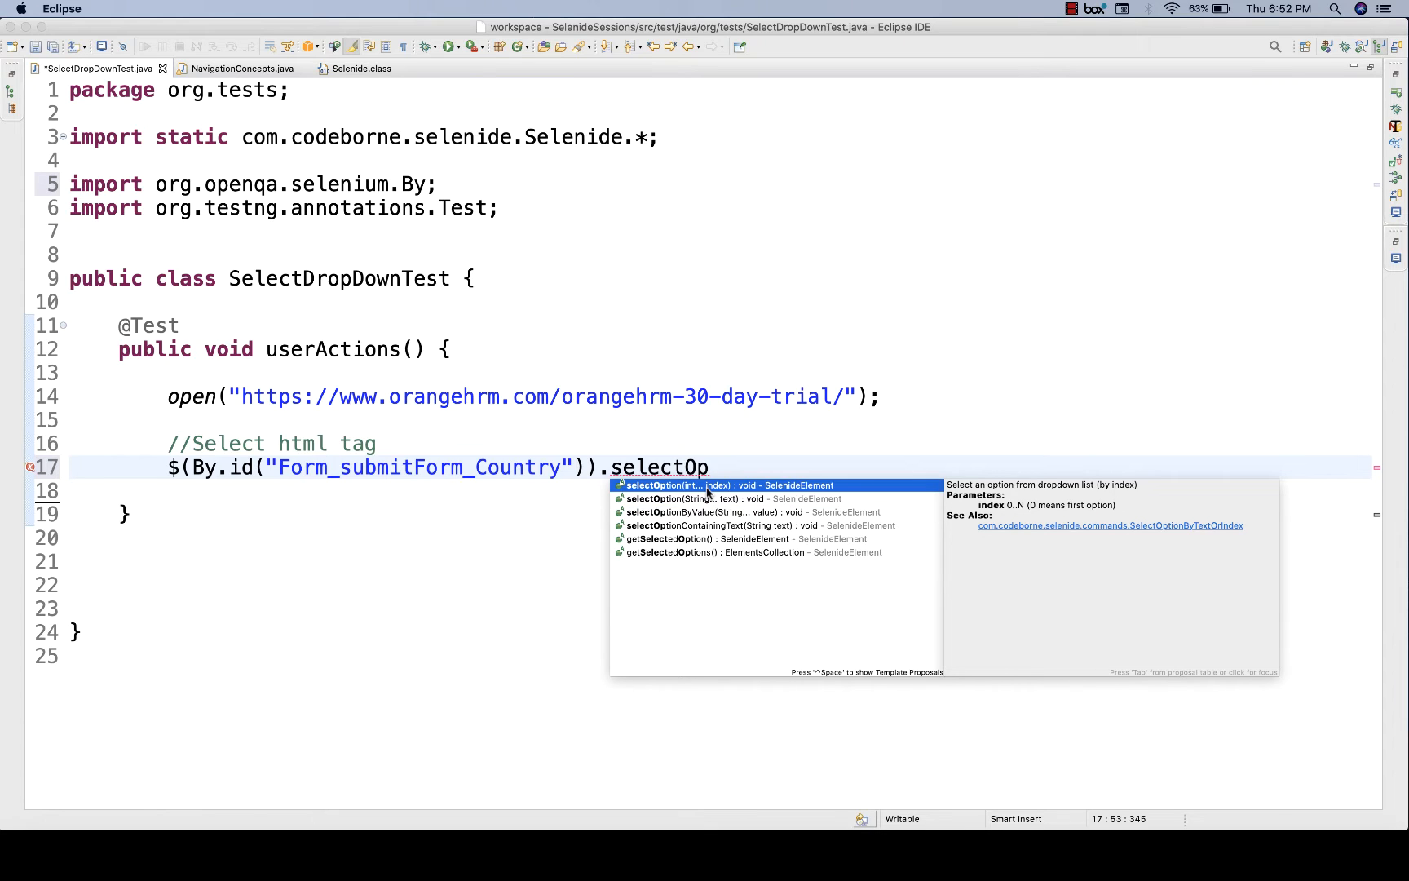
pyautogui.click(716, 486)
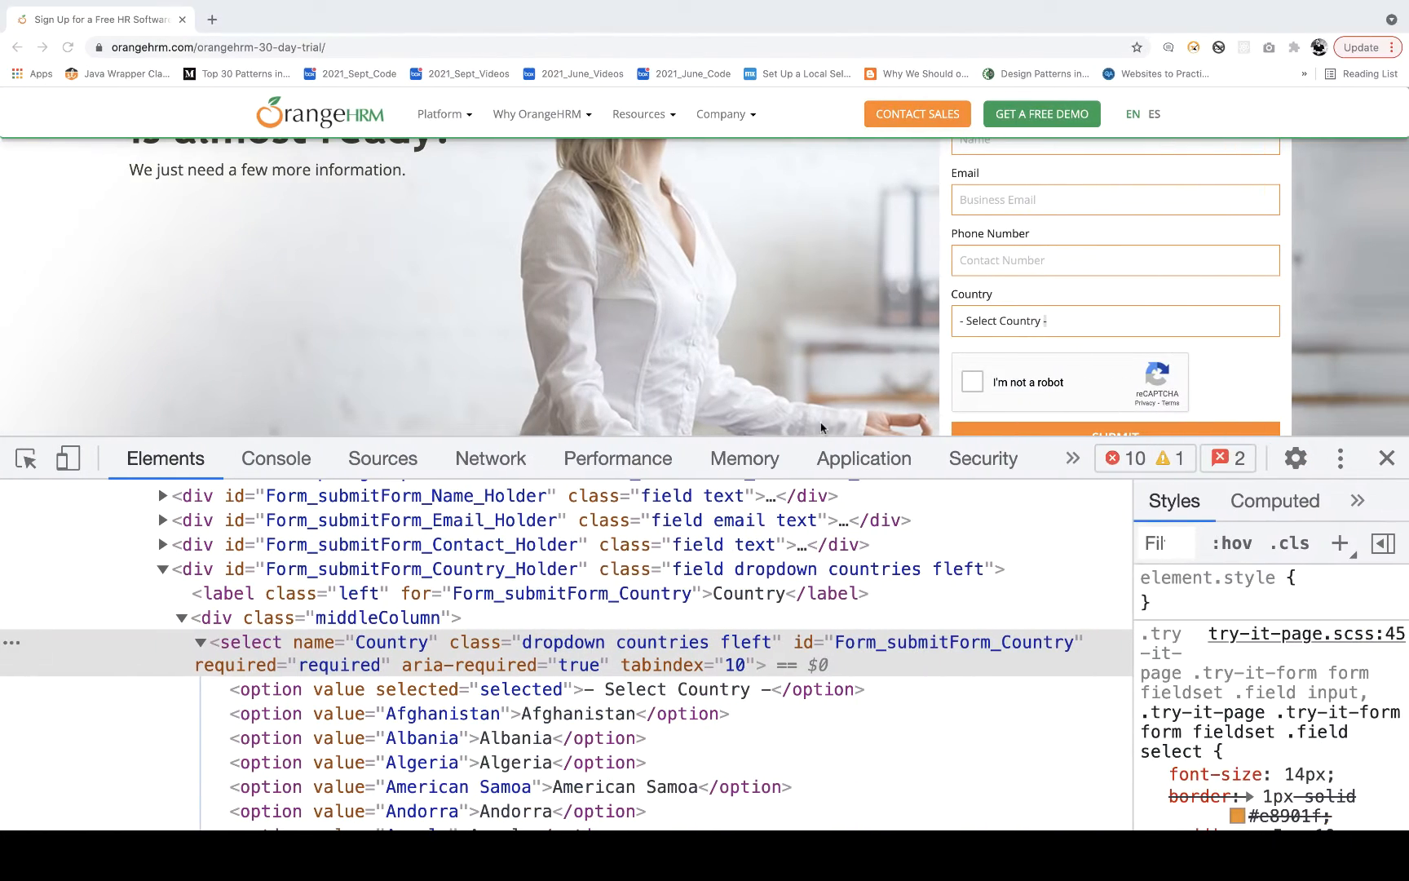
pyautogui.click(1116, 321)
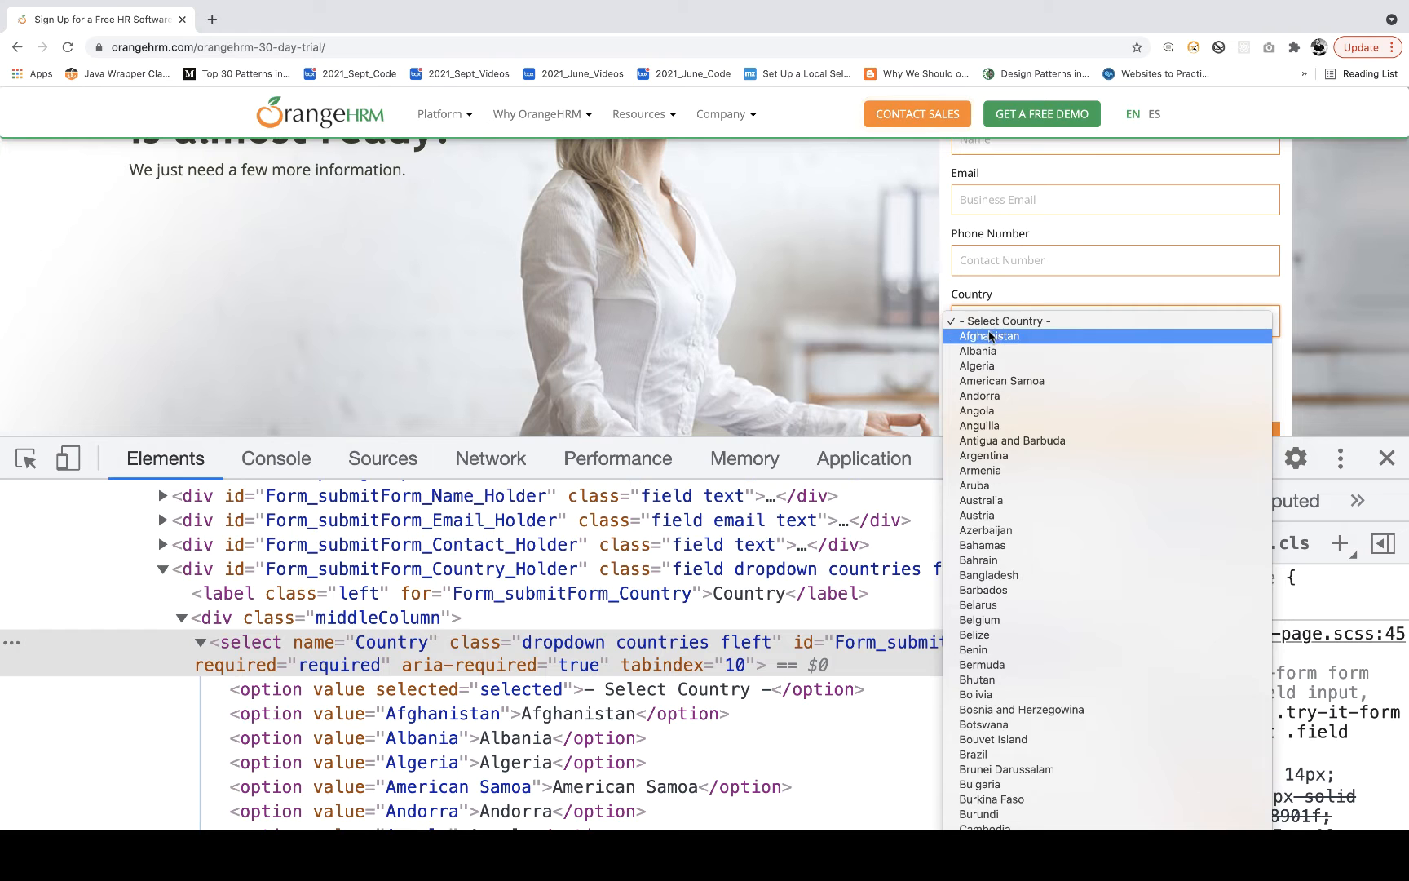
pyautogui.moveTo(979, 350)
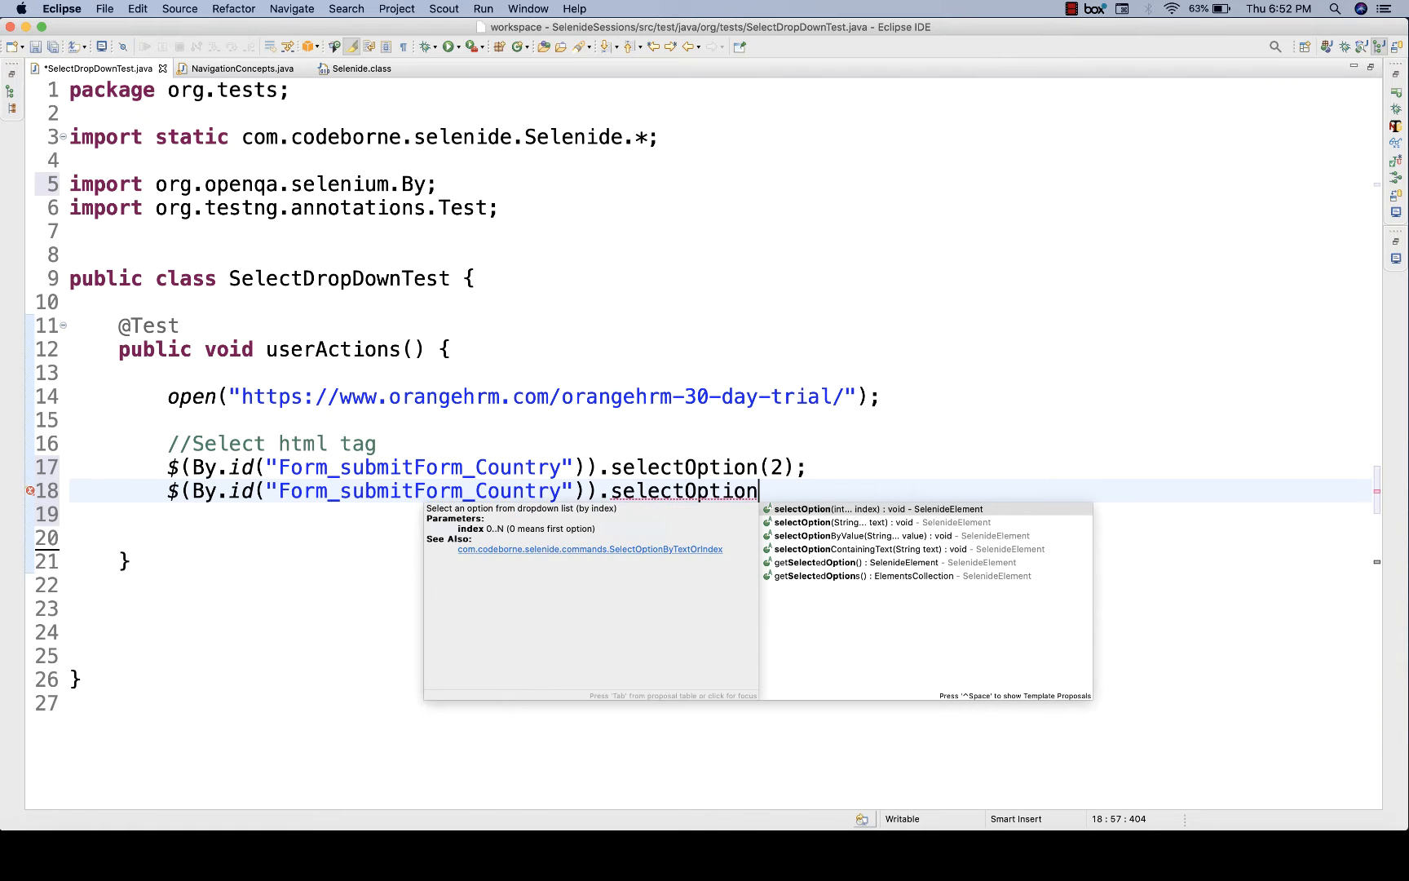
# Step: Check the Country options in Chrome and select India by its visible text
pyautogui.click(853, 522)
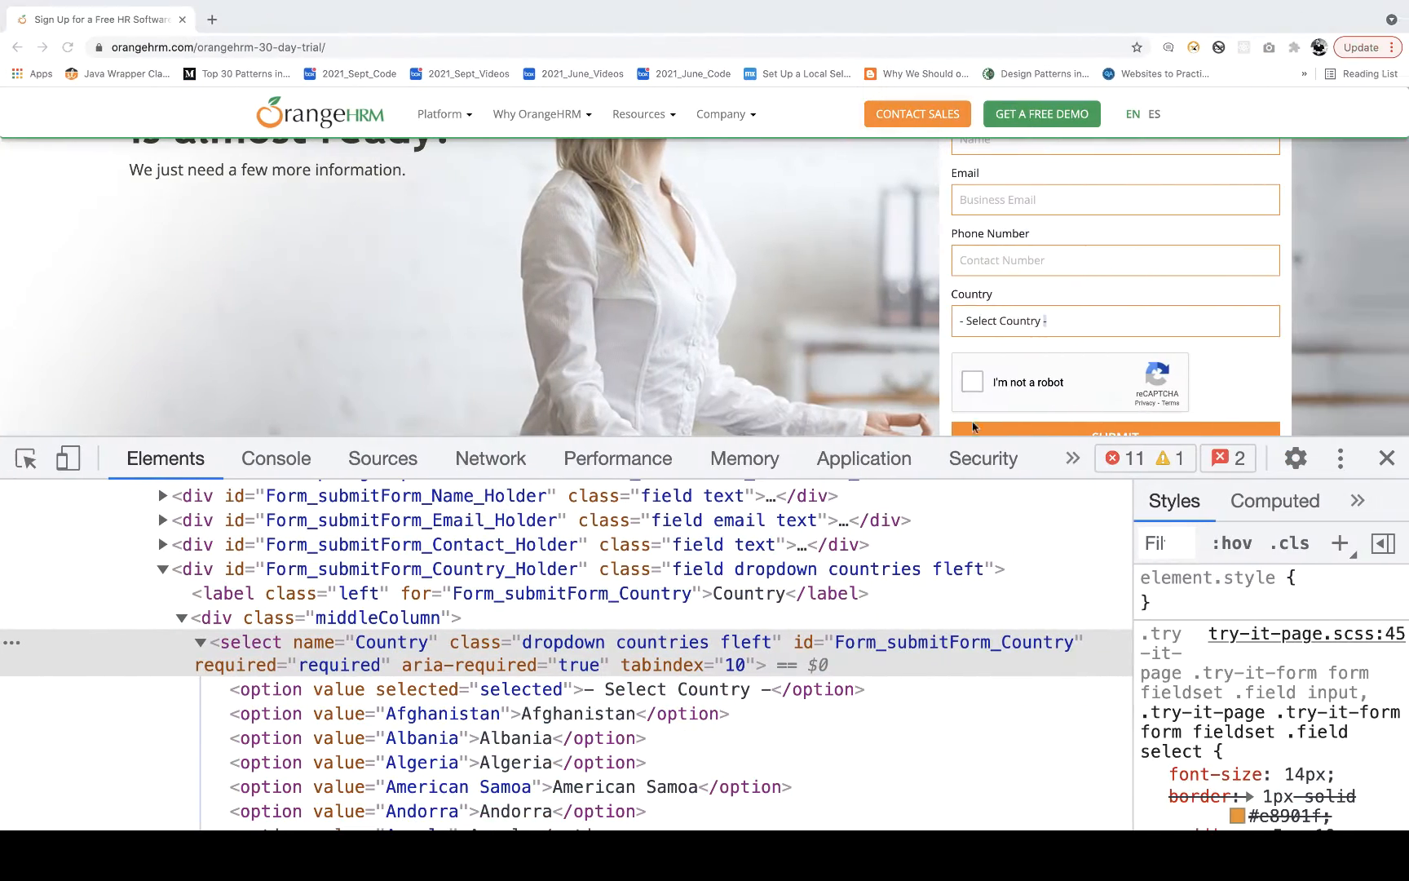
pyautogui.click(1116, 321)
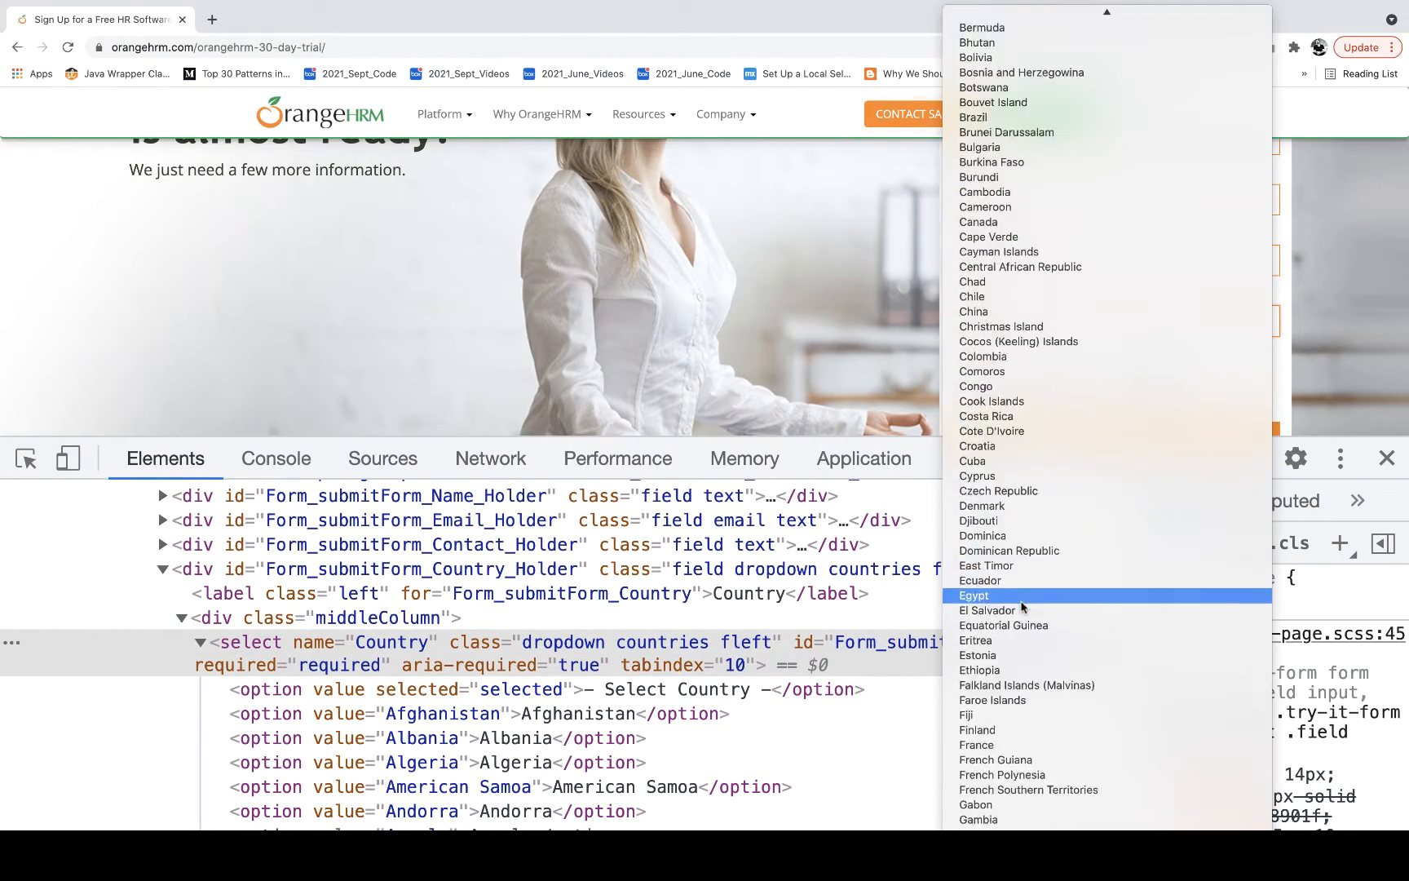
pyautogui.scroll(-3)
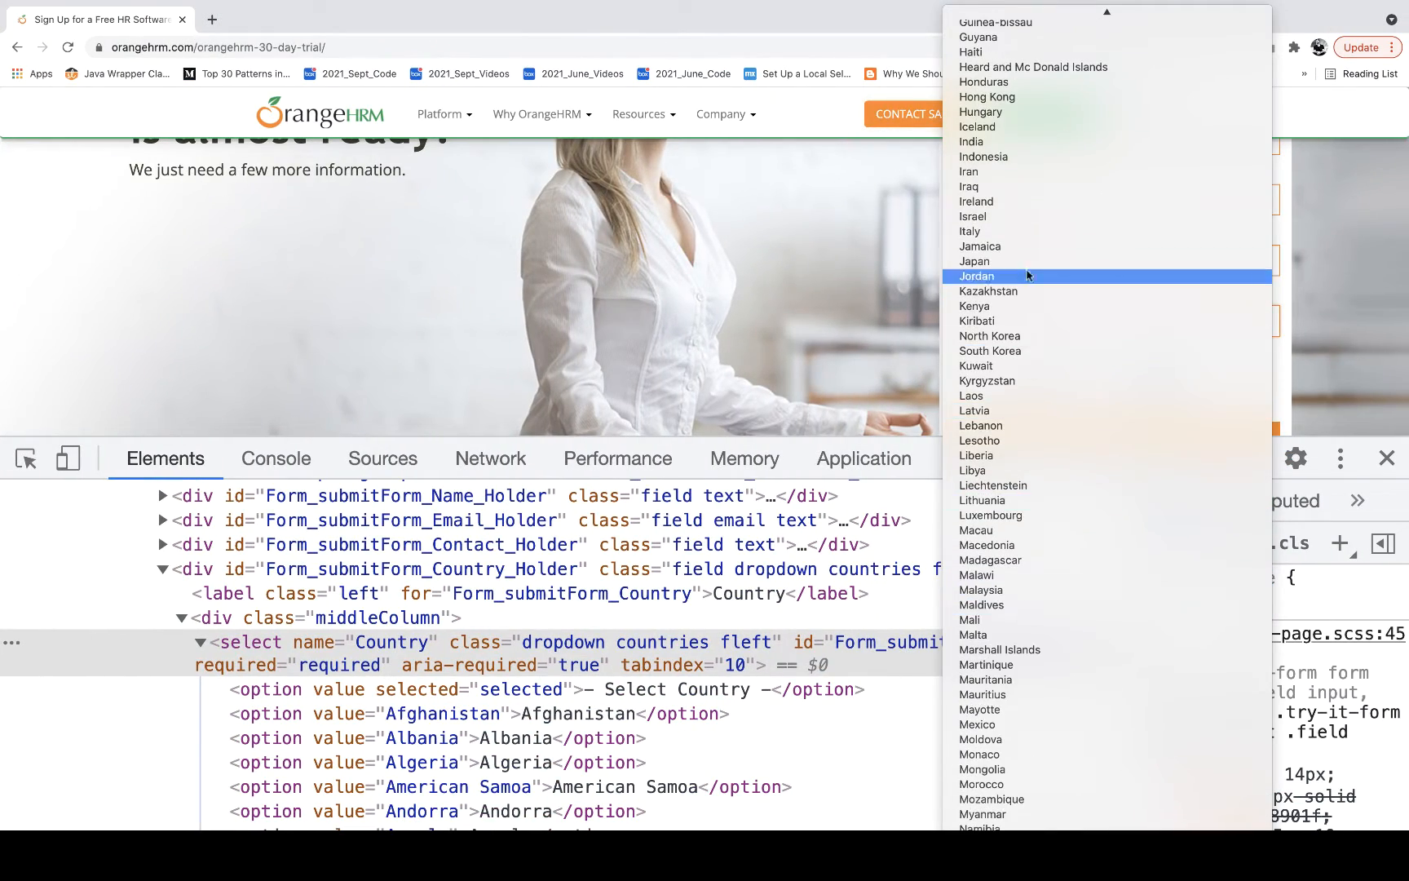
pyautogui.moveTo(976, 142)
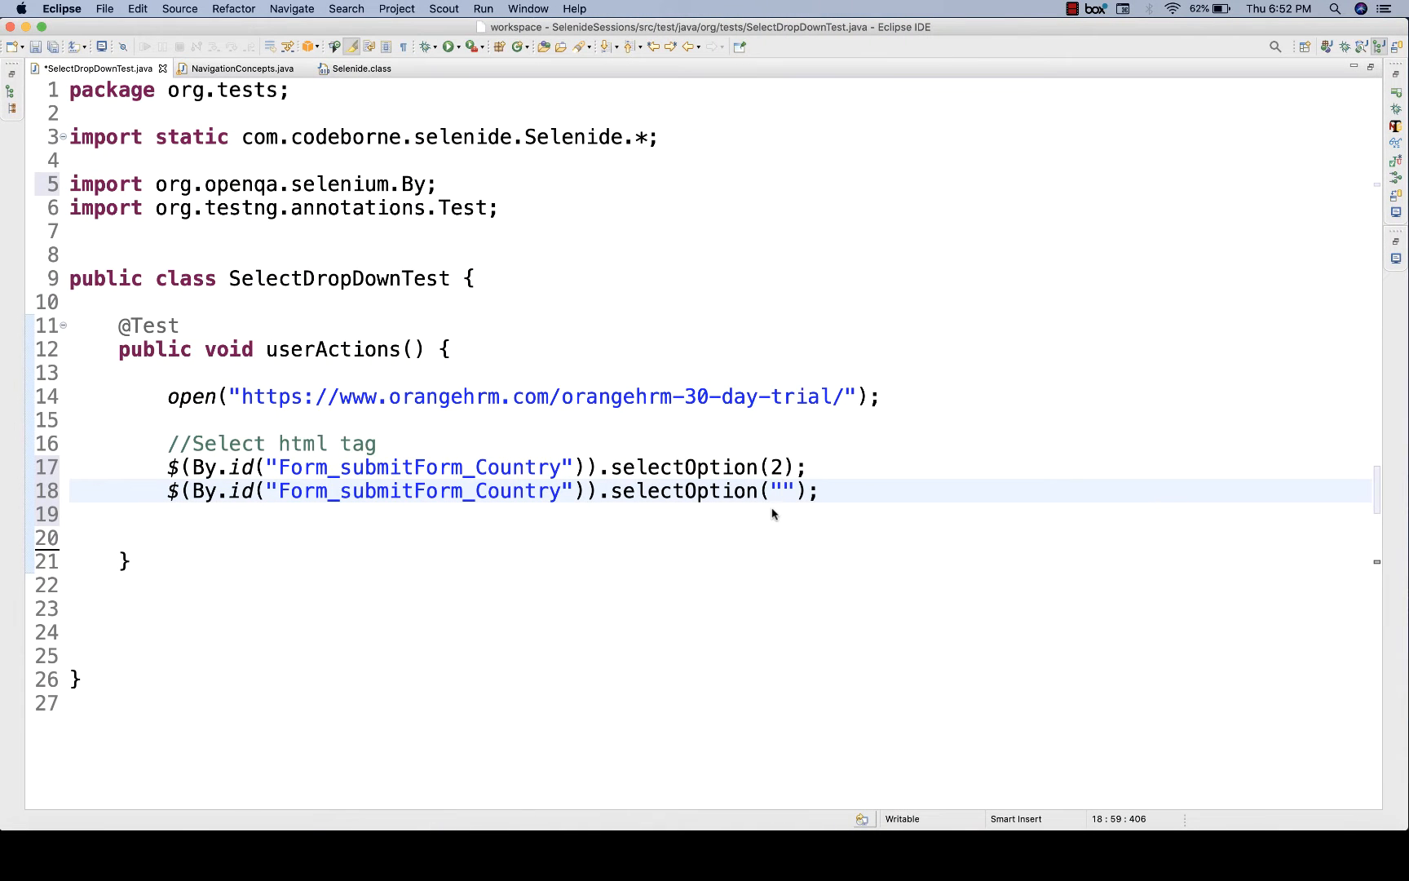
pyautogui.write('India')
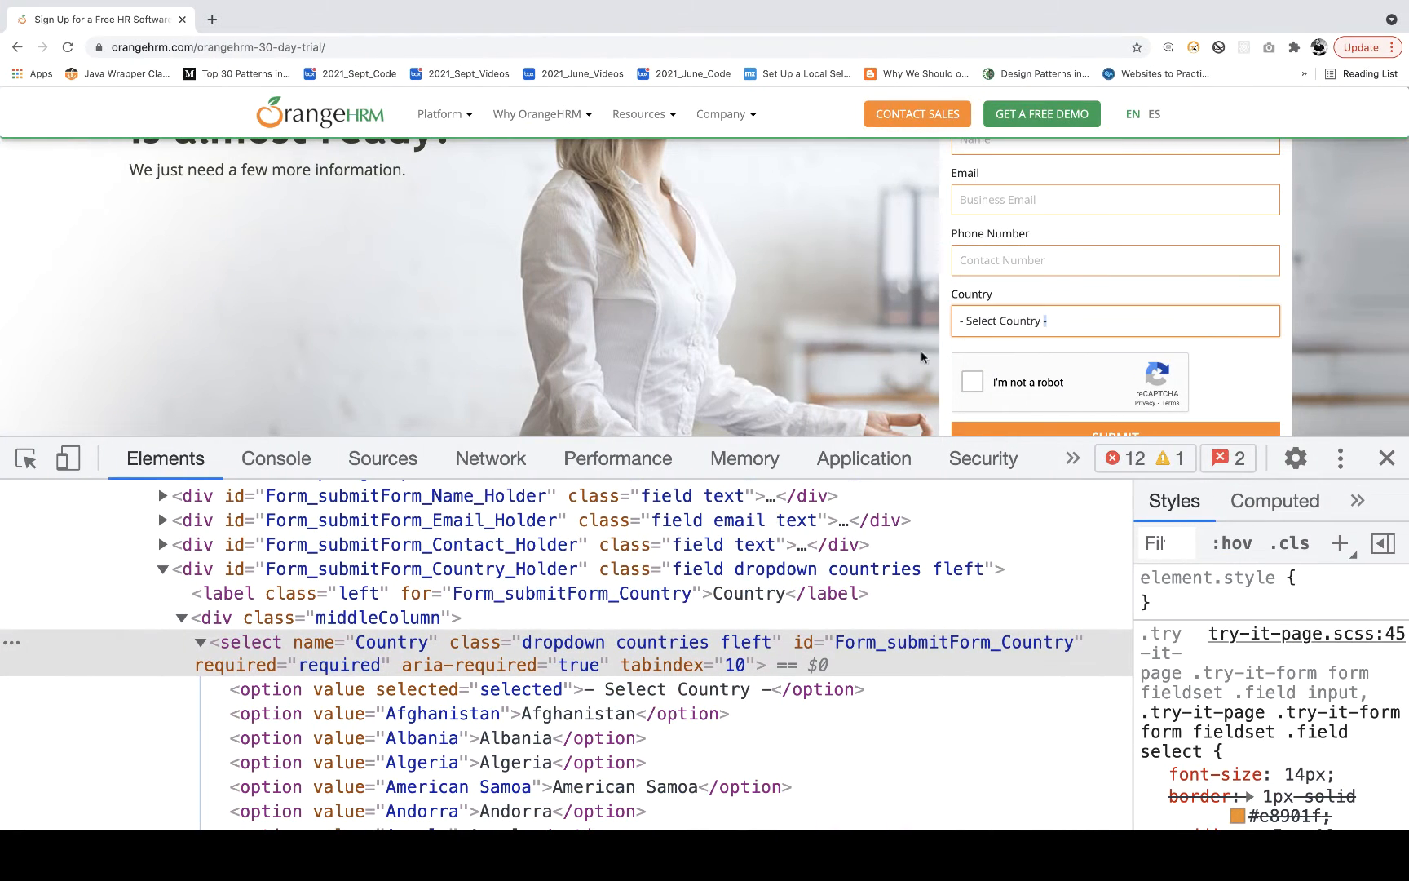
pyautogui.click(1115, 321)
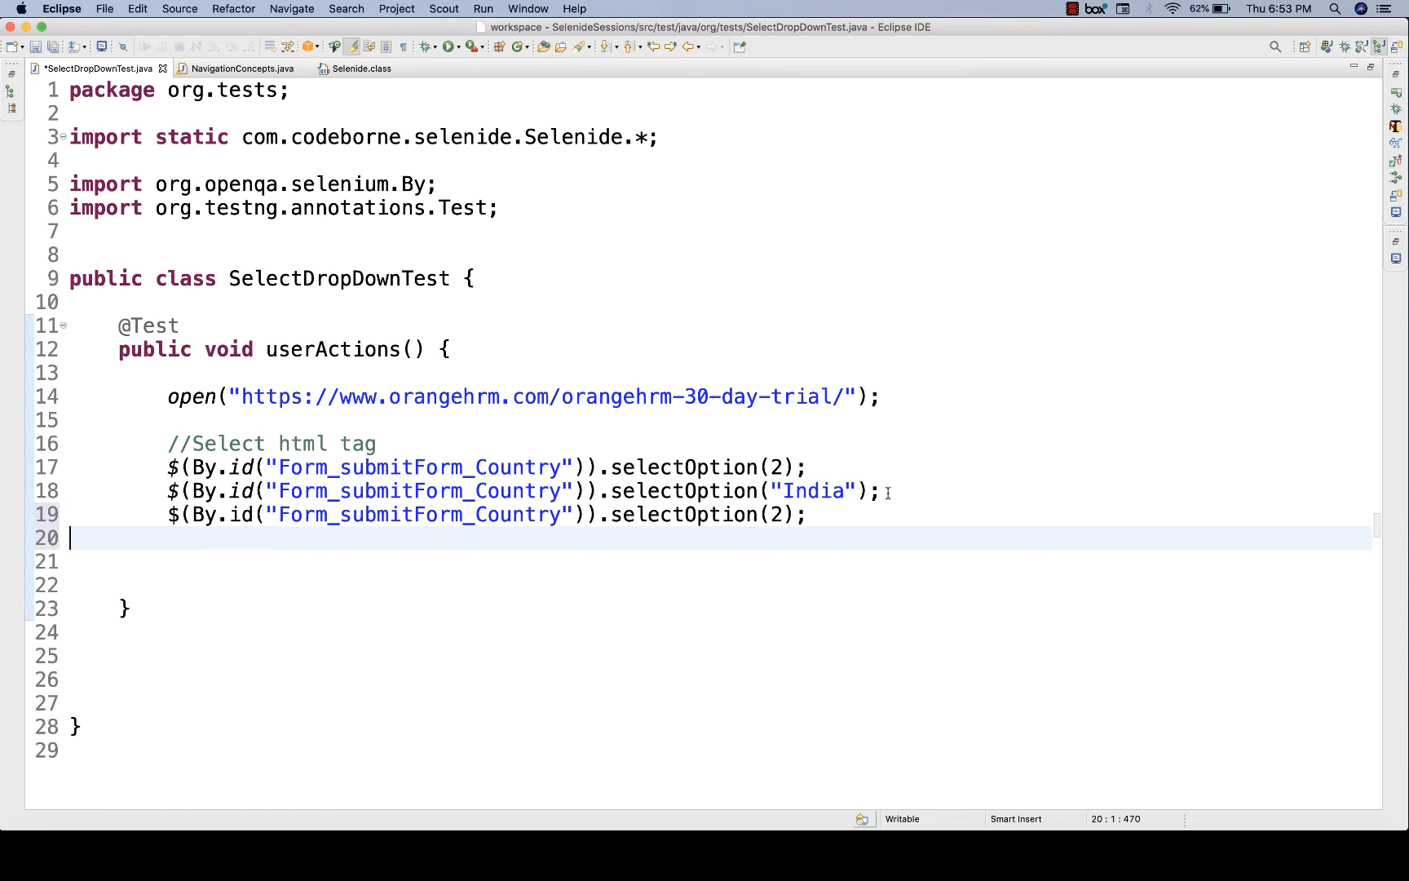
# Step: Select France with selectOptionByValue("France") and begin a Thread.sleep pause
pyautogui.write('selectOptio')
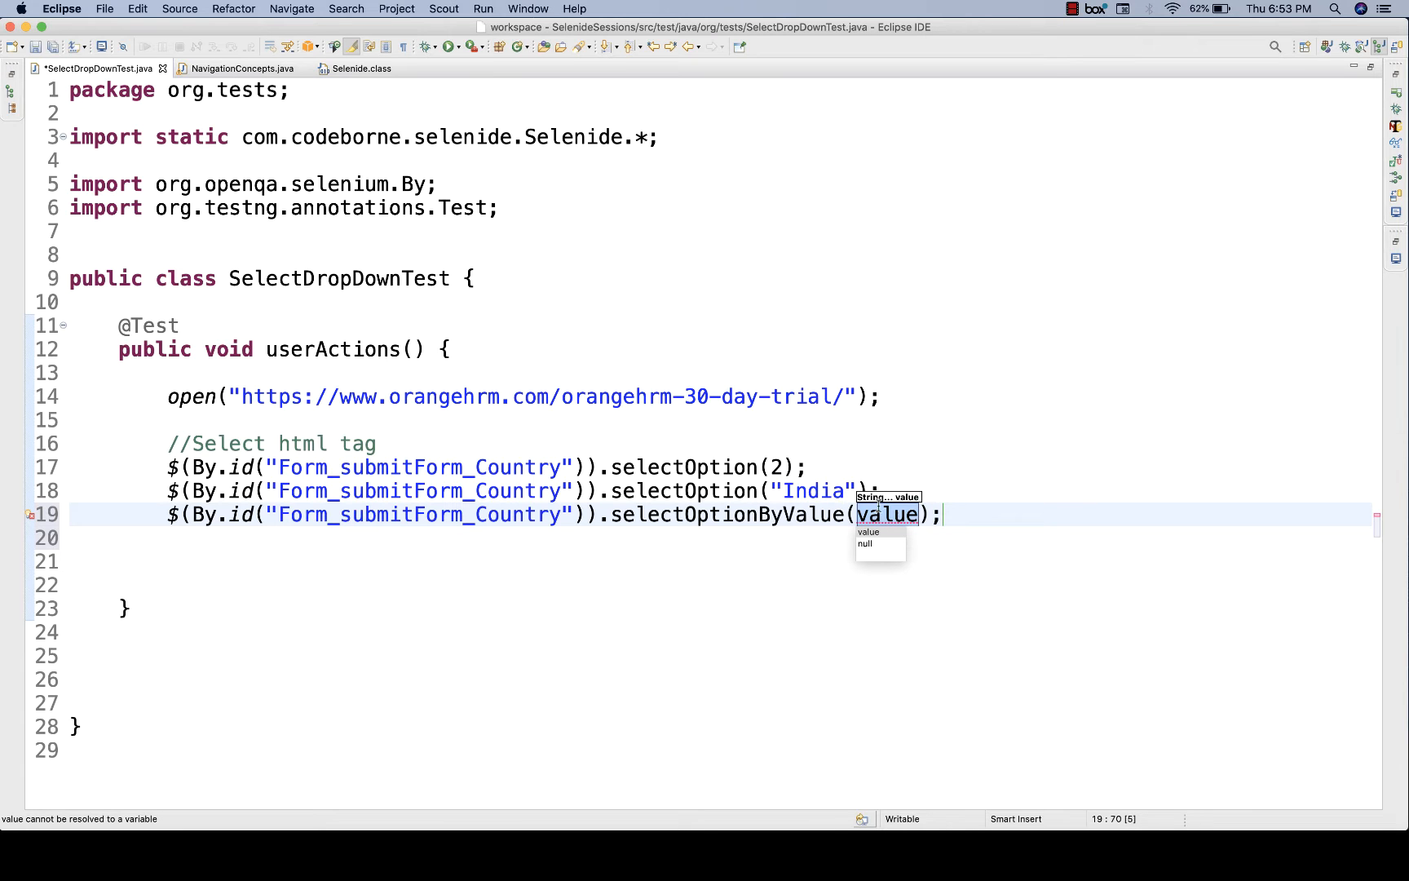
pyautogui.write('"')
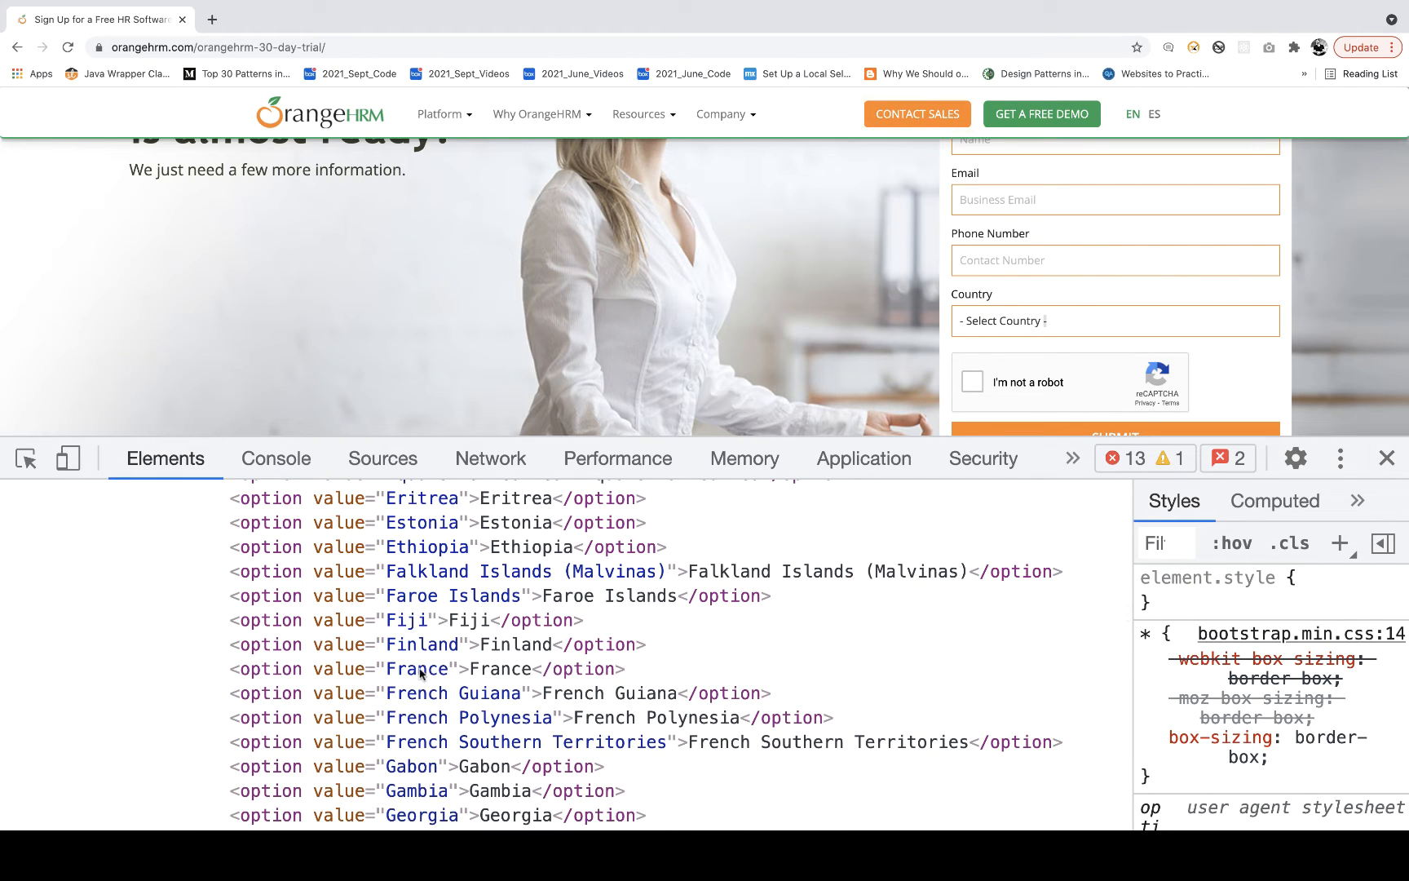
pyautogui.click(418, 669)
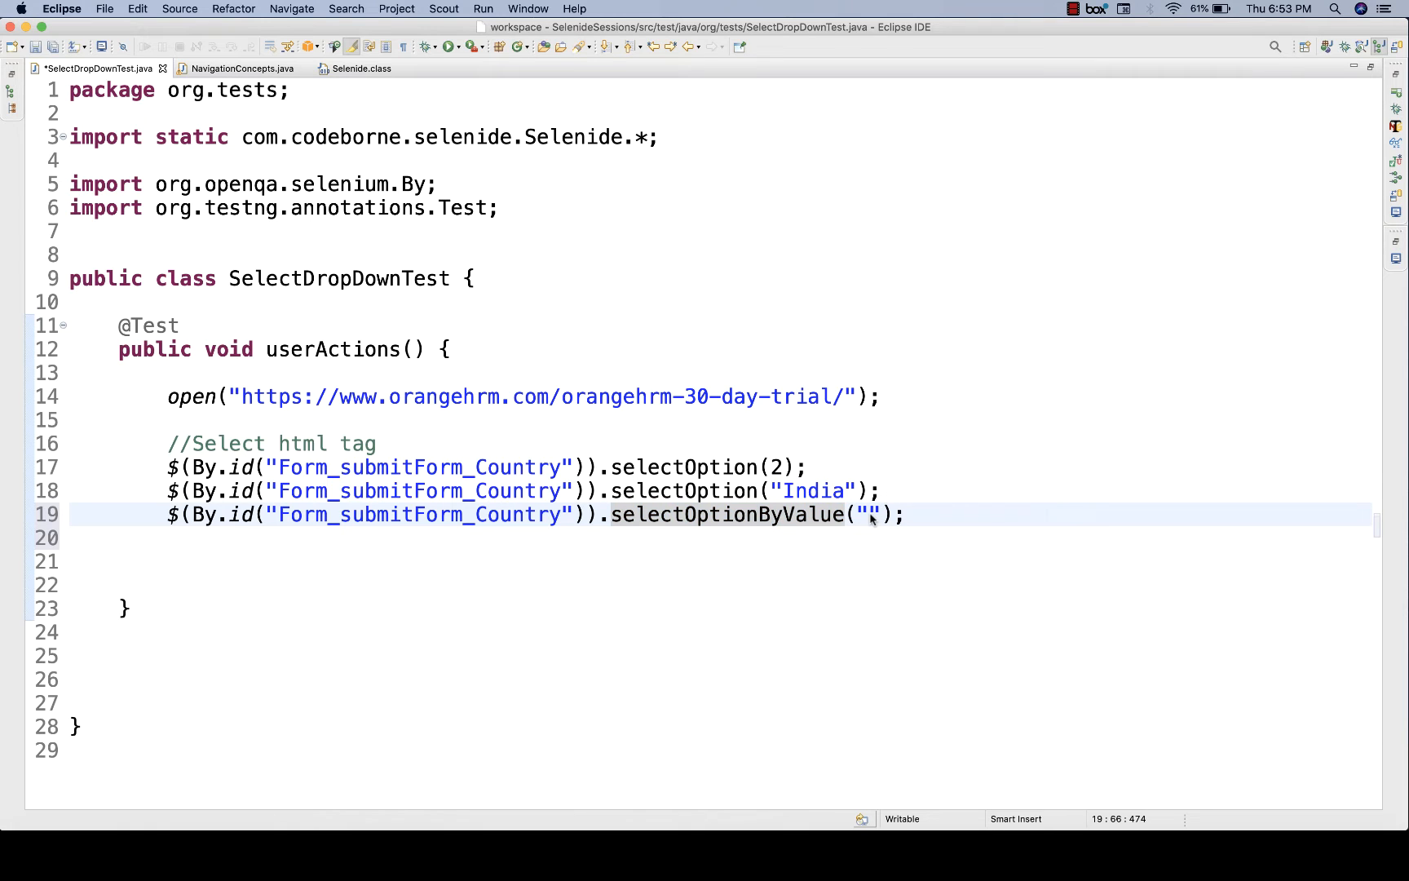
pyautogui.write('France')
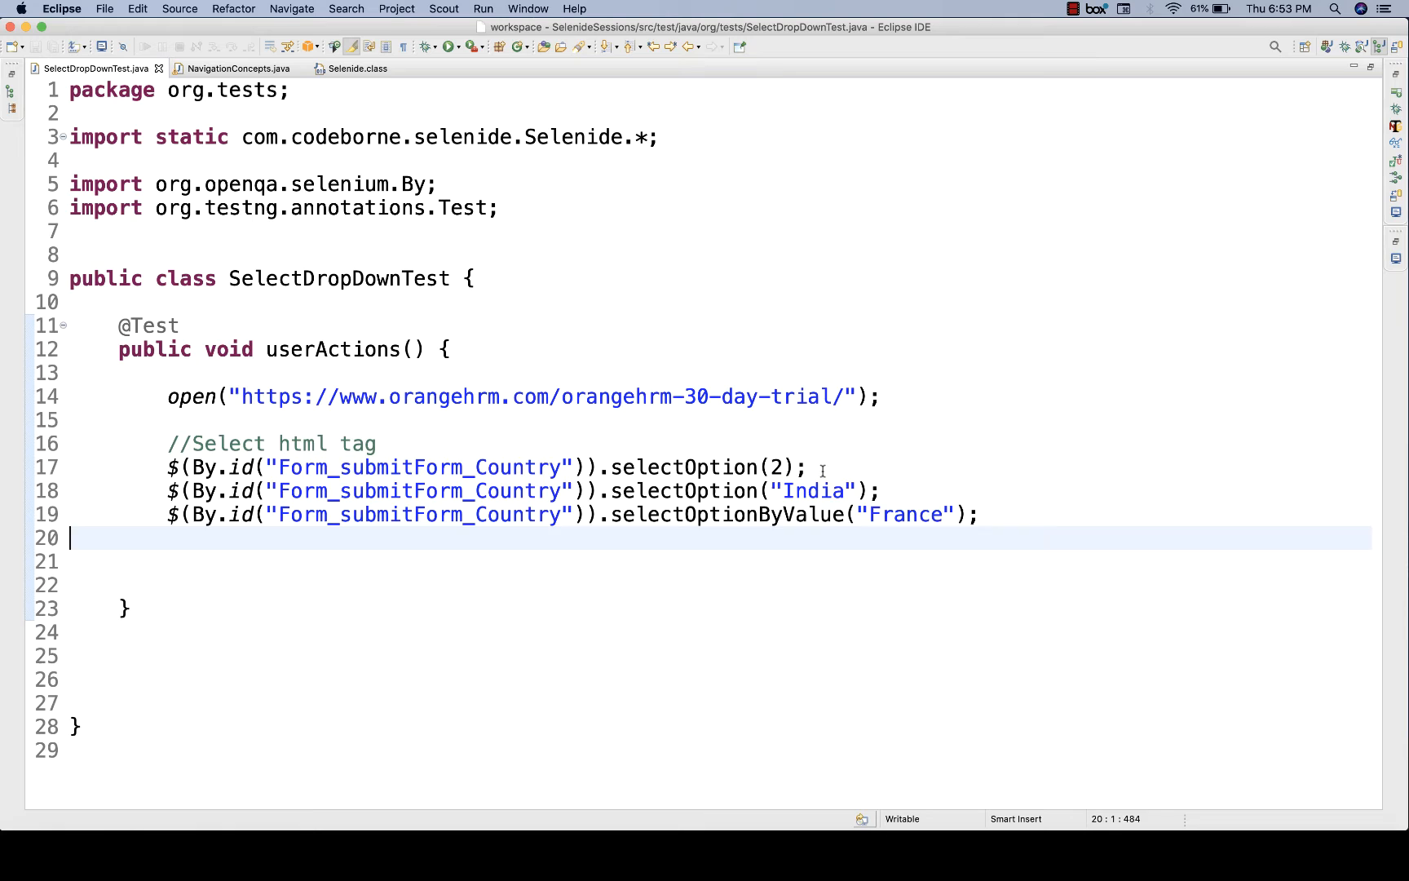
pyautogui.write('Thread.sleep(2000);')
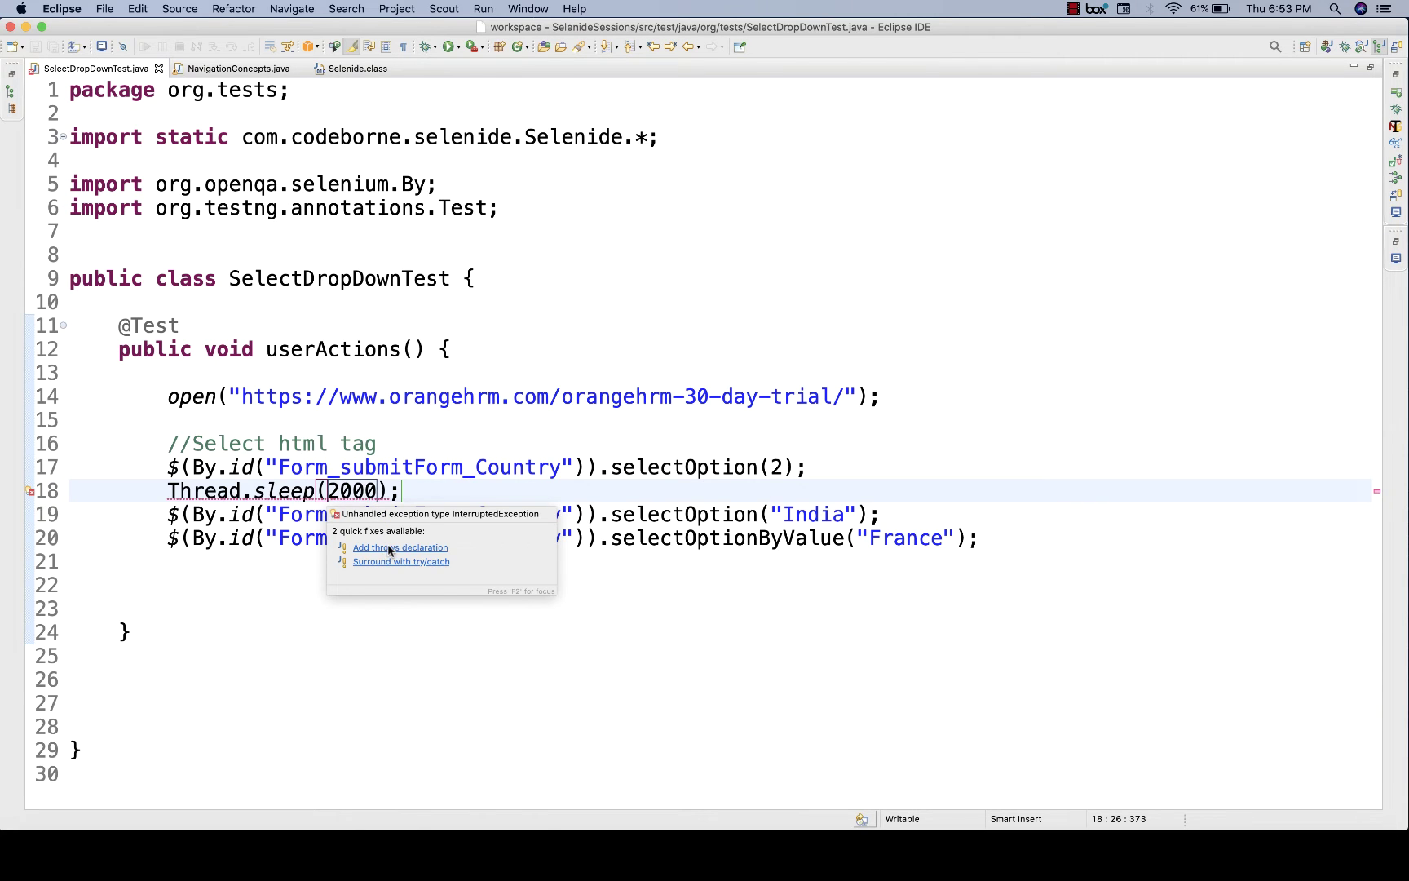
# Step: Declare throws InterruptedException, save, and add the "//without using select html tag:" comment
pyautogui.click(400, 548)
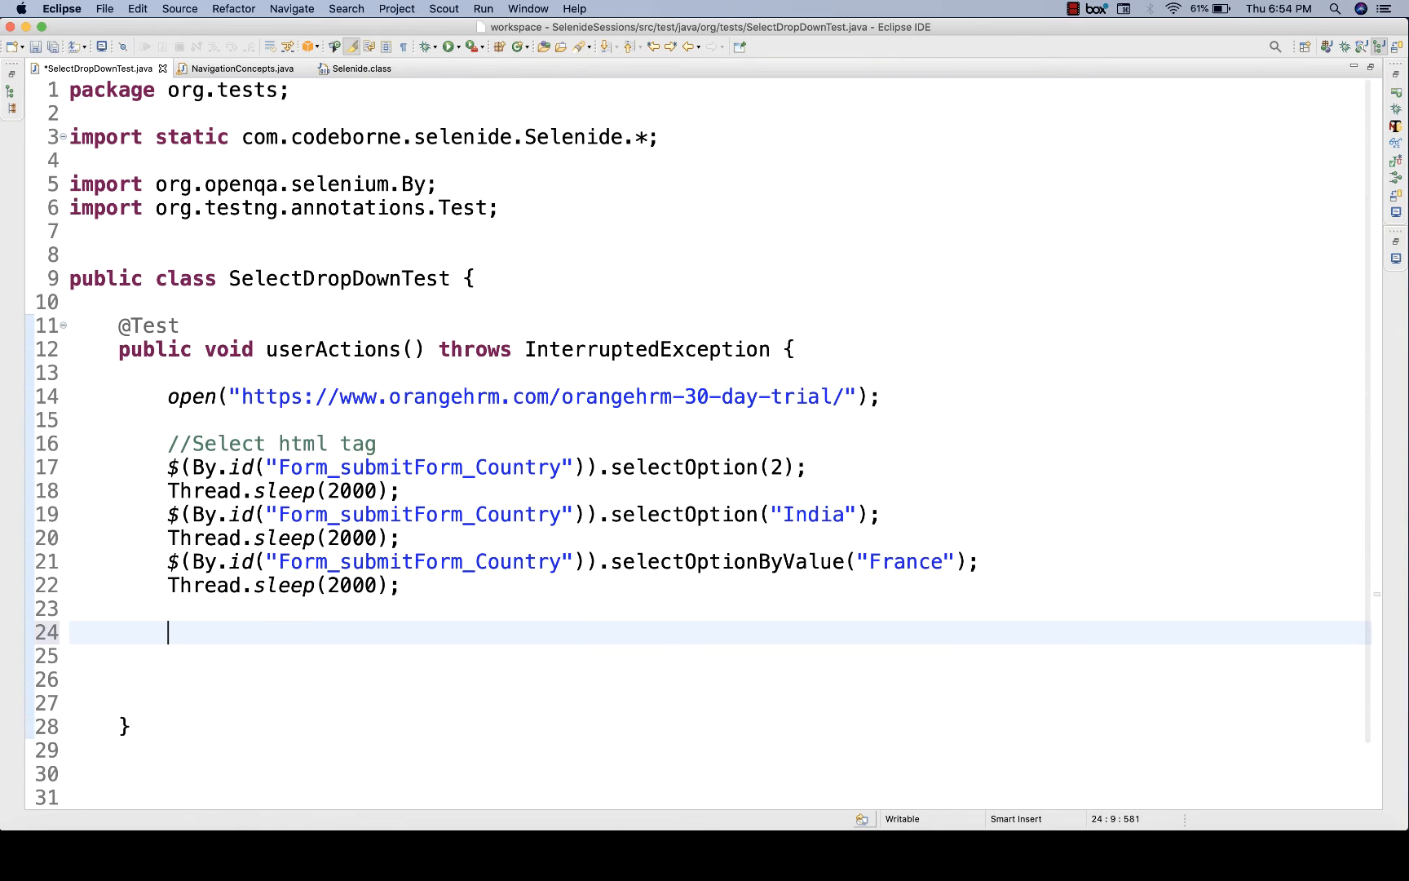
pyautogui.press('cmd+s')
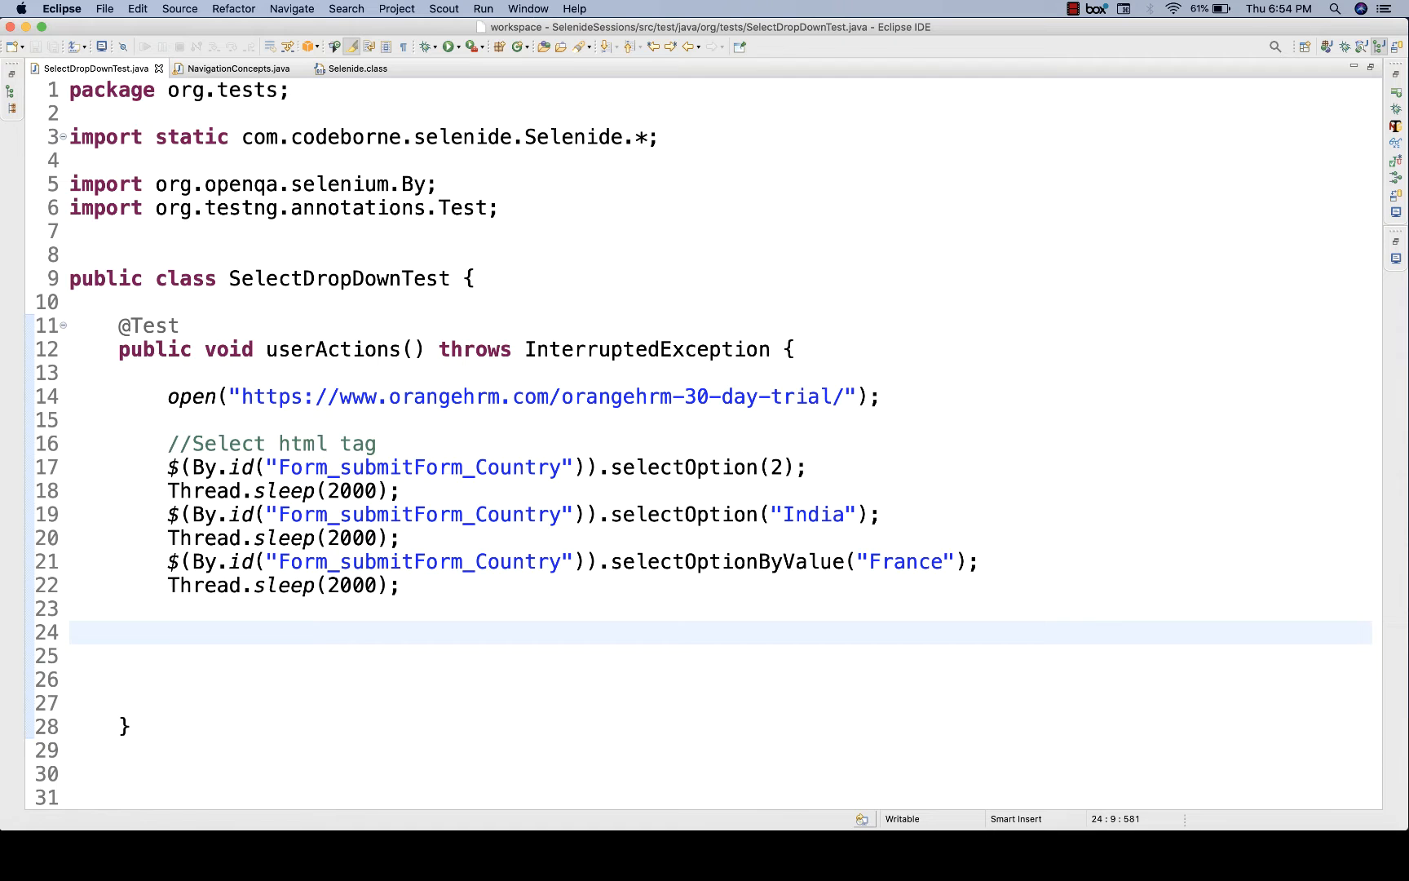
pyautogui.write('//without using select html tag:')
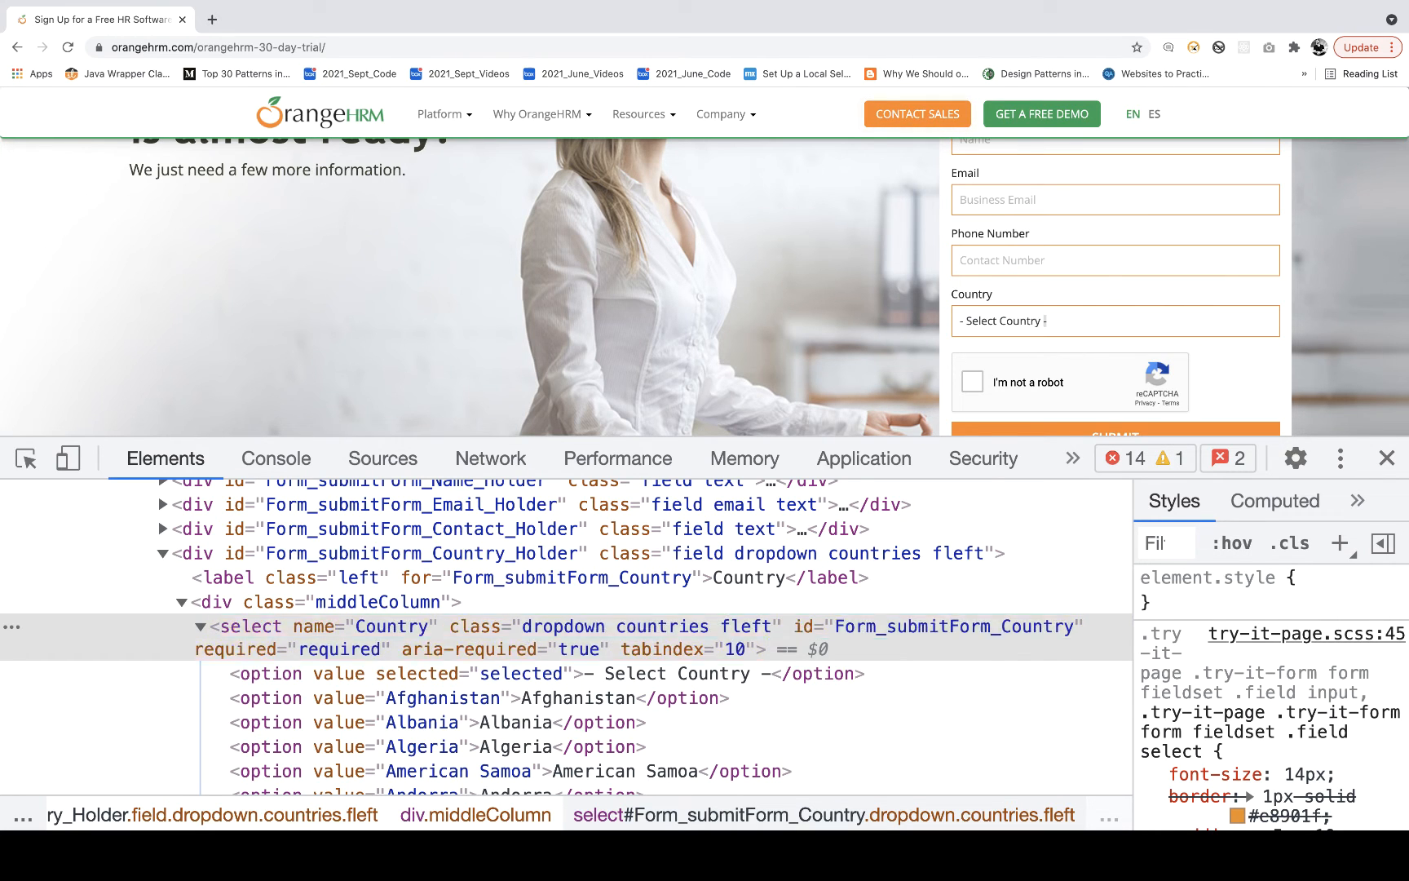
pyautogui.click(576, 674)
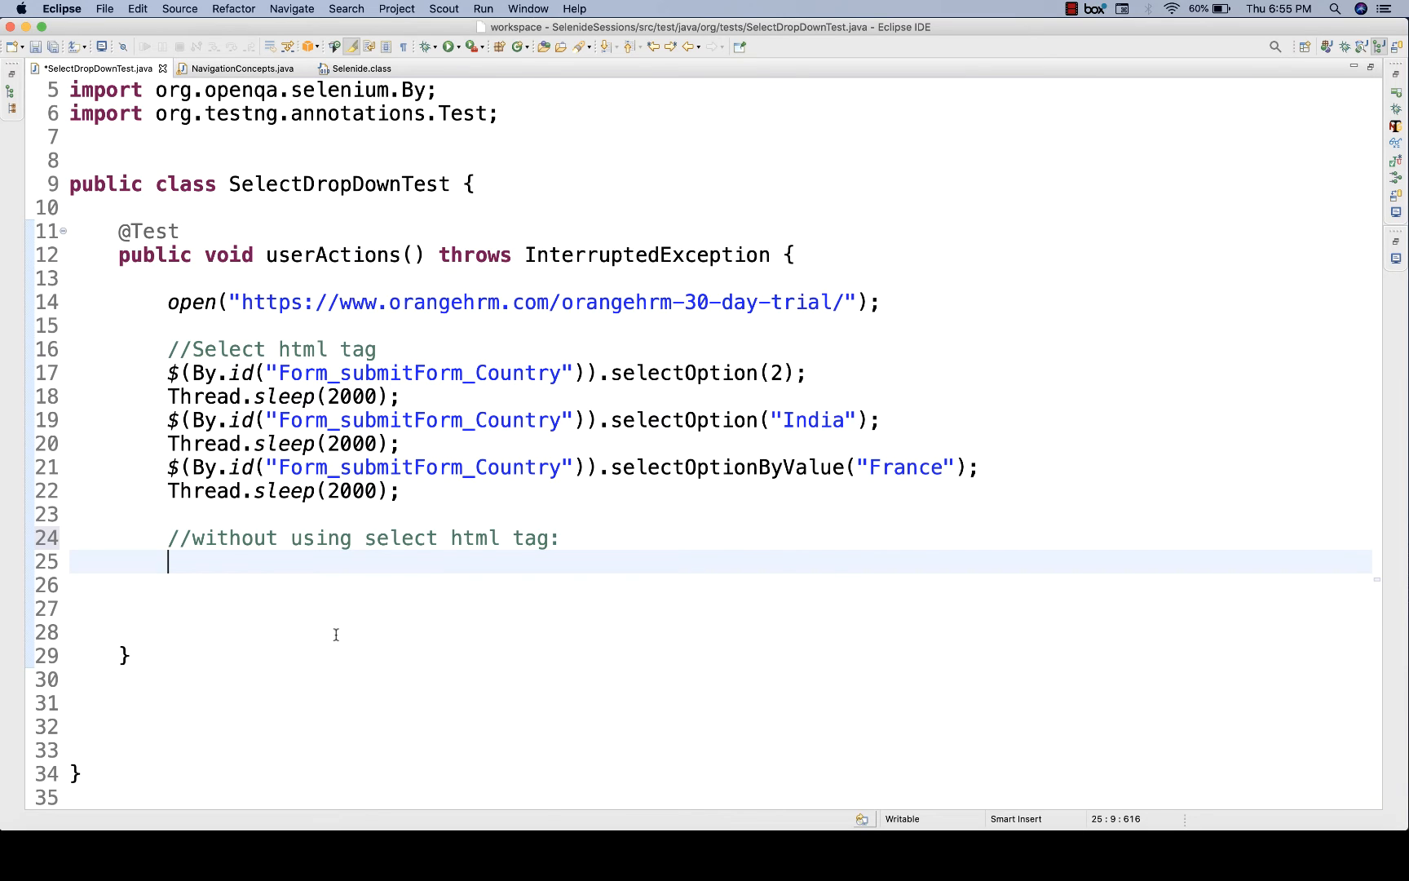
# Step: Store the country options in ElementsCollection coll via $$(By.cssSelector("select#Form_submitForm_Country option"))
pyautogui.press('Return')
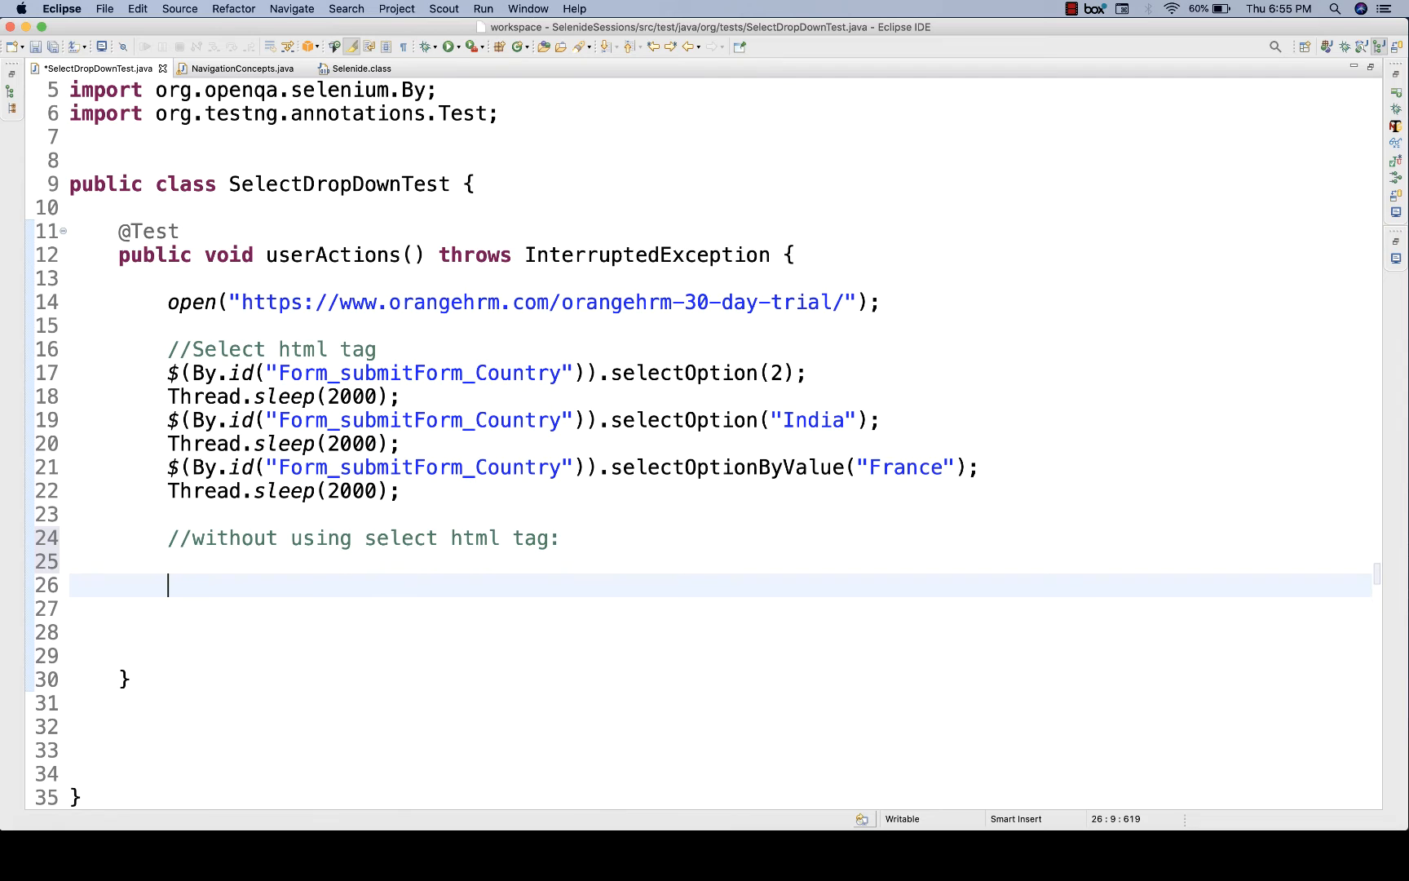
pyautogui.write('$$')
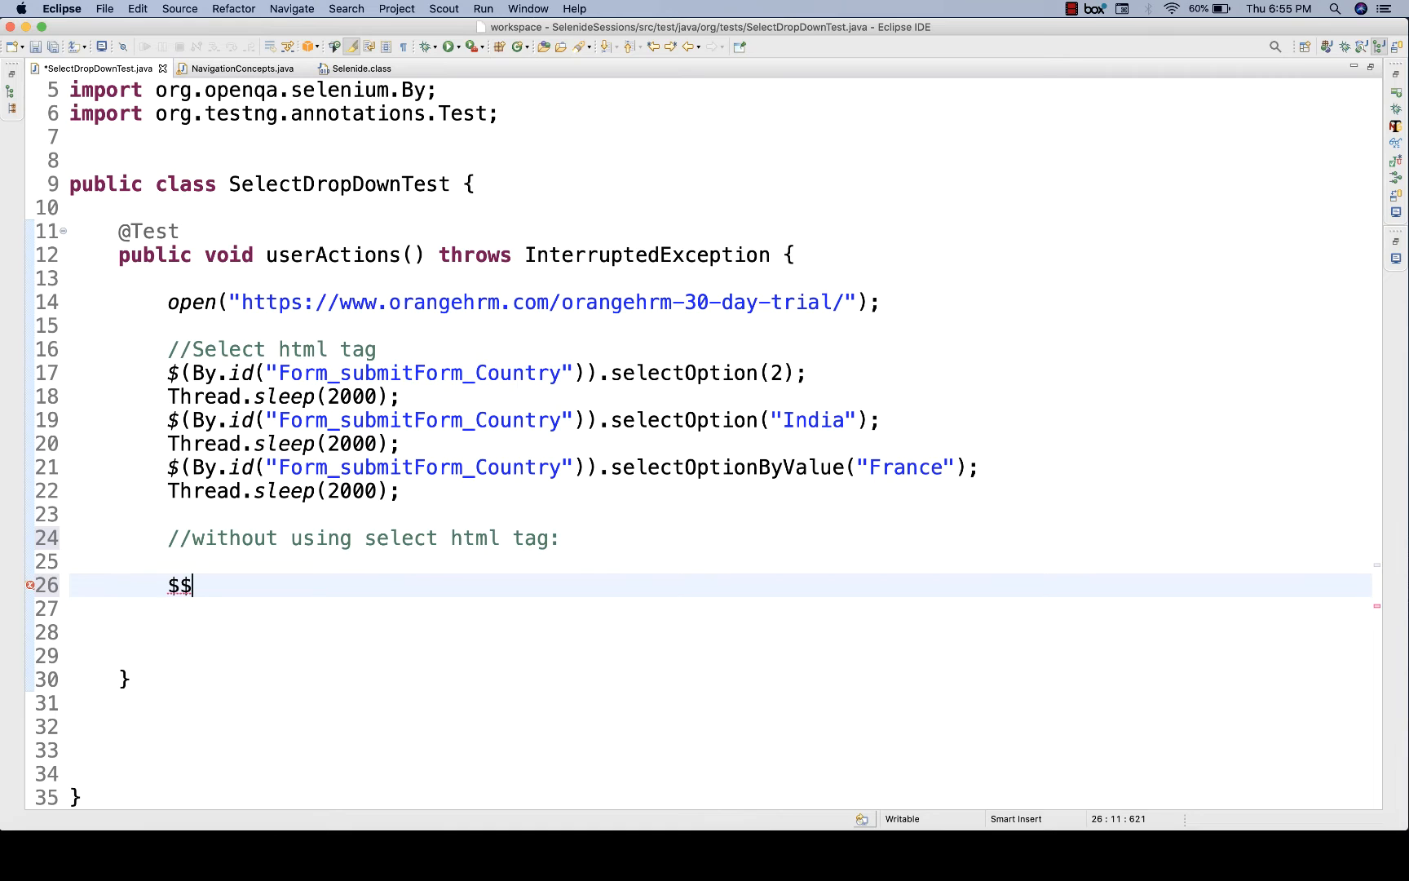
pyautogui.write('(By.cssSelector("')
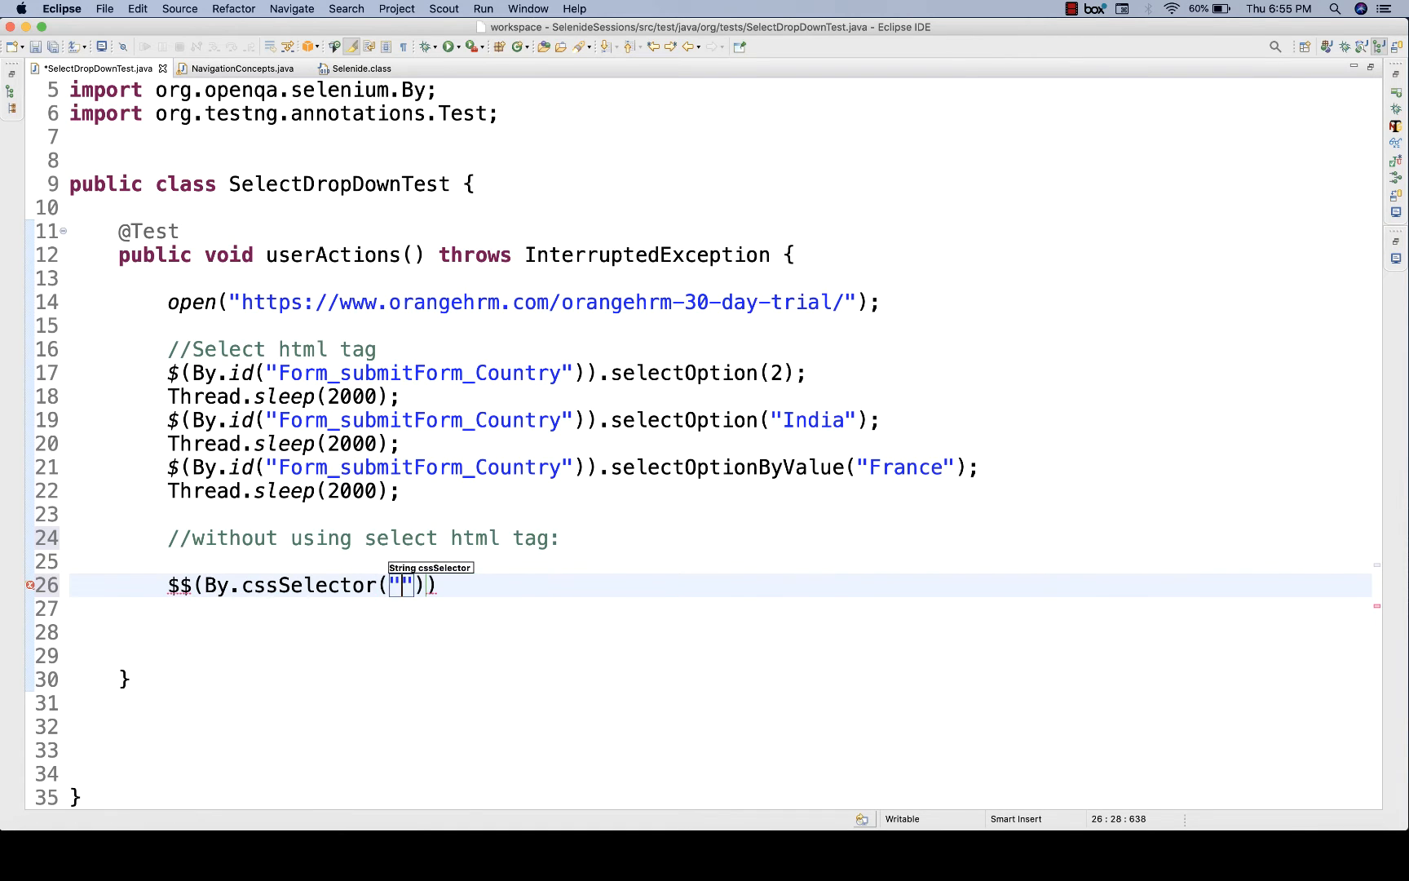
pyautogui.write('select#Form_submitForm_Country option')
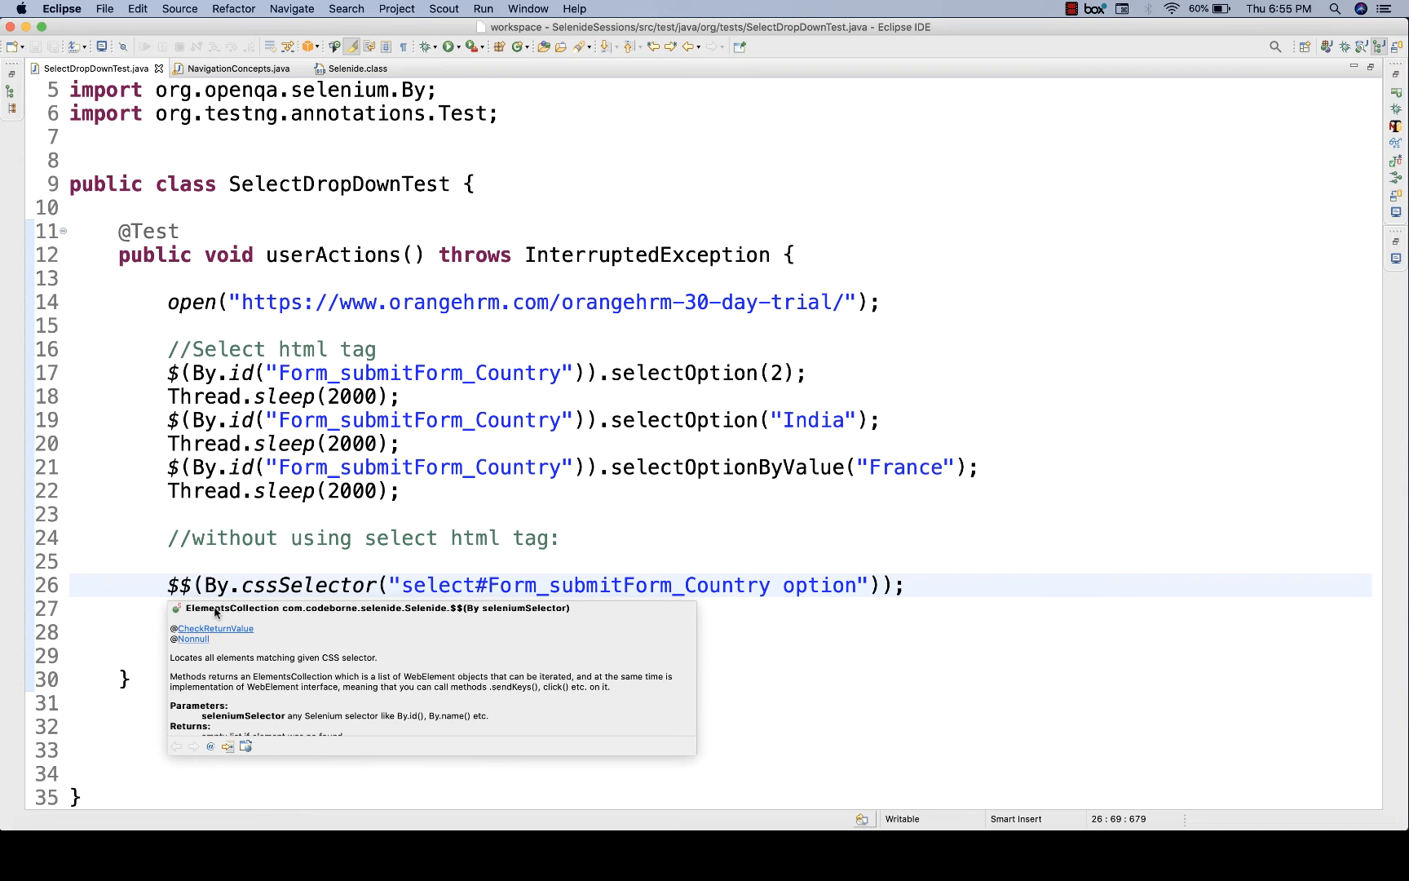
pyautogui.write('ElementsCollections coll =')
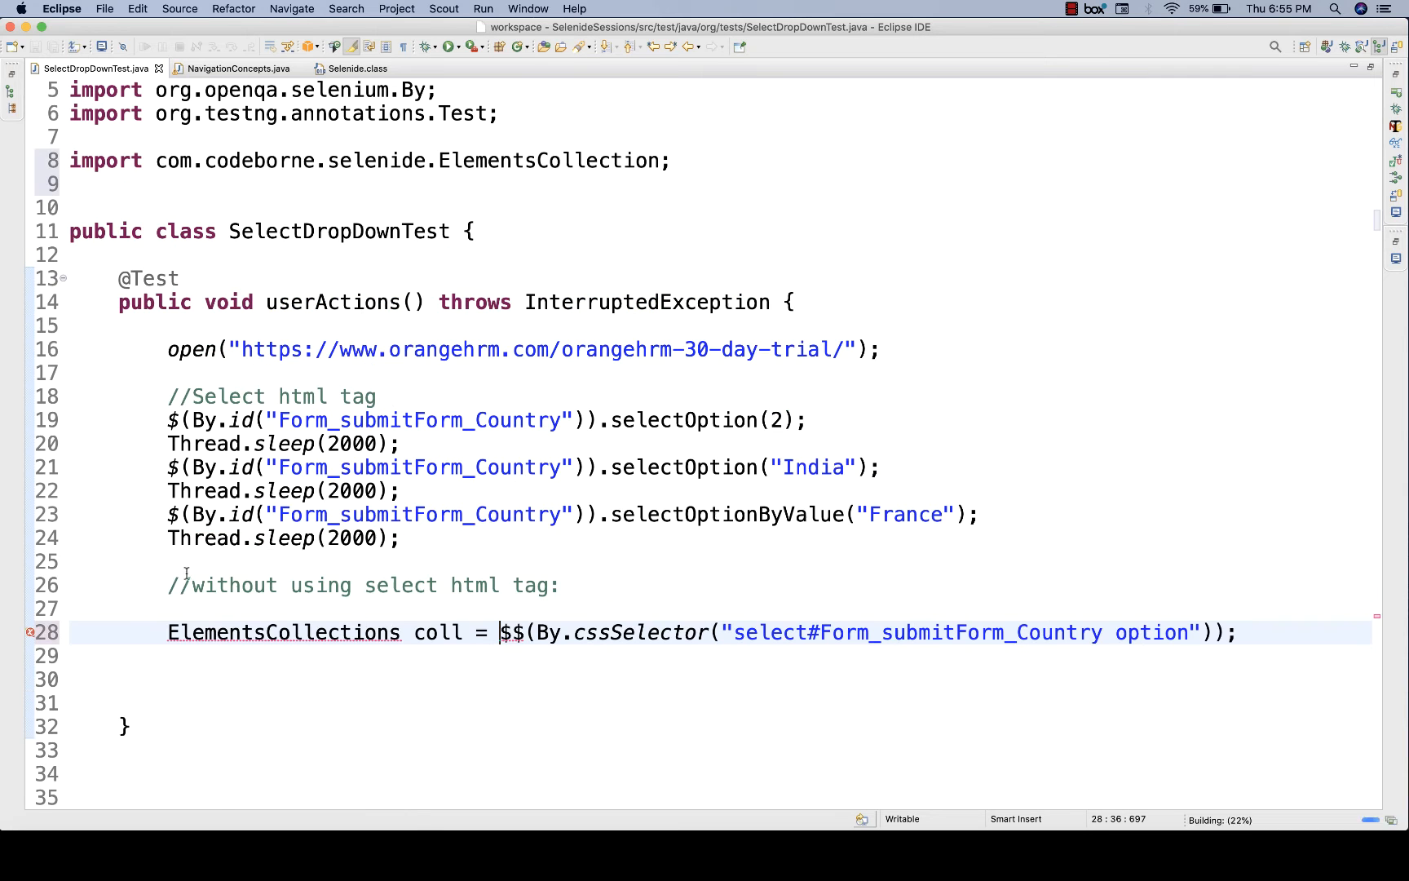
pyautogui.click(27, 633)
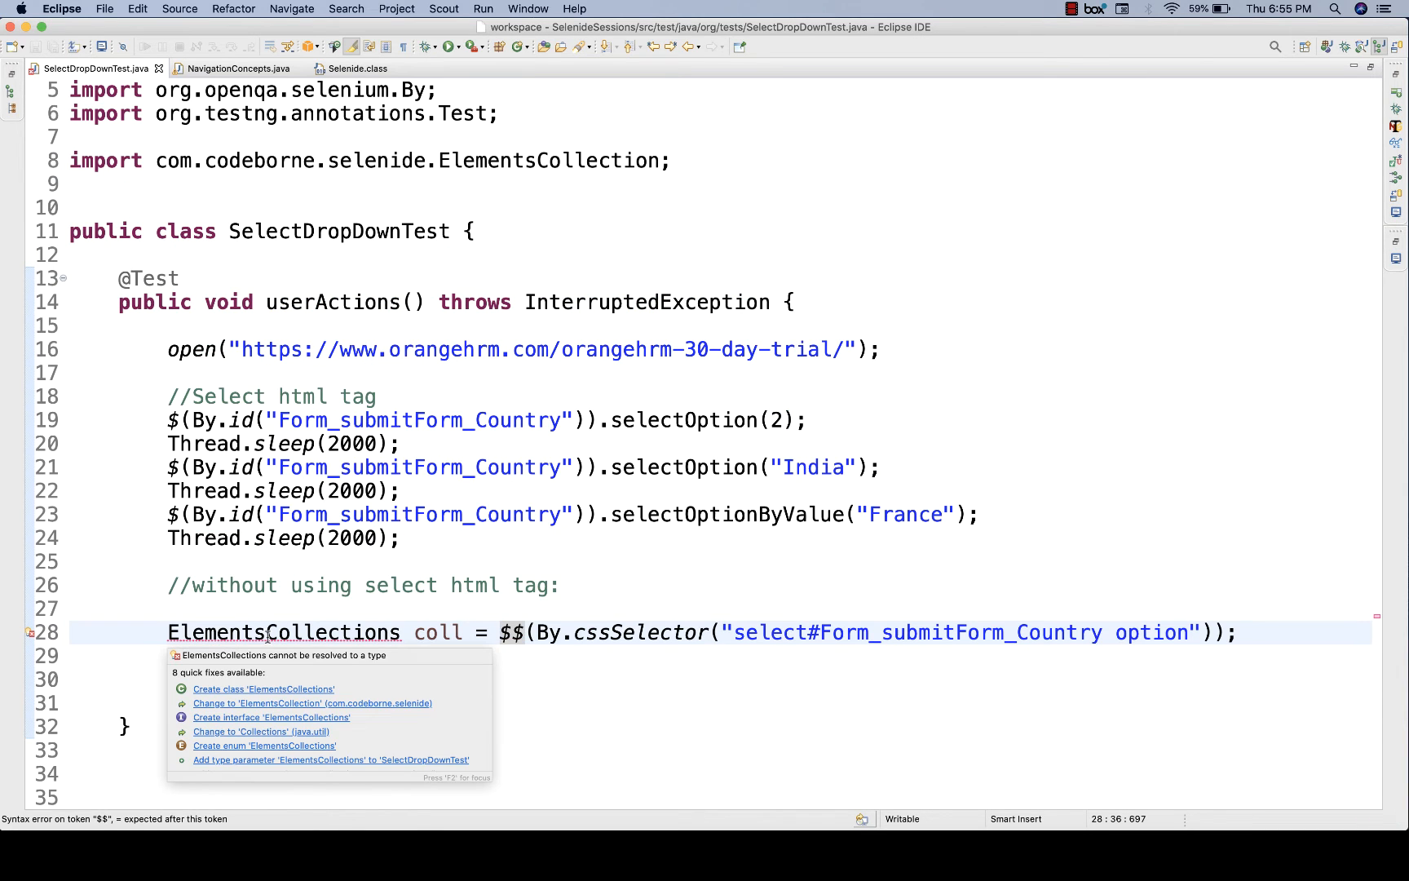
pyautogui.click(311, 703)
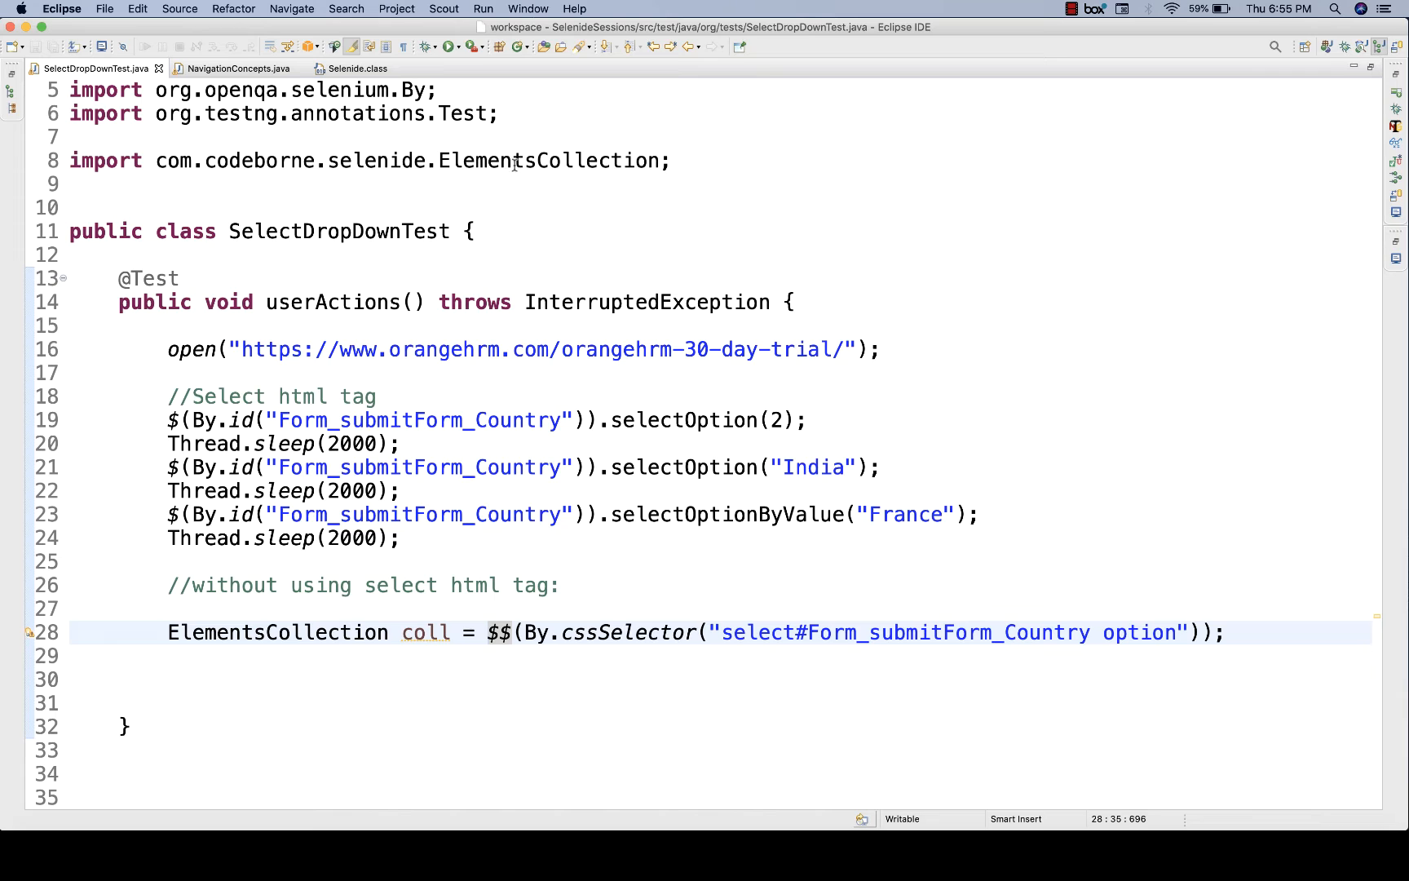
pyautogui.doubleClick(546, 160)
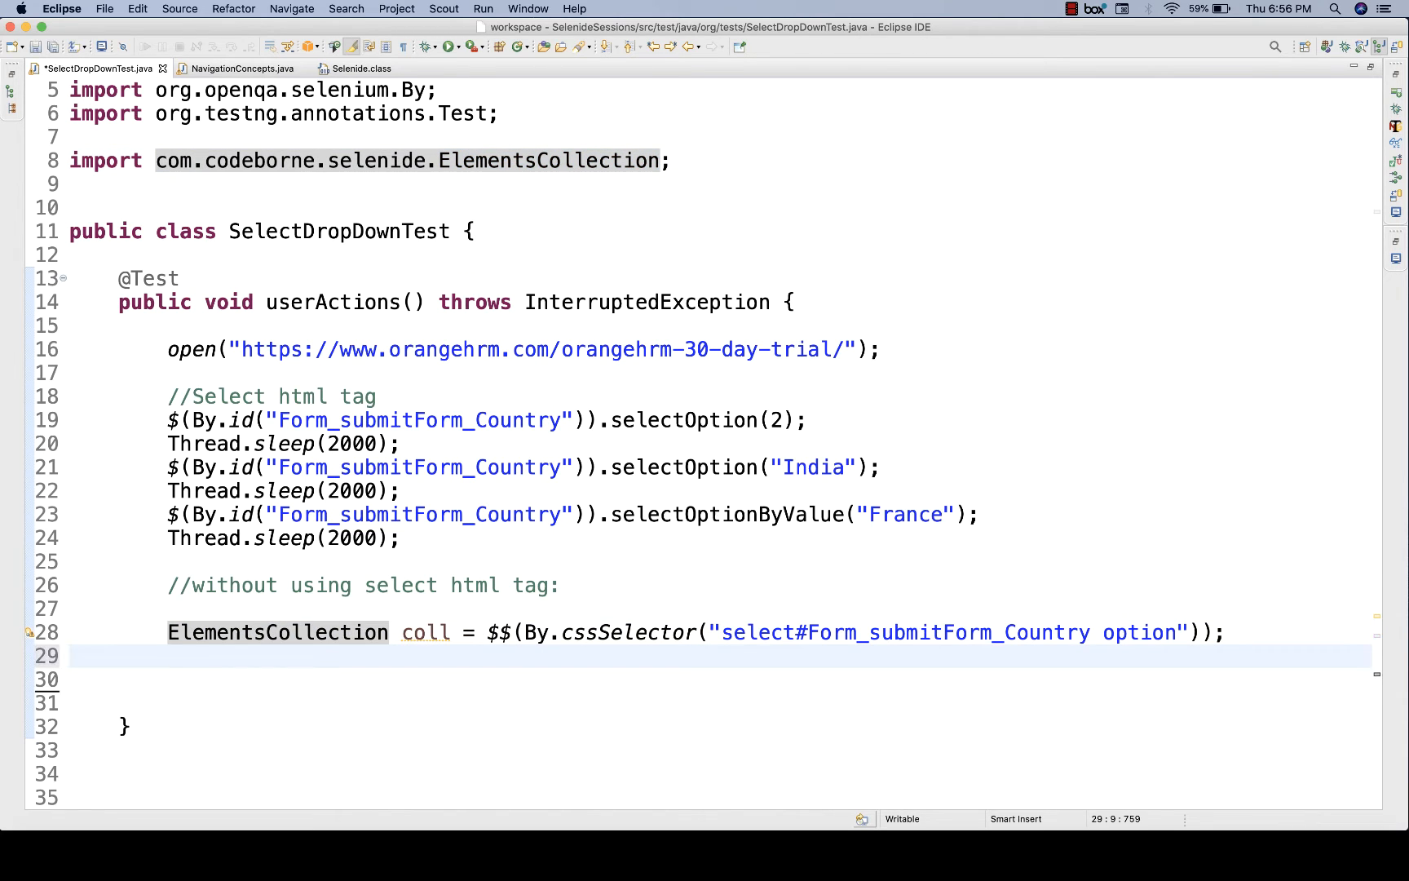
# Step: Print the number of collected options with System.out.println(coll.size())
pyautogui.write('System.out.println();')
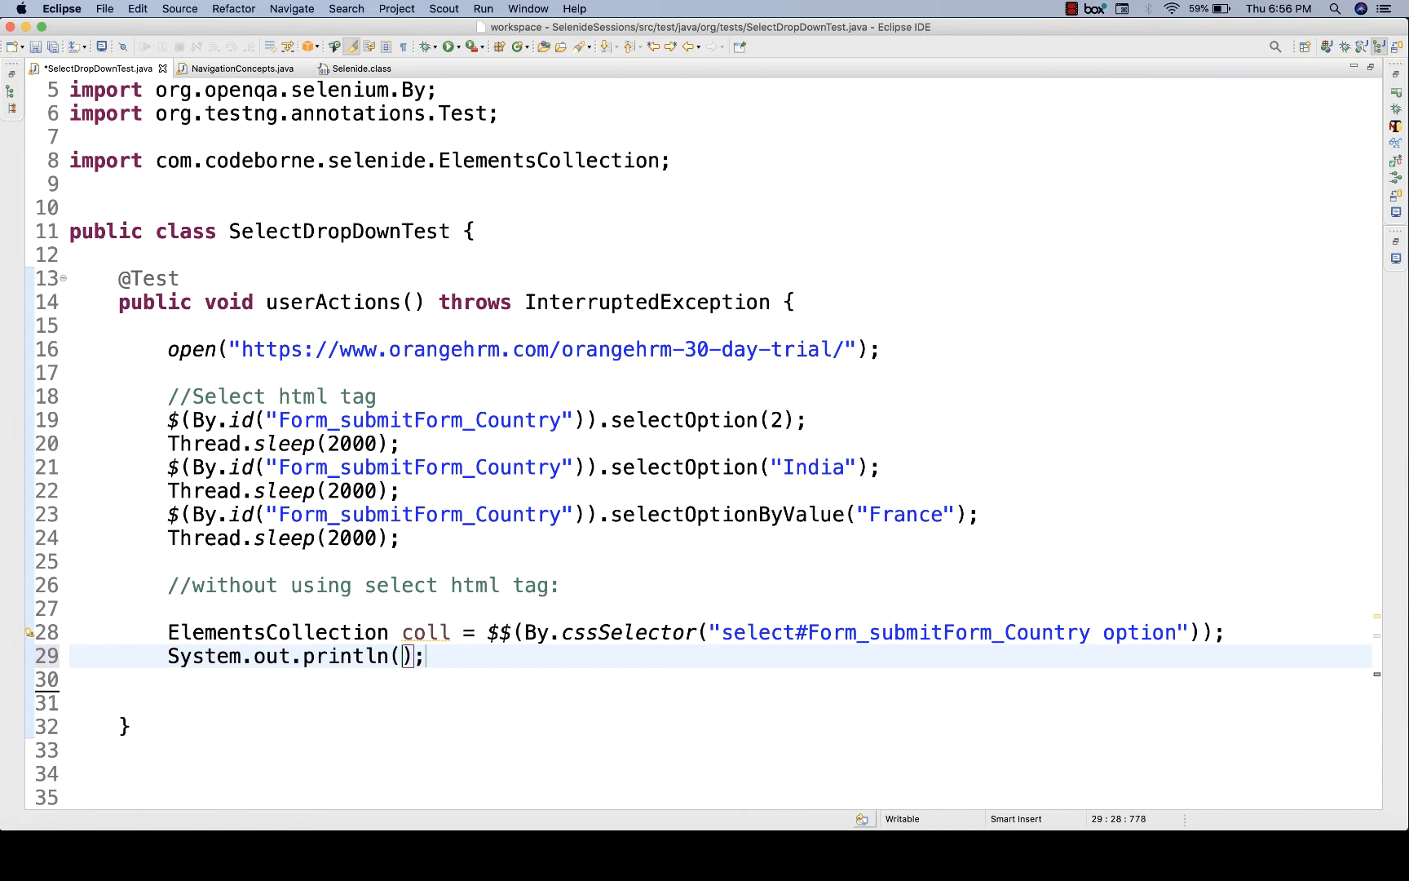
pyautogui.write('coll.size(')
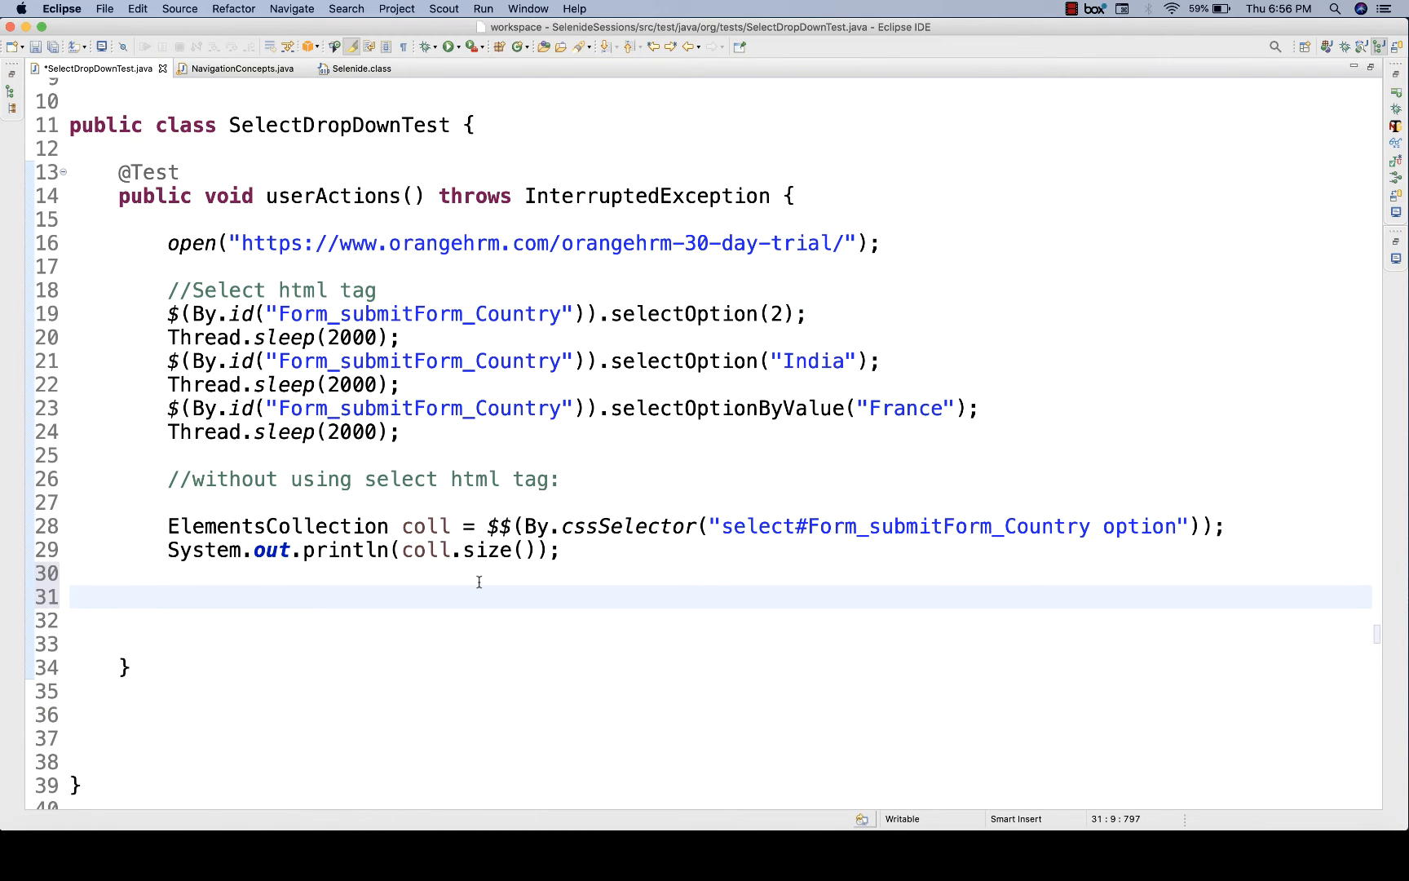
# Step: Loop over coll as SelenideElement e and store each option's getText() in String text
pyautogui.write('for')
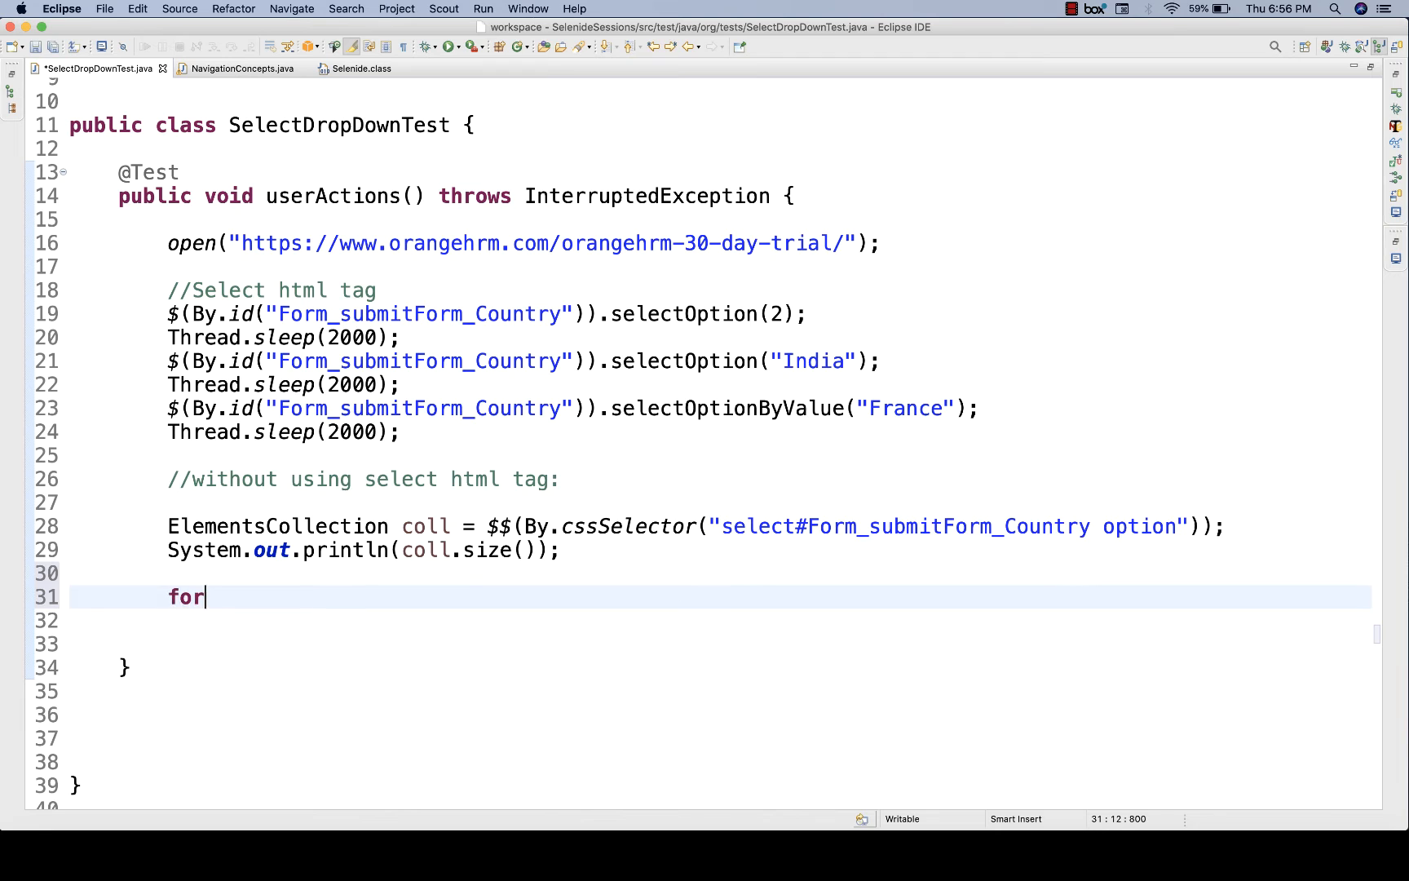
pyautogui.write('(Sele)')
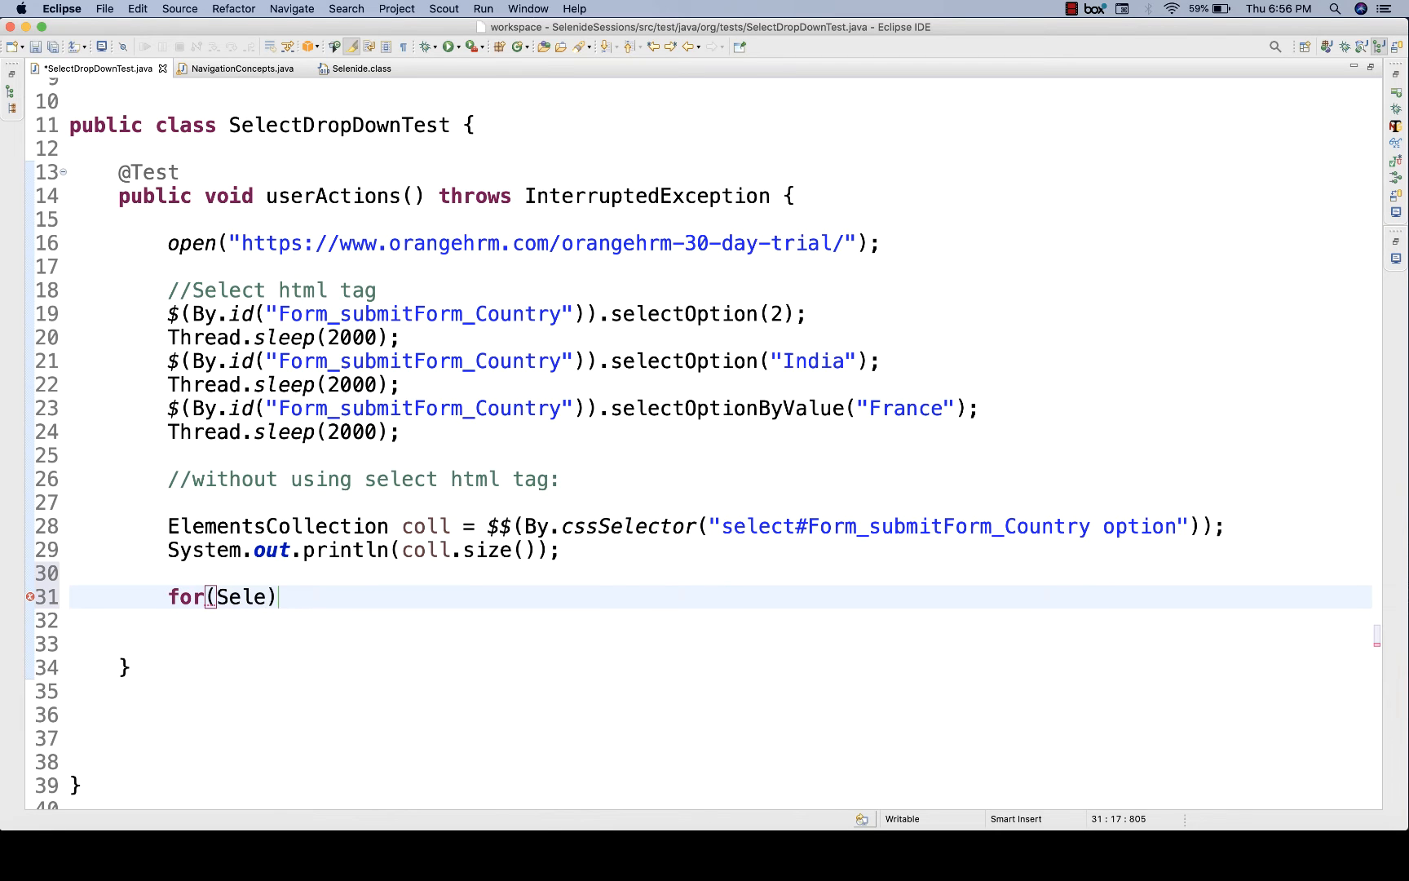
pyautogui.press('Ctrl+Space')
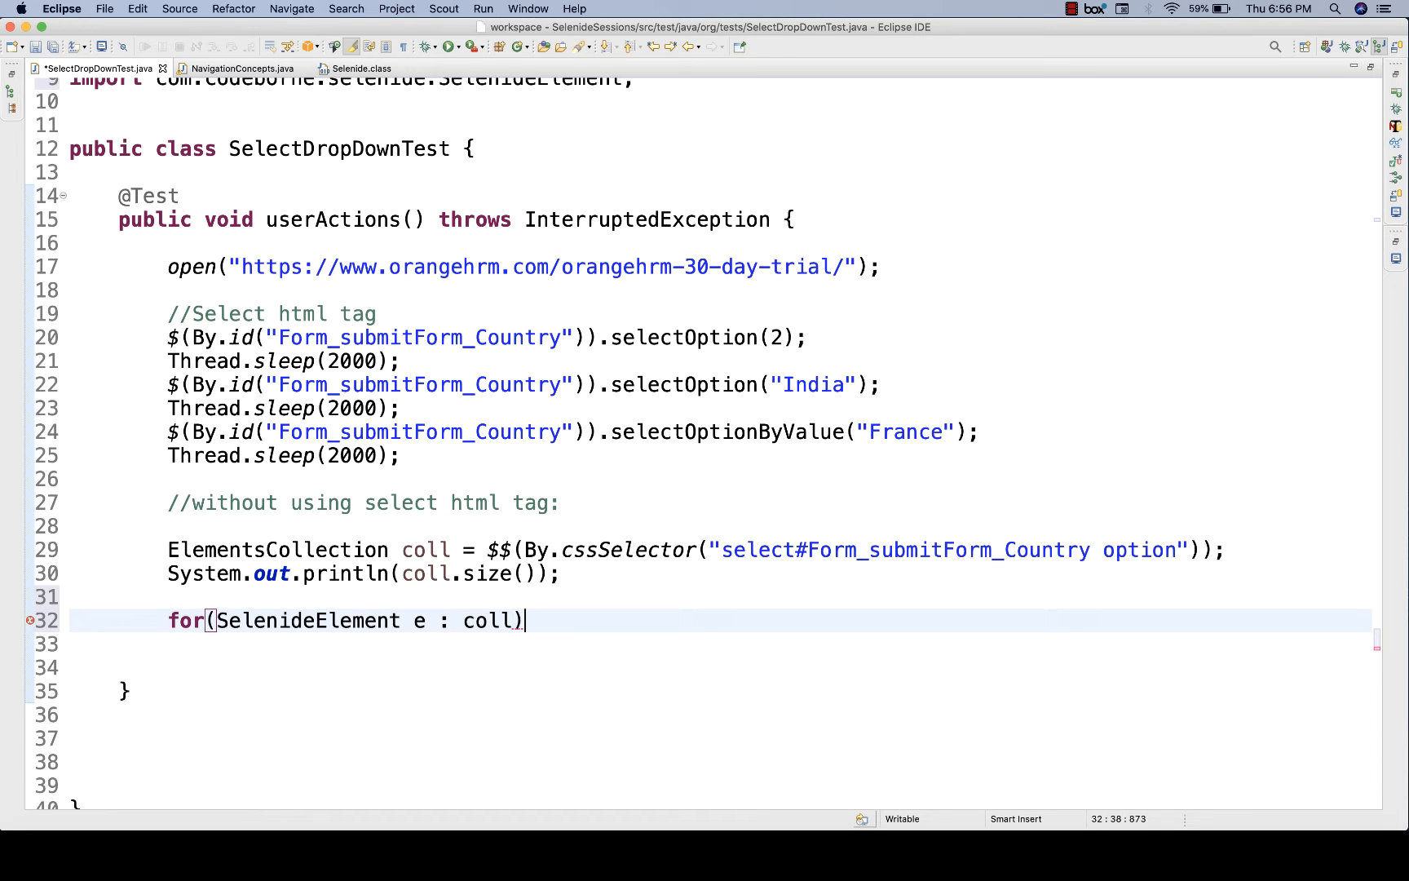
pyautogui.write('{')
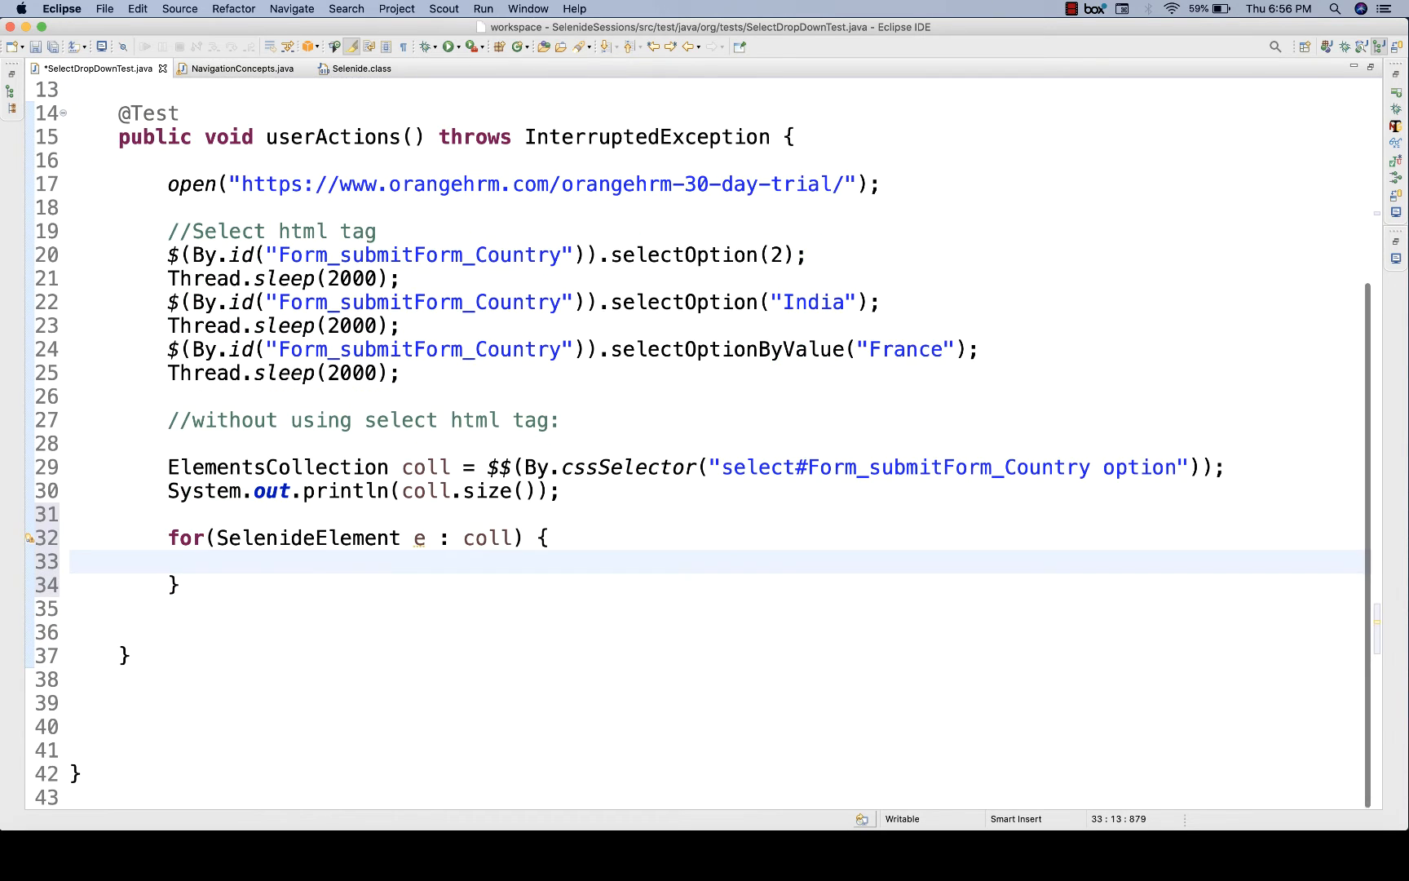
pyautogui.write('e.gett')
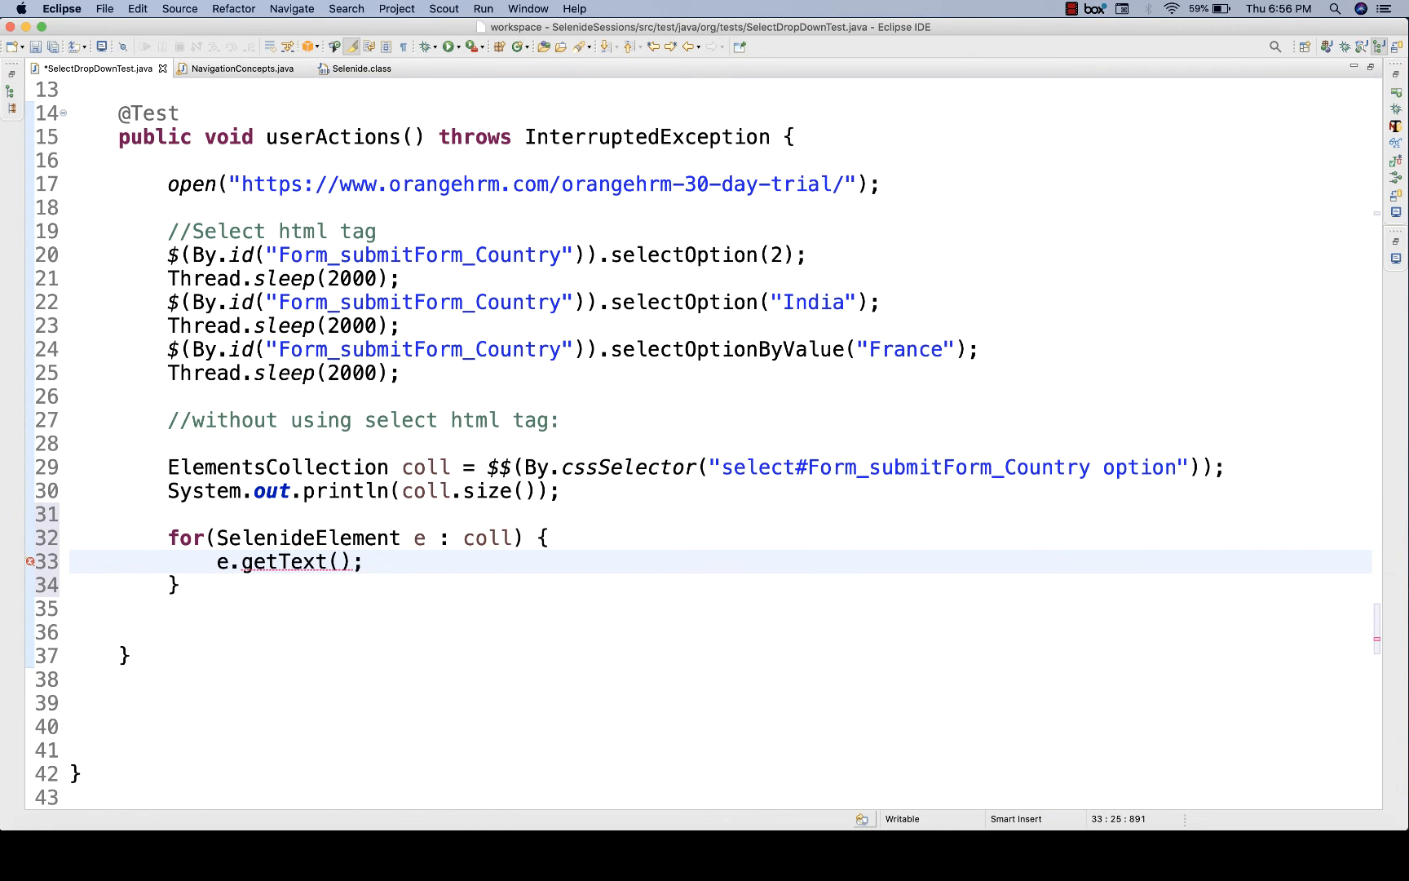
pyautogui.click(180, 586)
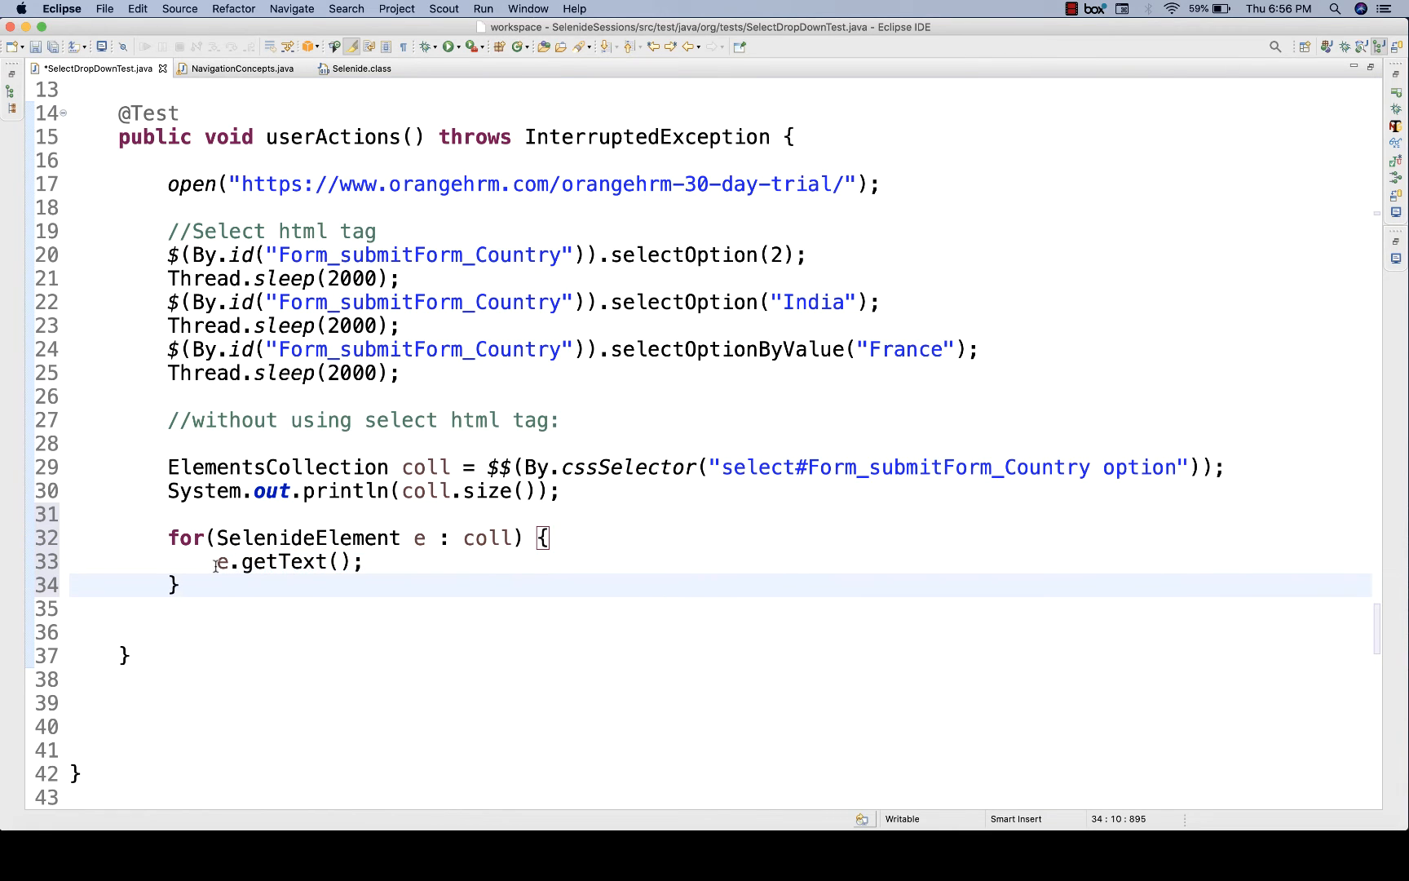
pyautogui.write('String text =')
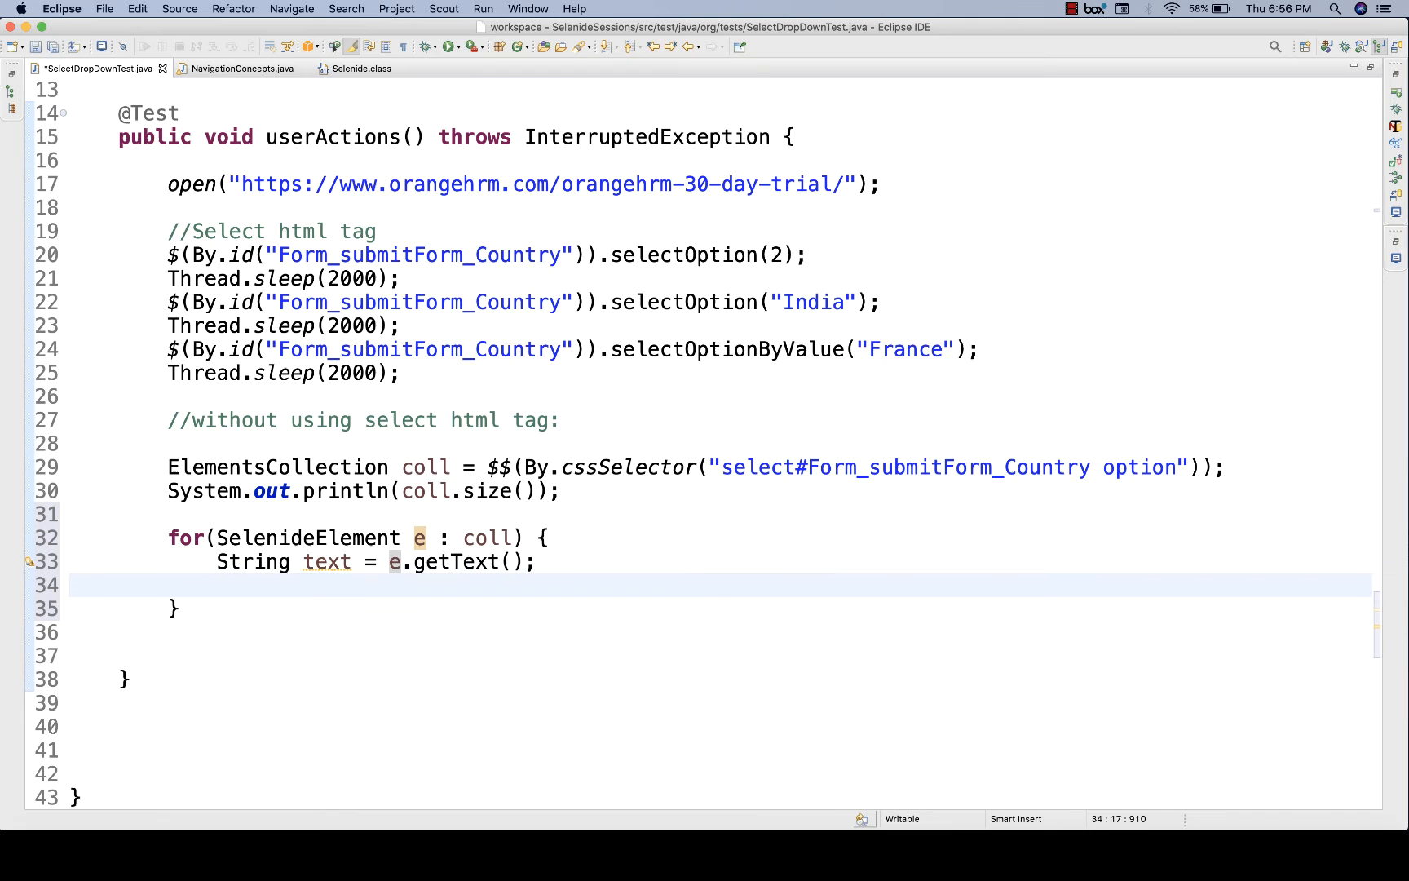
# Step: If text equals "Angola", click that option and break out of the loop
pyautogui.write('if(t')
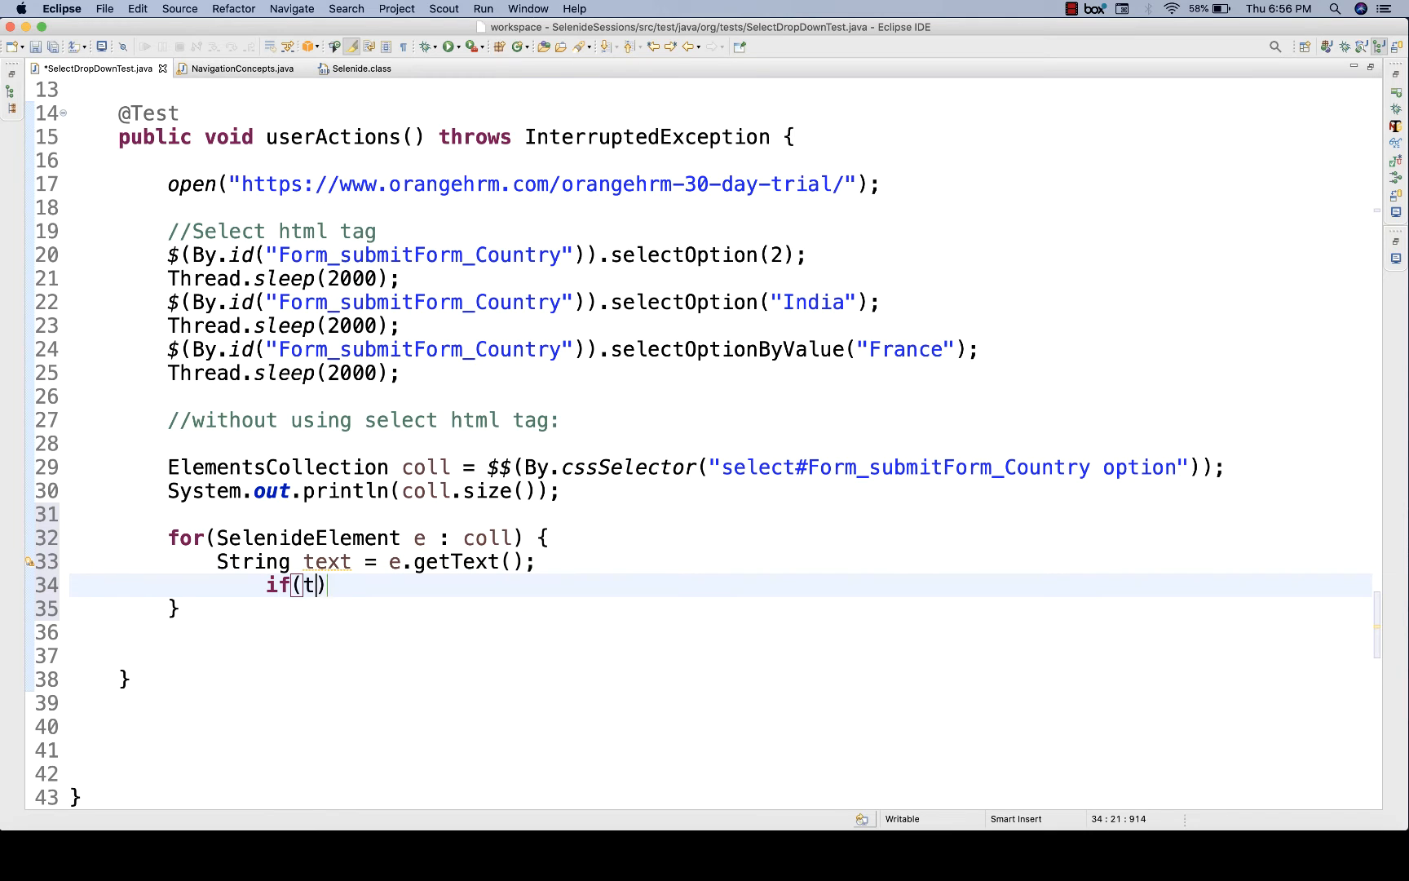
pyautogui.write('ext.eq')
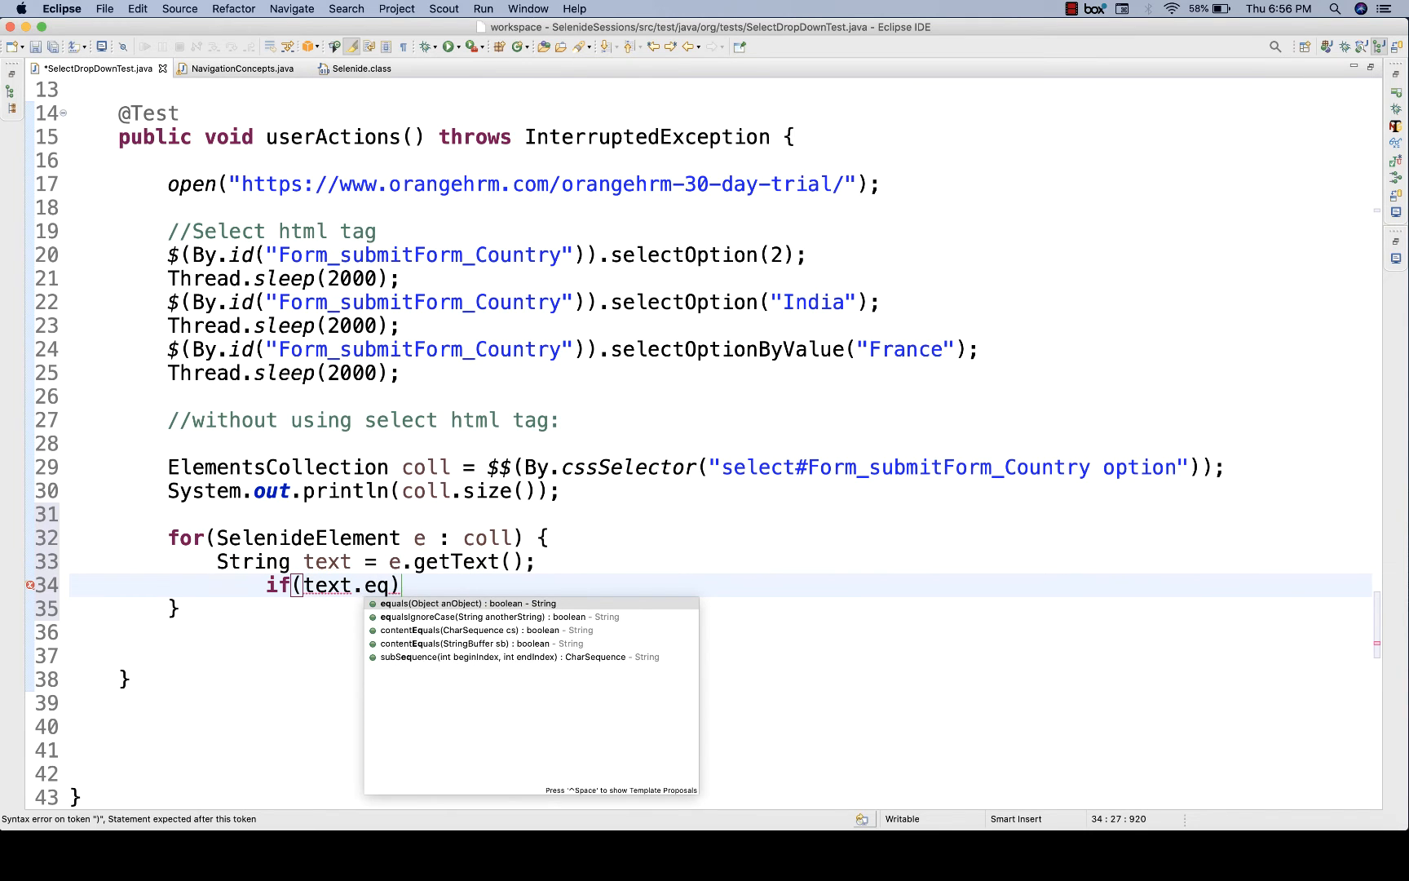
pyautogui.click(434, 603)
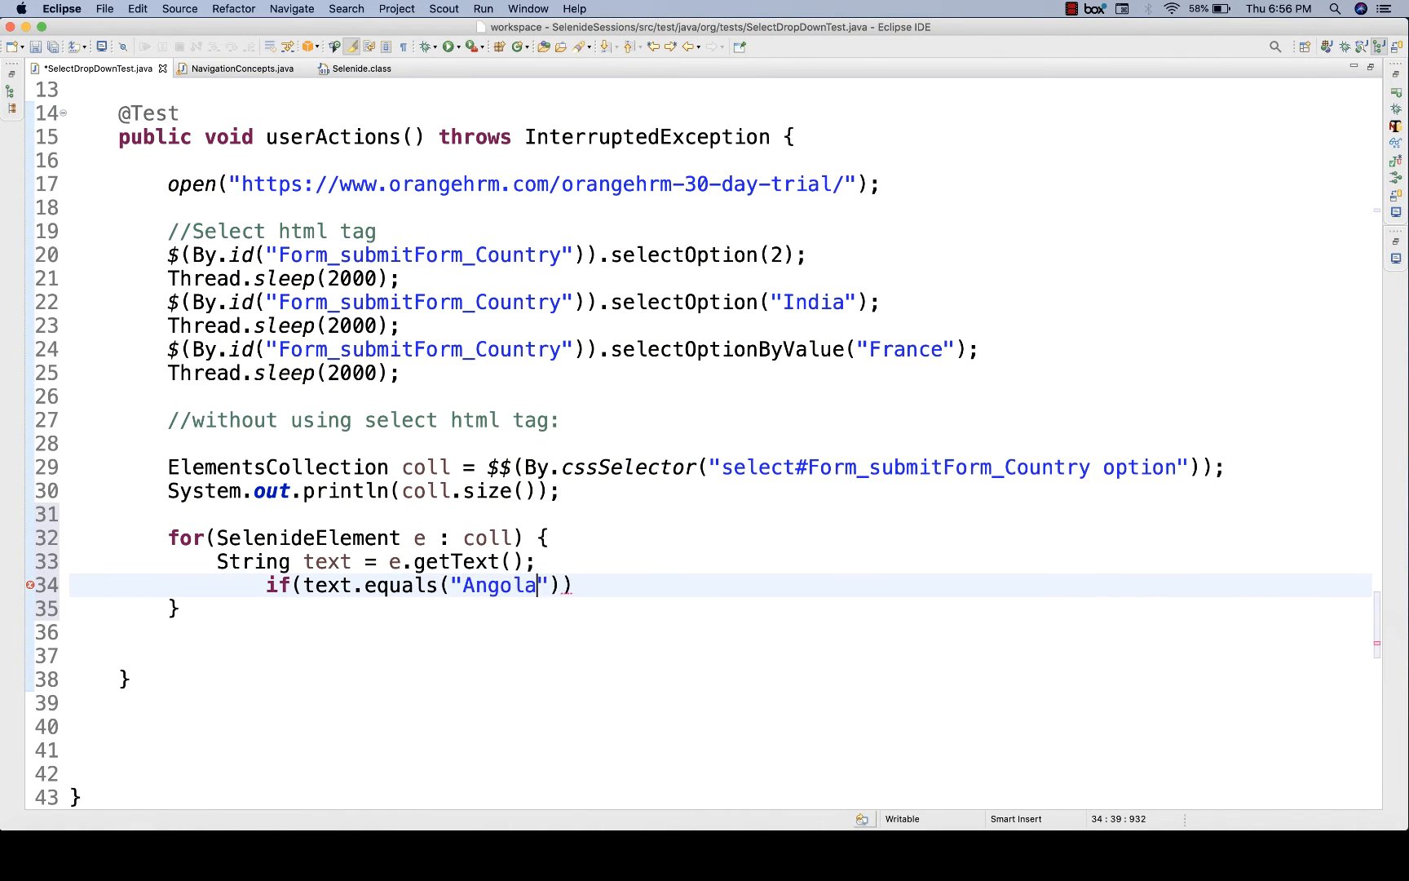
pyautogui.write('{')
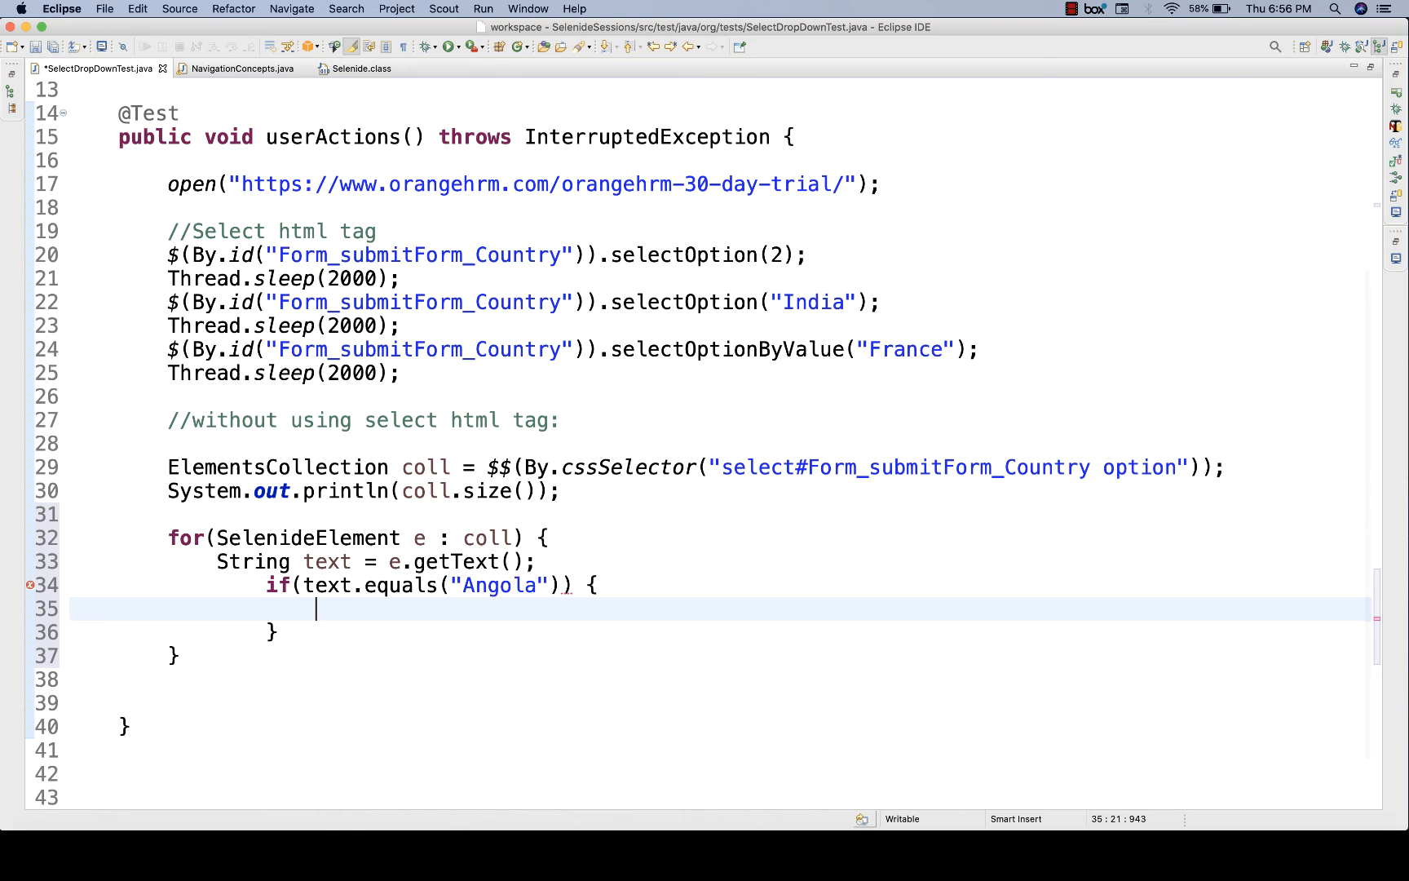
pyautogui.write('e.')
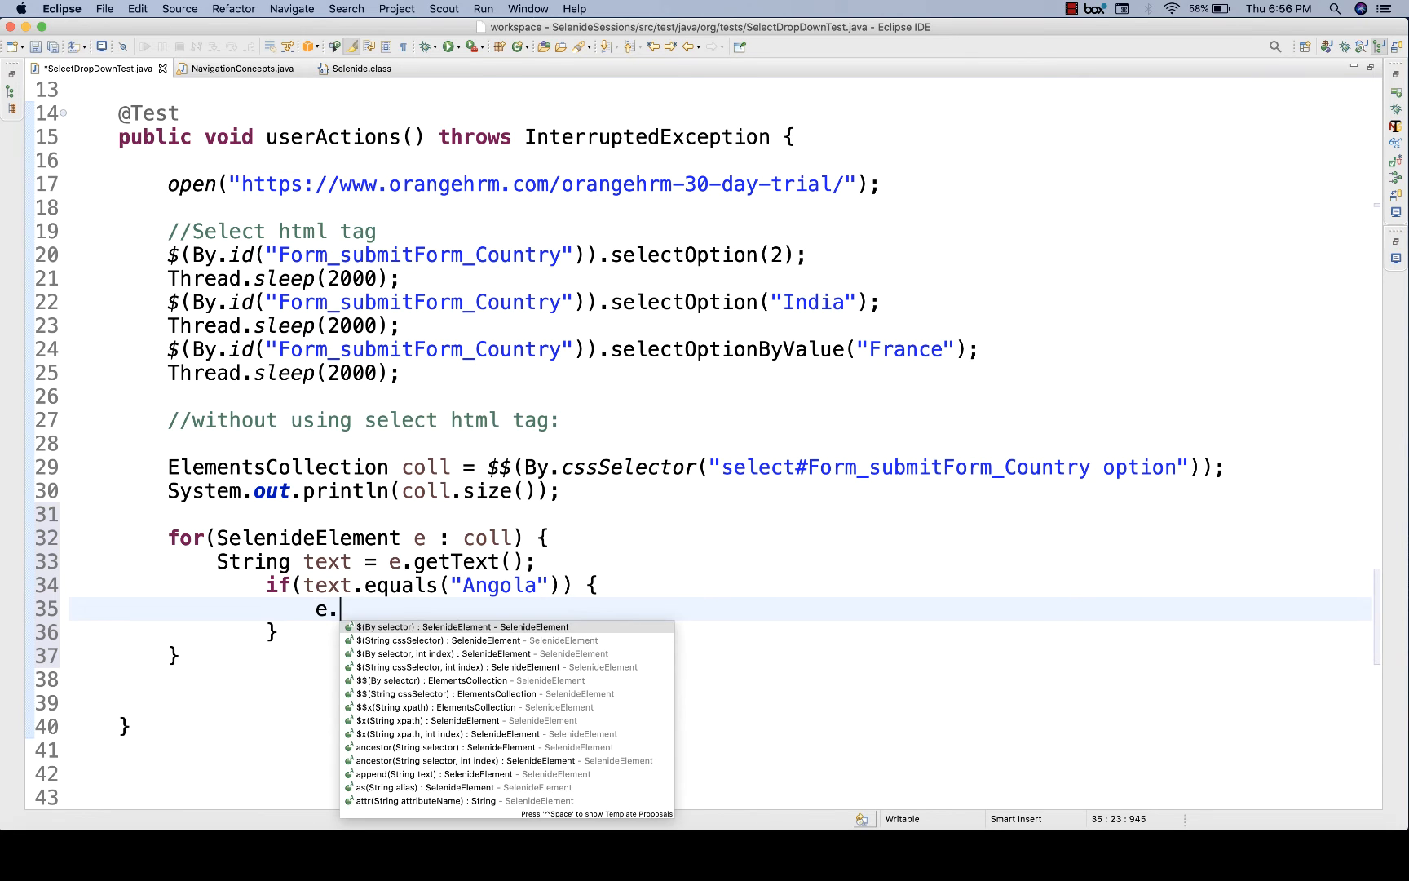
pyautogui.write('click();')
pyautogui.write('b')
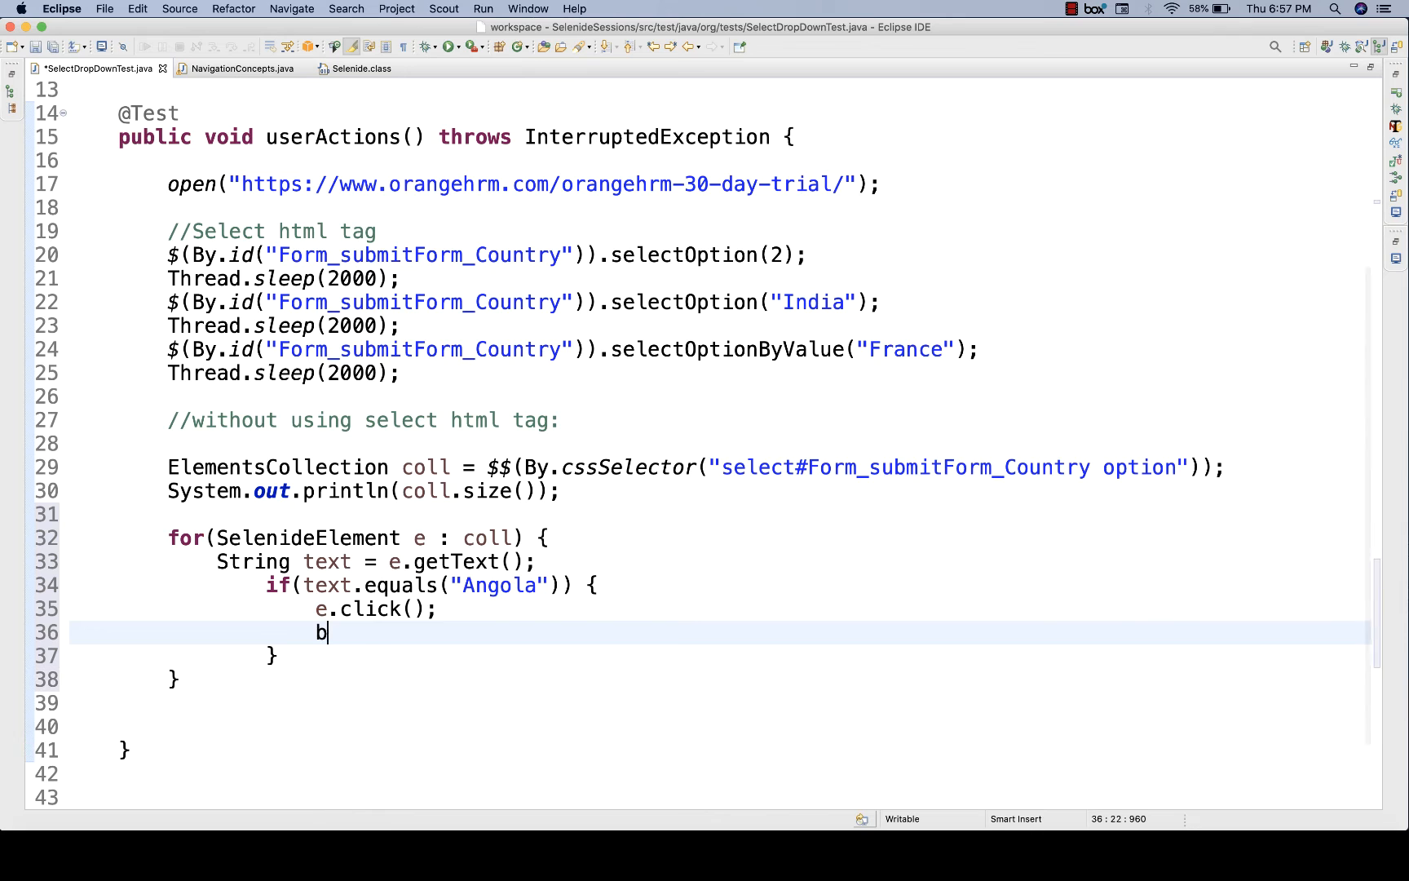
pyautogui.write('reak;')
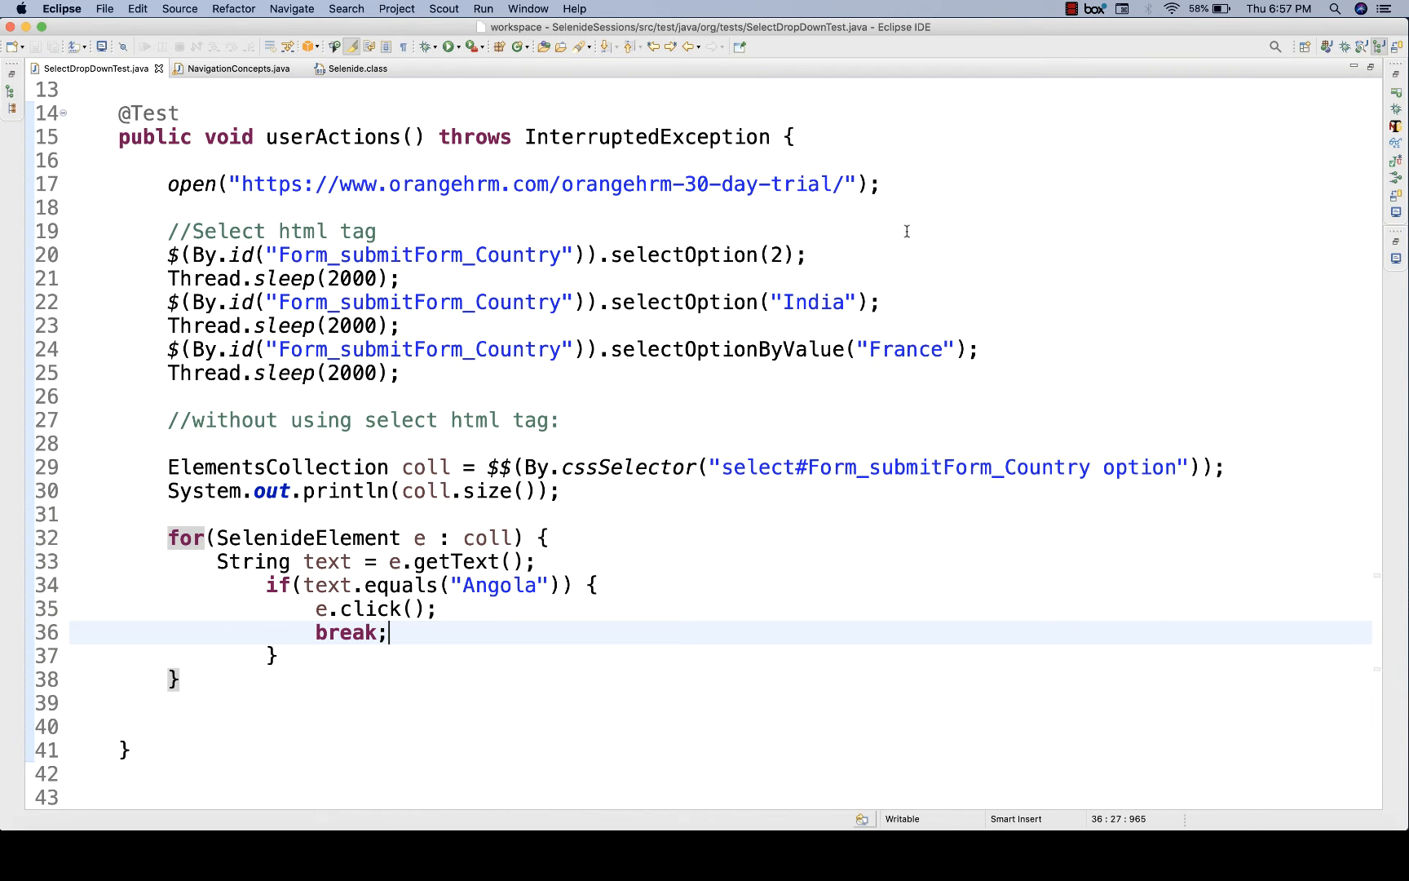
# Step: Run SelectDropDownTest via Run As > TestNG Test and confirm 1 passed
pyautogui.rightClick(385, 633)
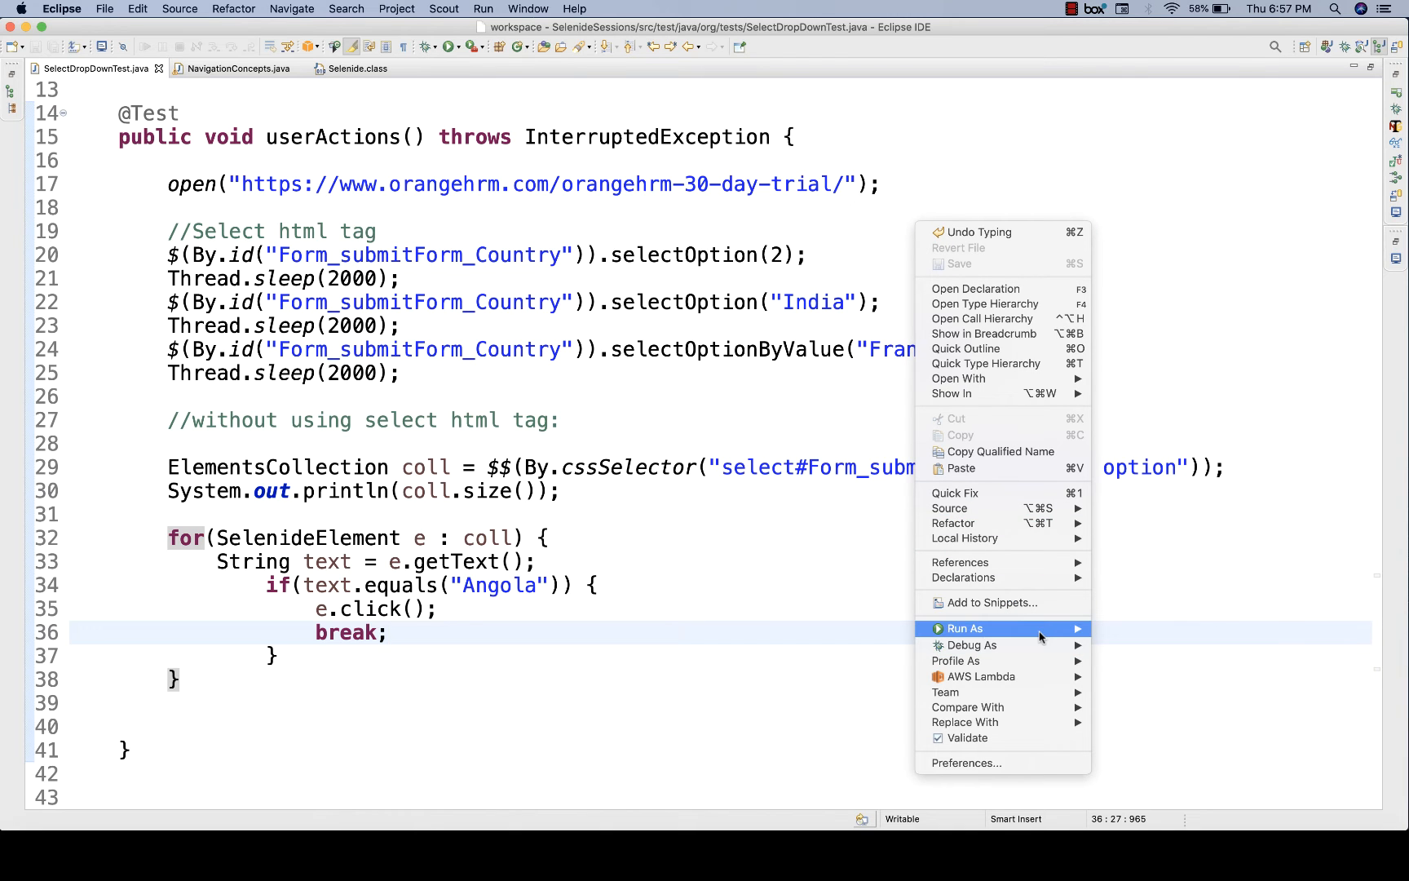
pyautogui.click(967, 628)
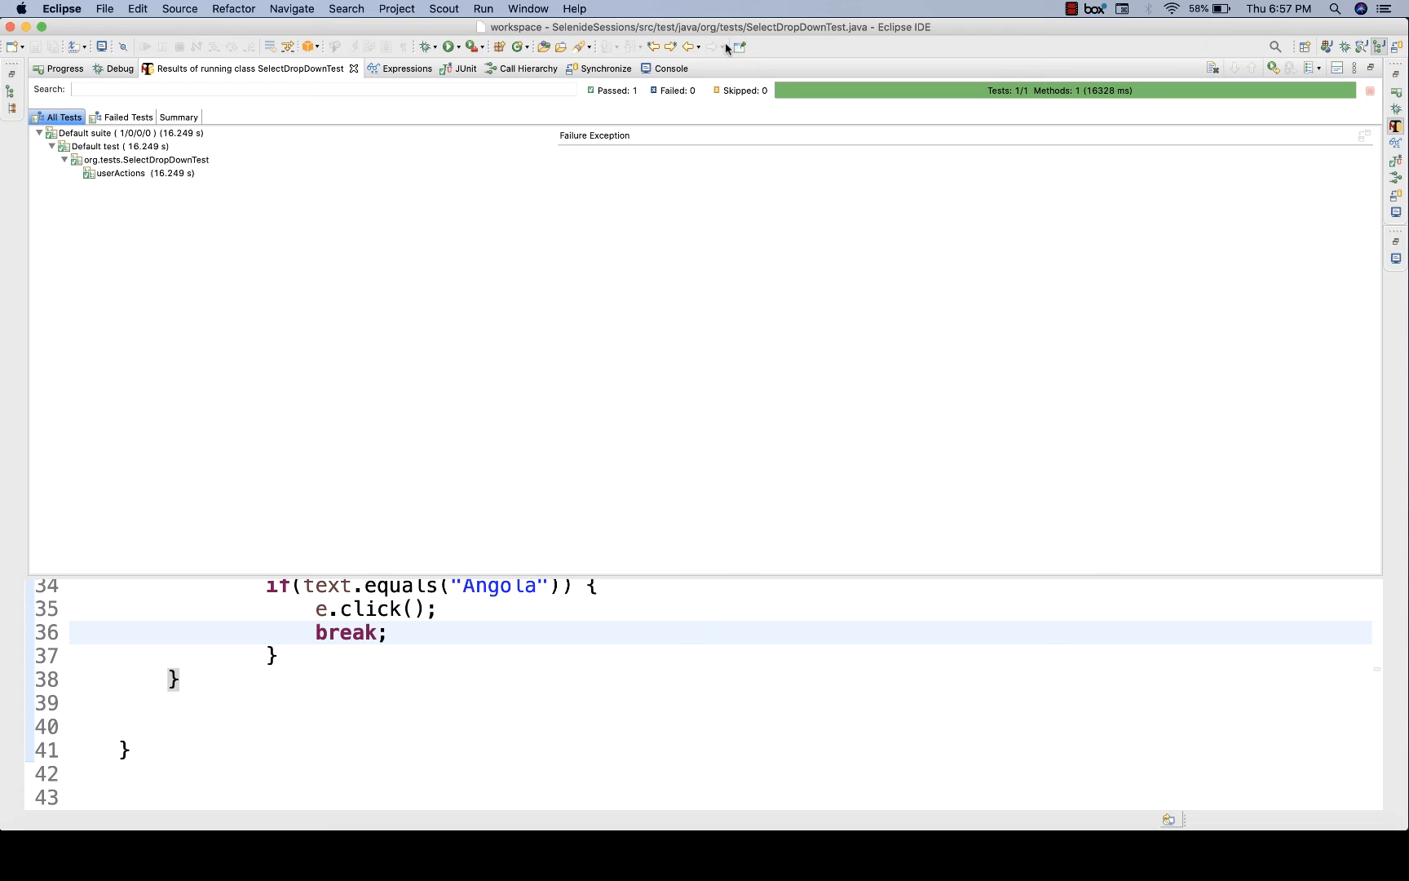
pyautogui.moveTo(528, 619)
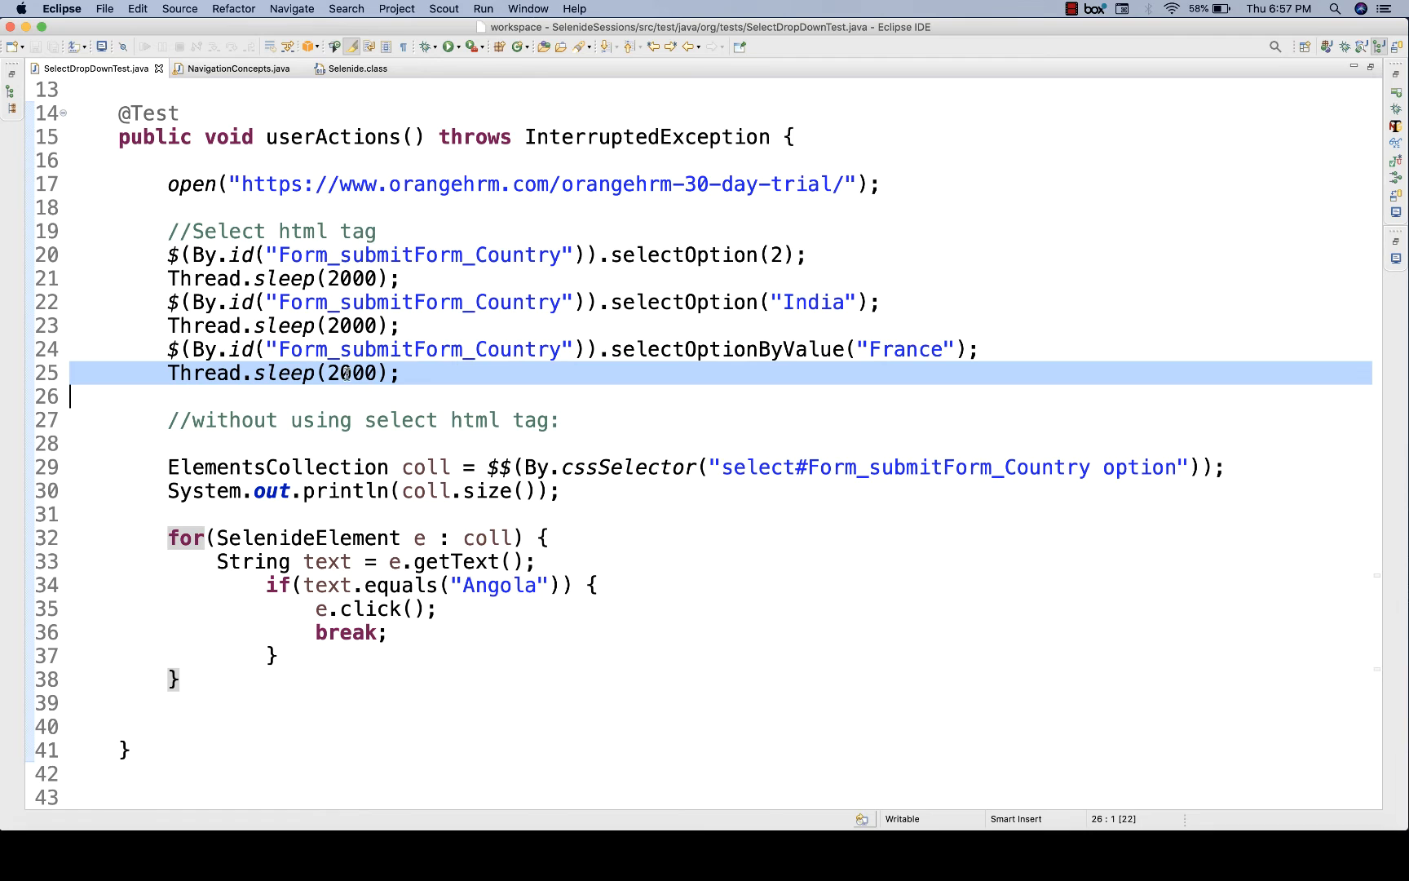
# Step: Add Thread.sleep(2000) after the loop and System.out.println(text) inside it
pyautogui.write('Thread.sleep(2000);')
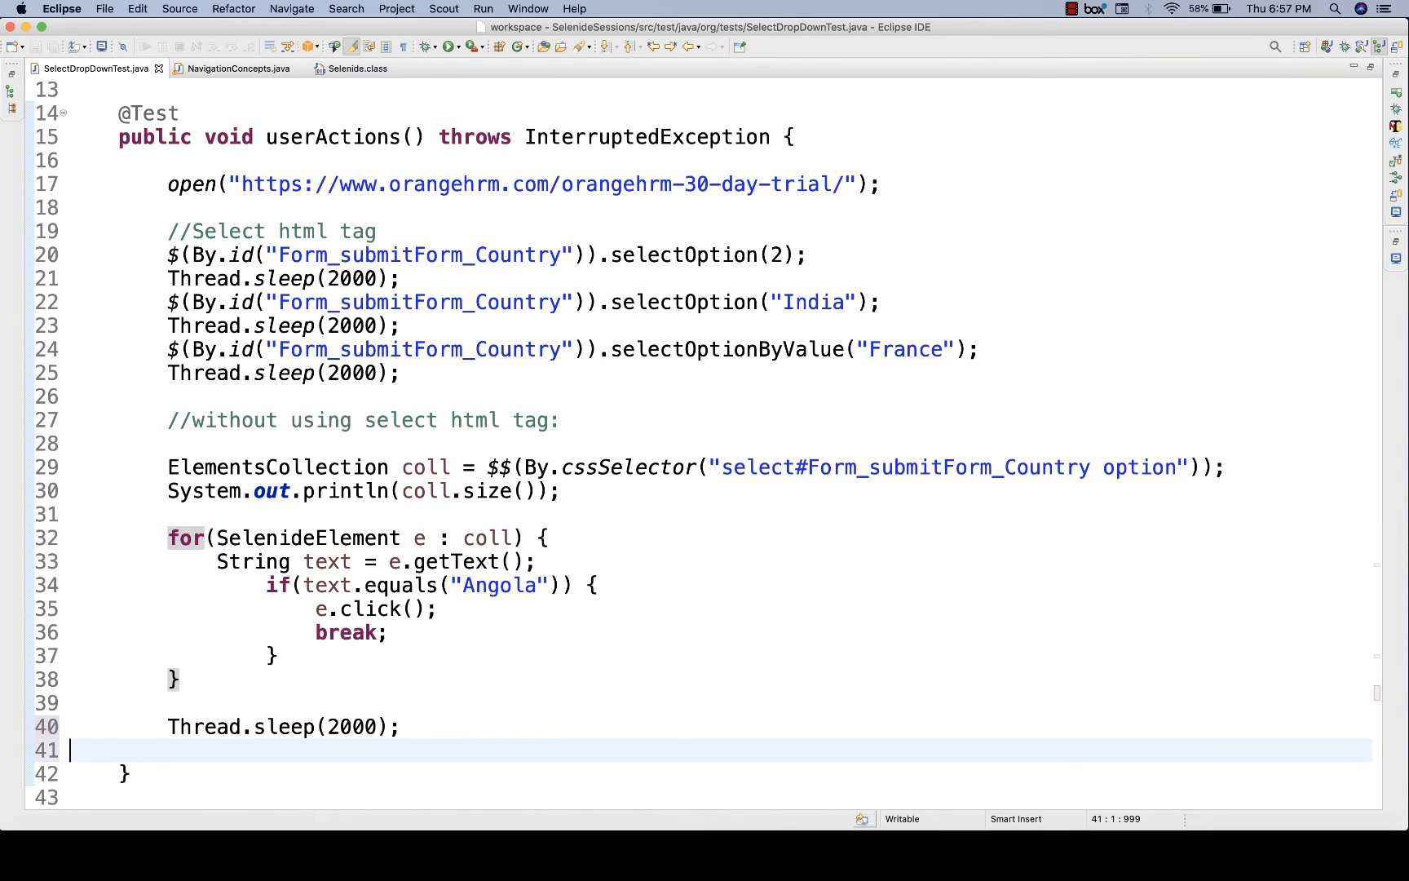
pyautogui.moveTo(595, 585)
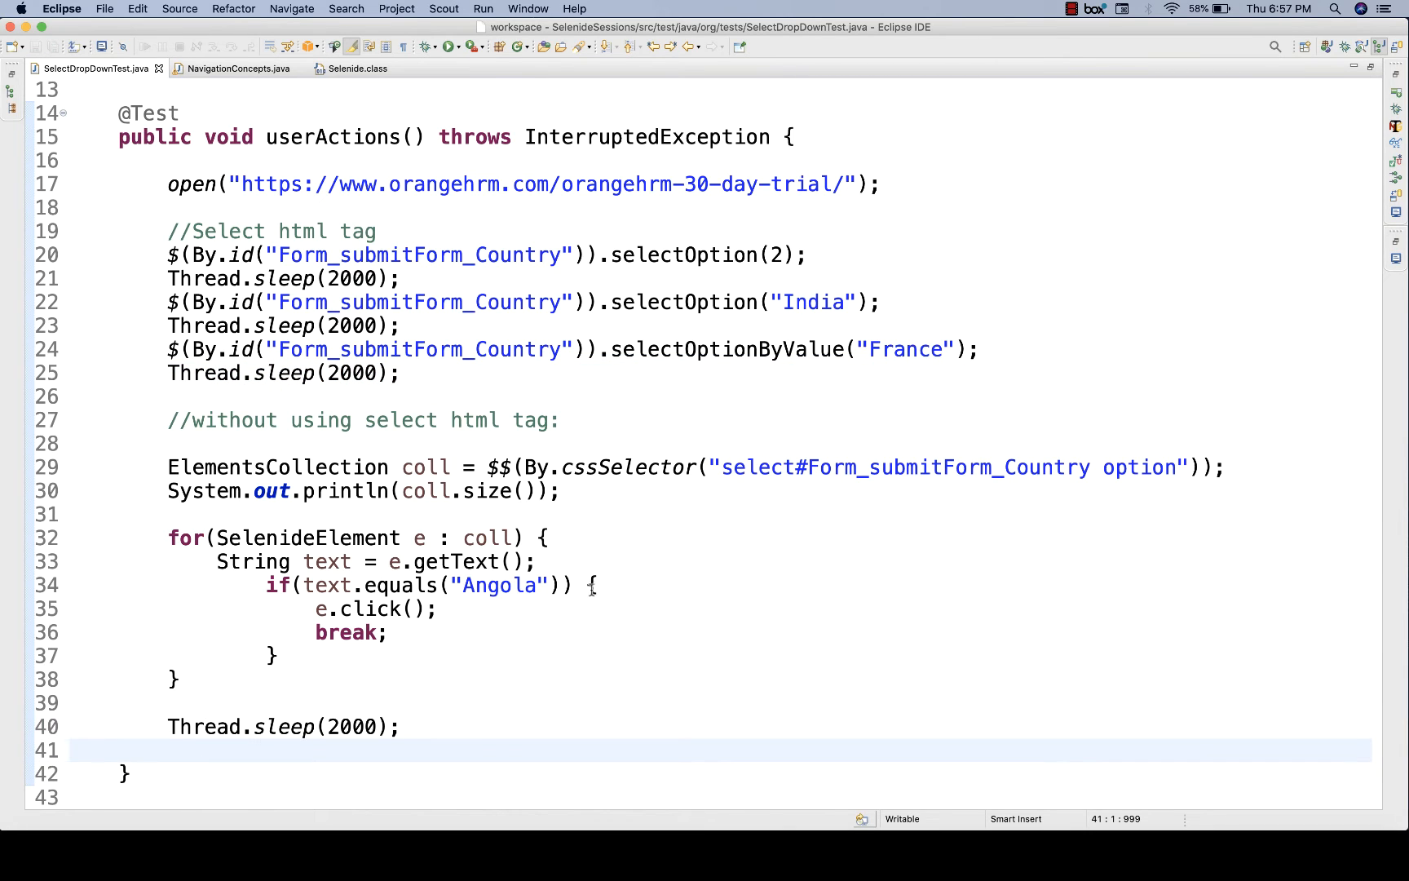
pyautogui.write('s')
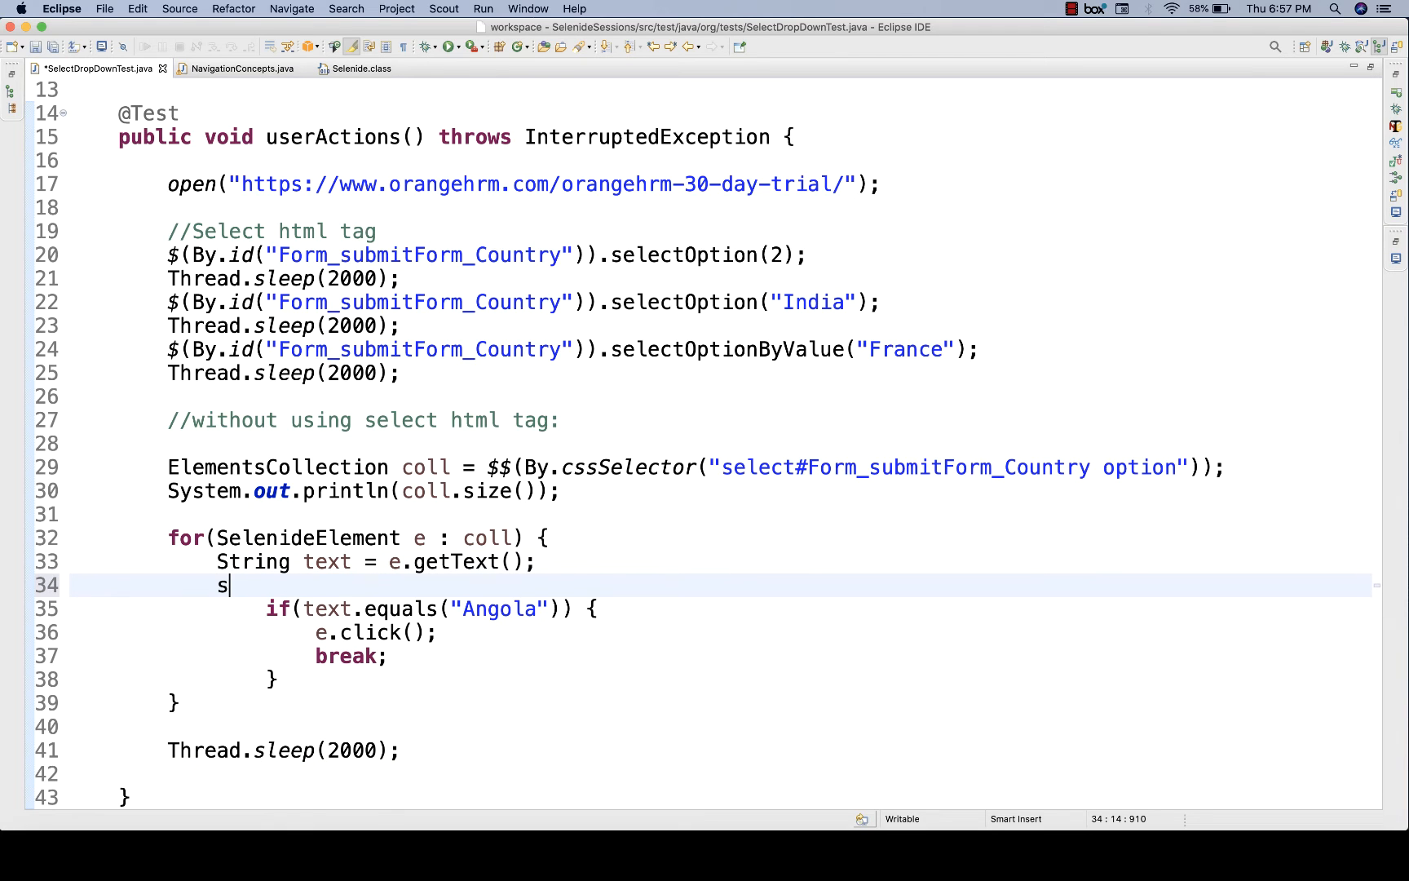
pyautogui.write('ystem.out.println(text);')
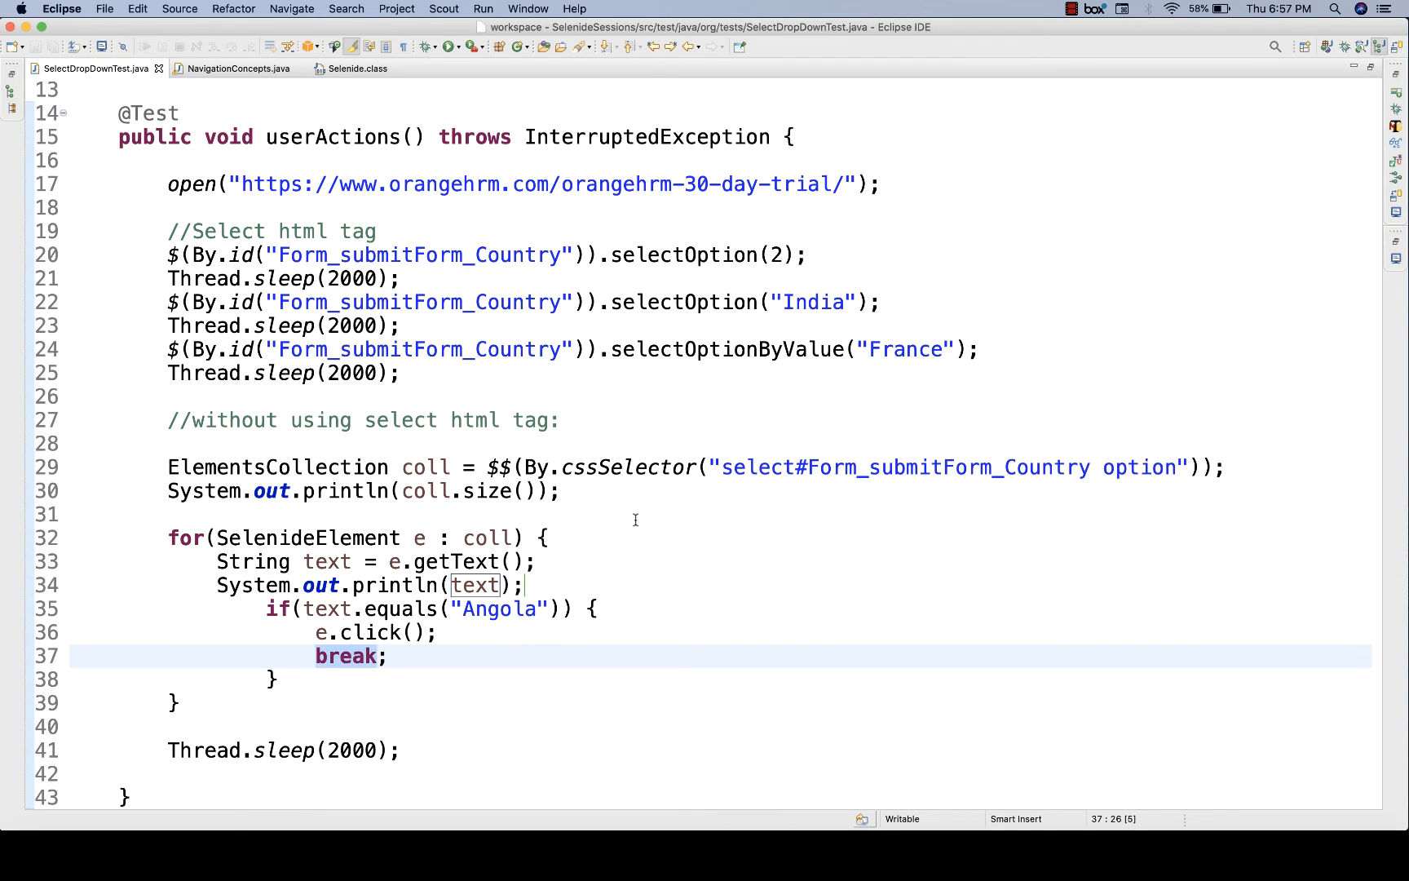
# Step: Rerun the test with TestNG, watch the OrangeHRM page open, confirm it passes, and return to the editor
pyautogui.rightClick(637, 520)
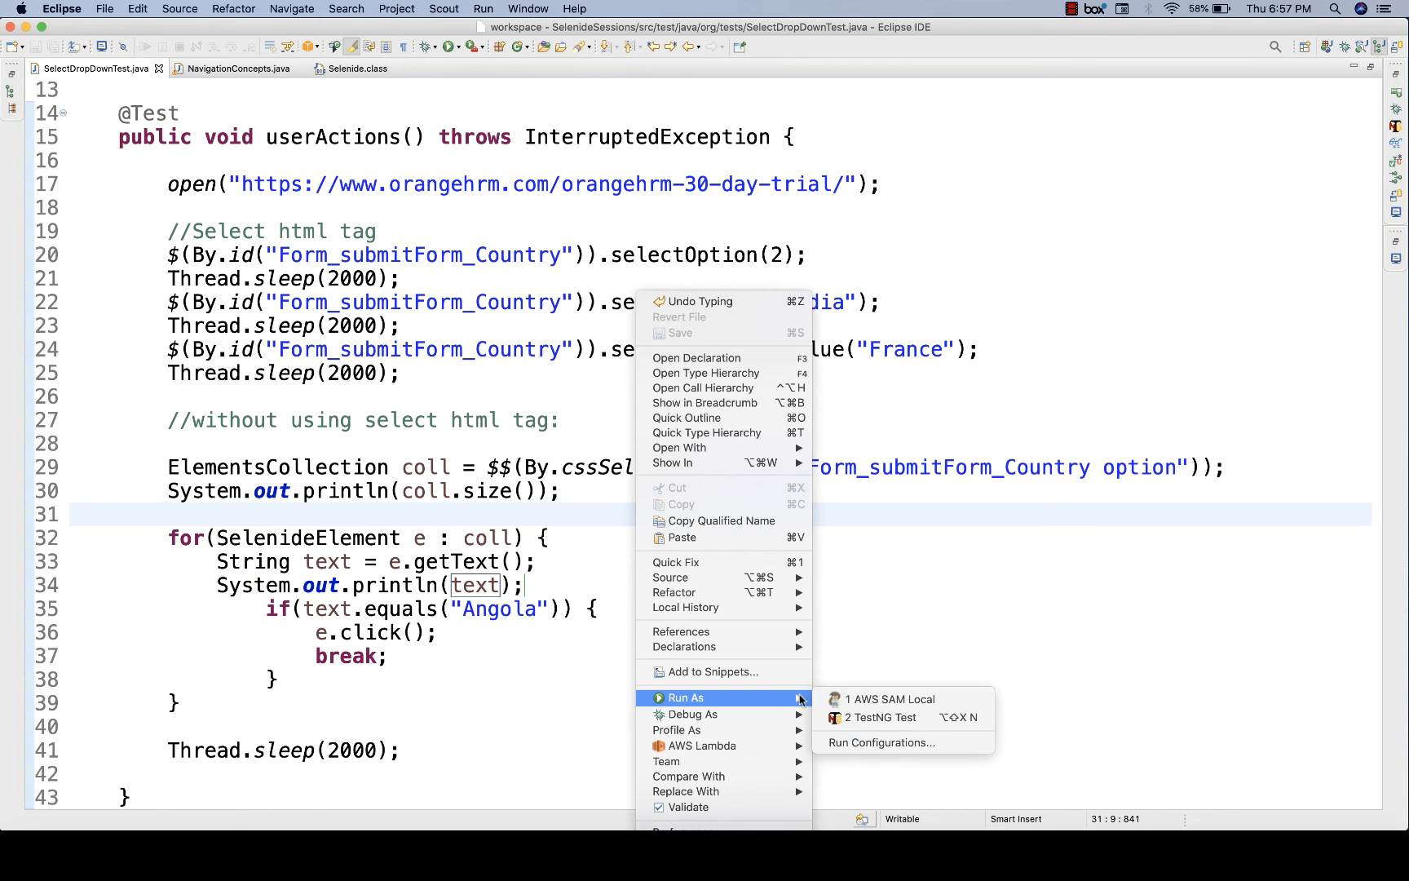
pyautogui.click(871, 718)
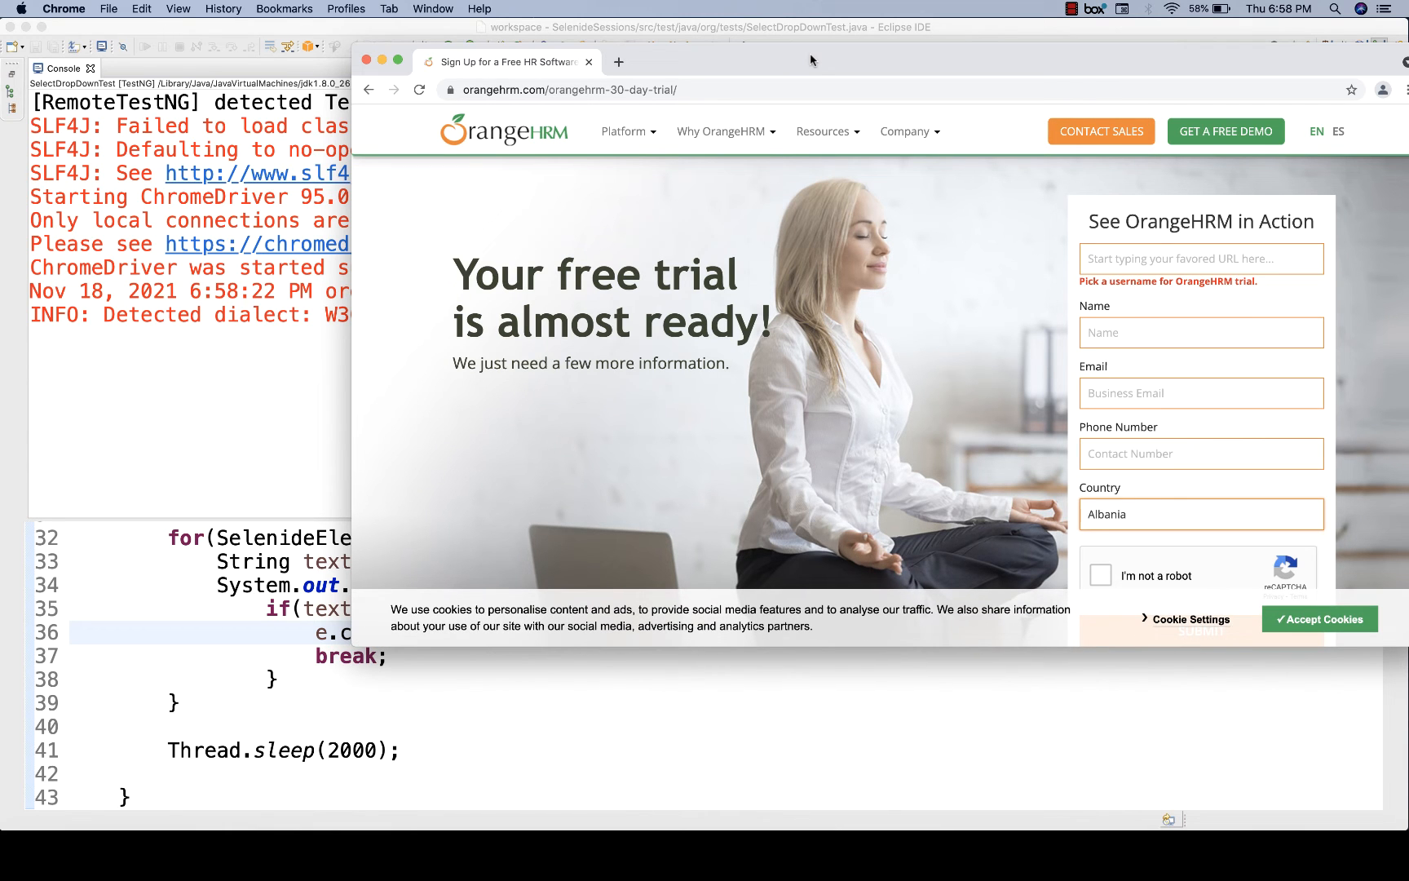
pyautogui.click(1202, 514)
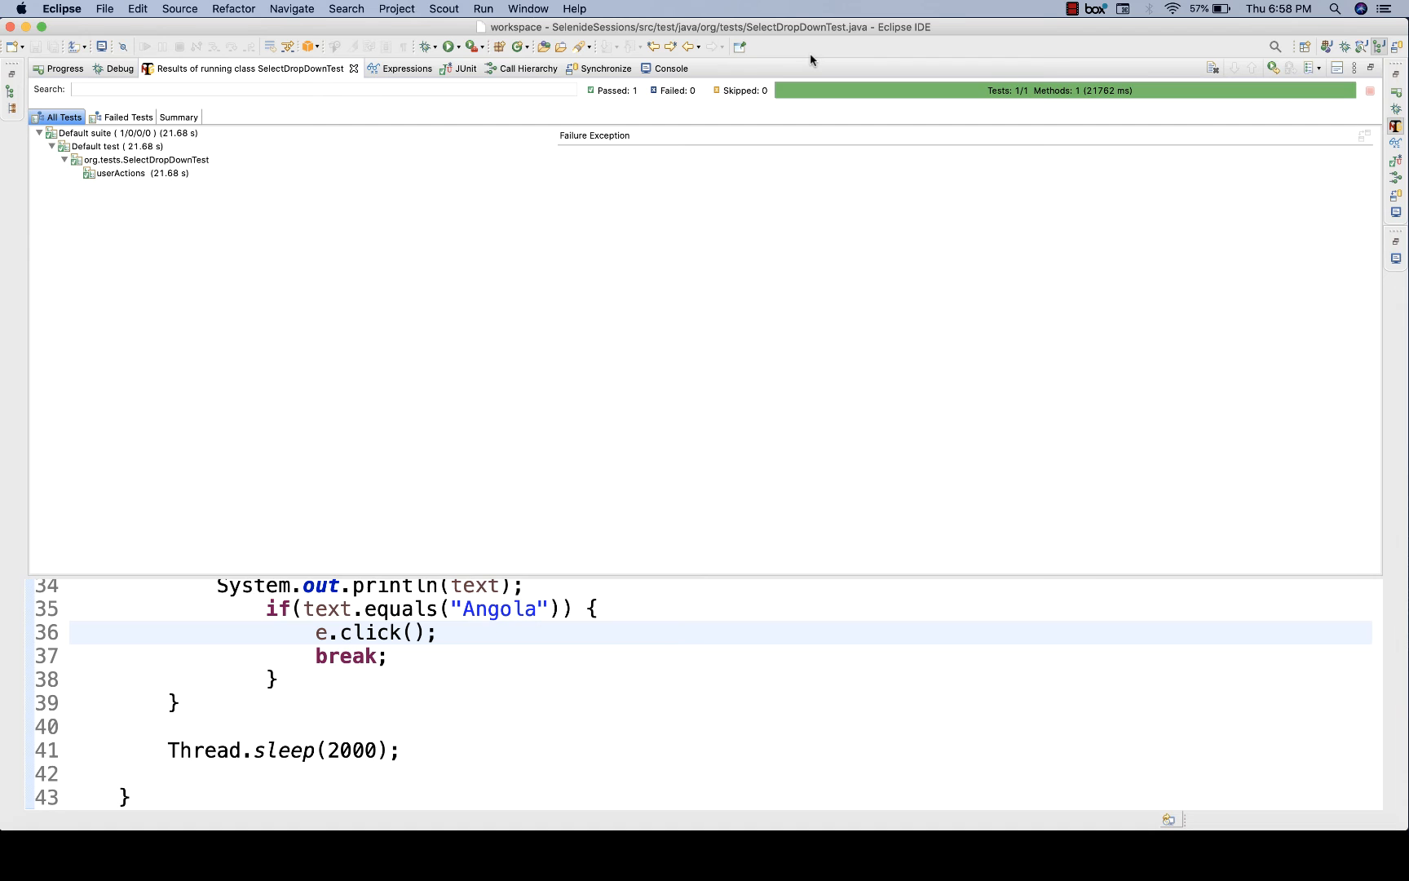
pyautogui.click(666, 69)
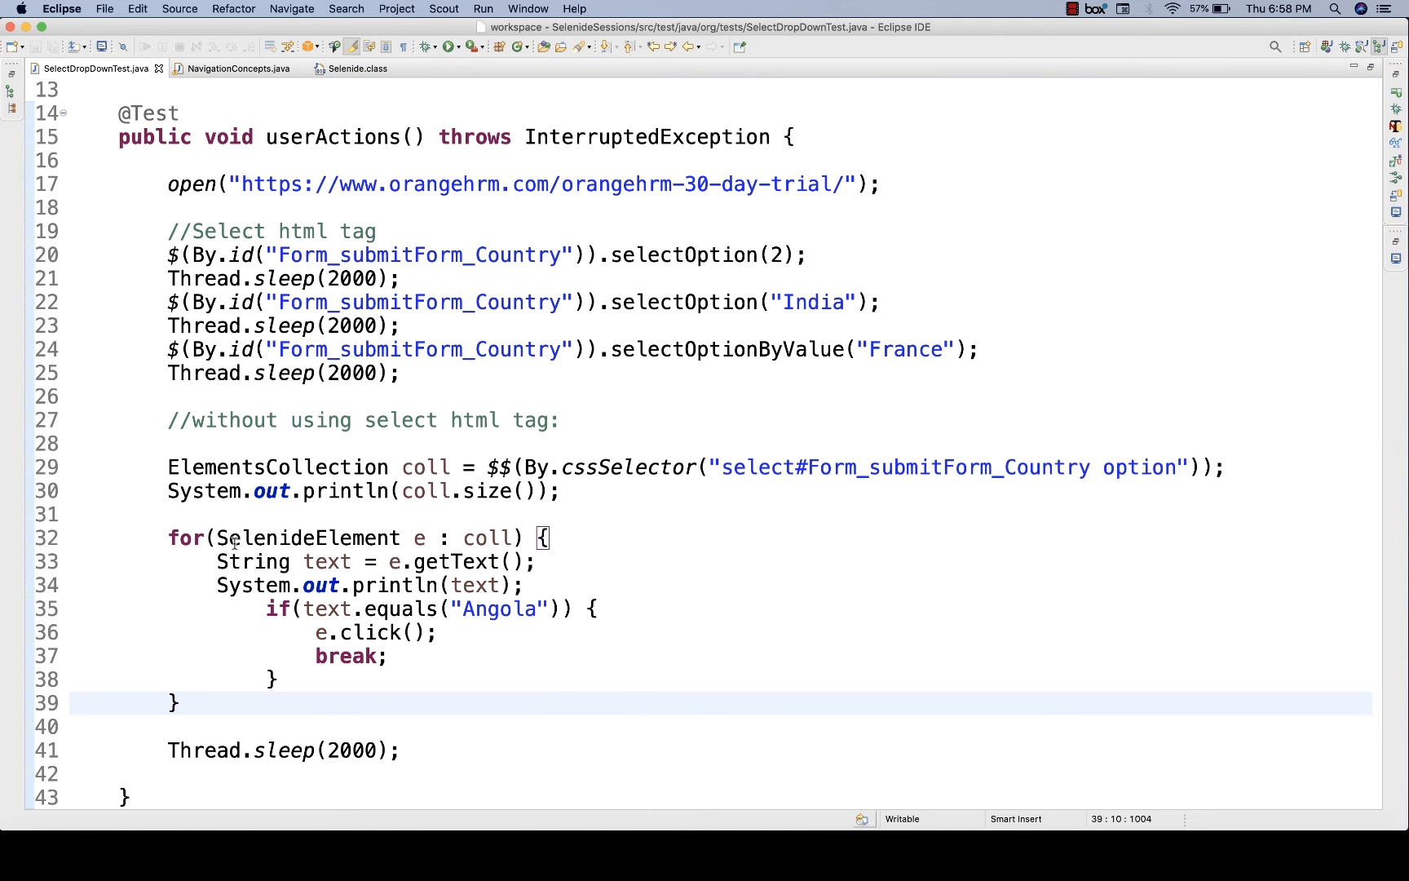
# Step: Replace 'select html tag' in the line 27 comment with 'selectOption' above the Angola loop
pyautogui.moveTo(166, 466); pyautogui.dragTo(179, 507)
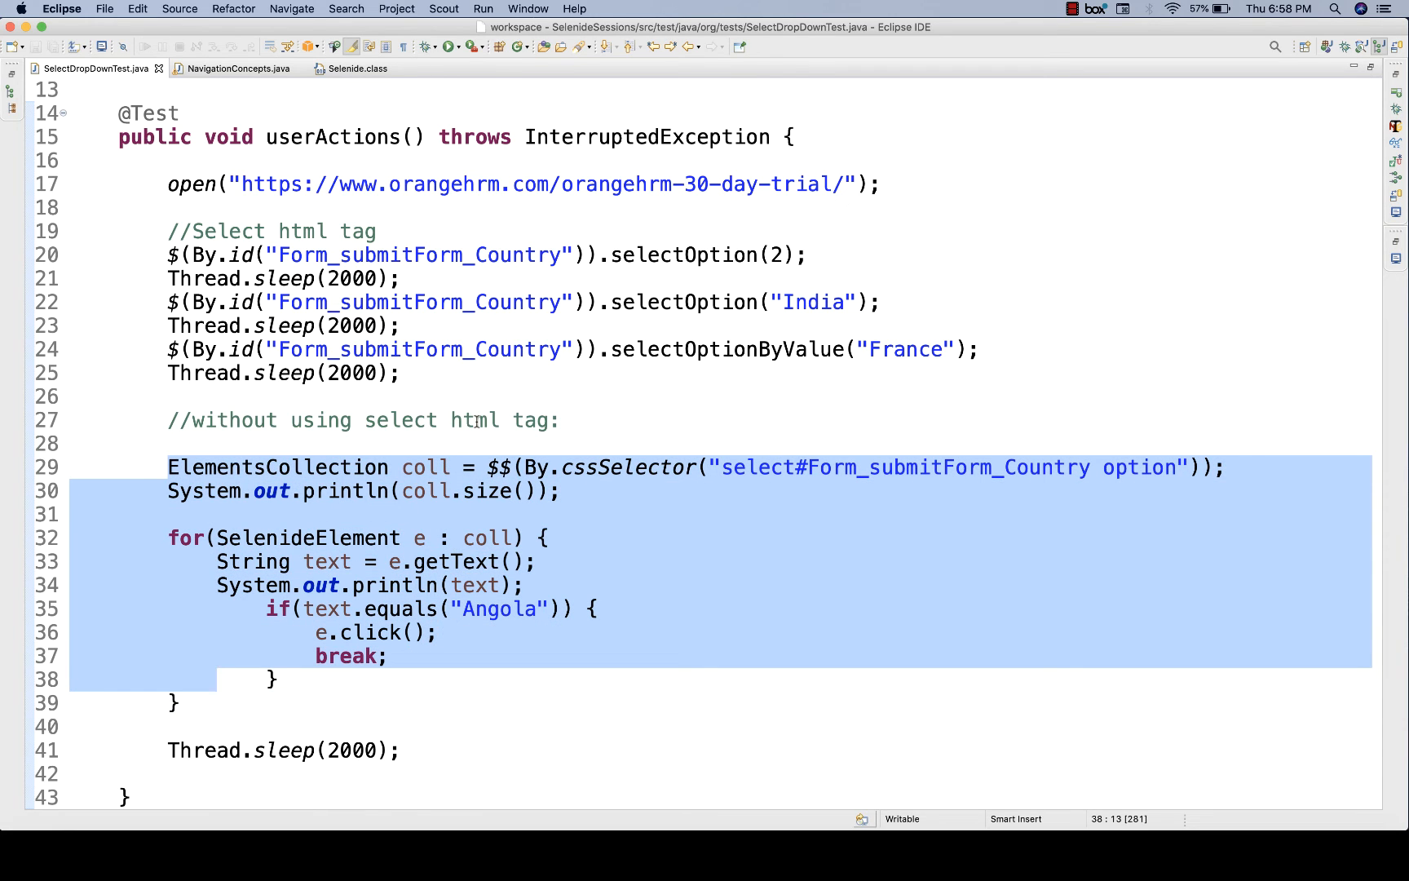
pyautogui.moveTo(653, 370)
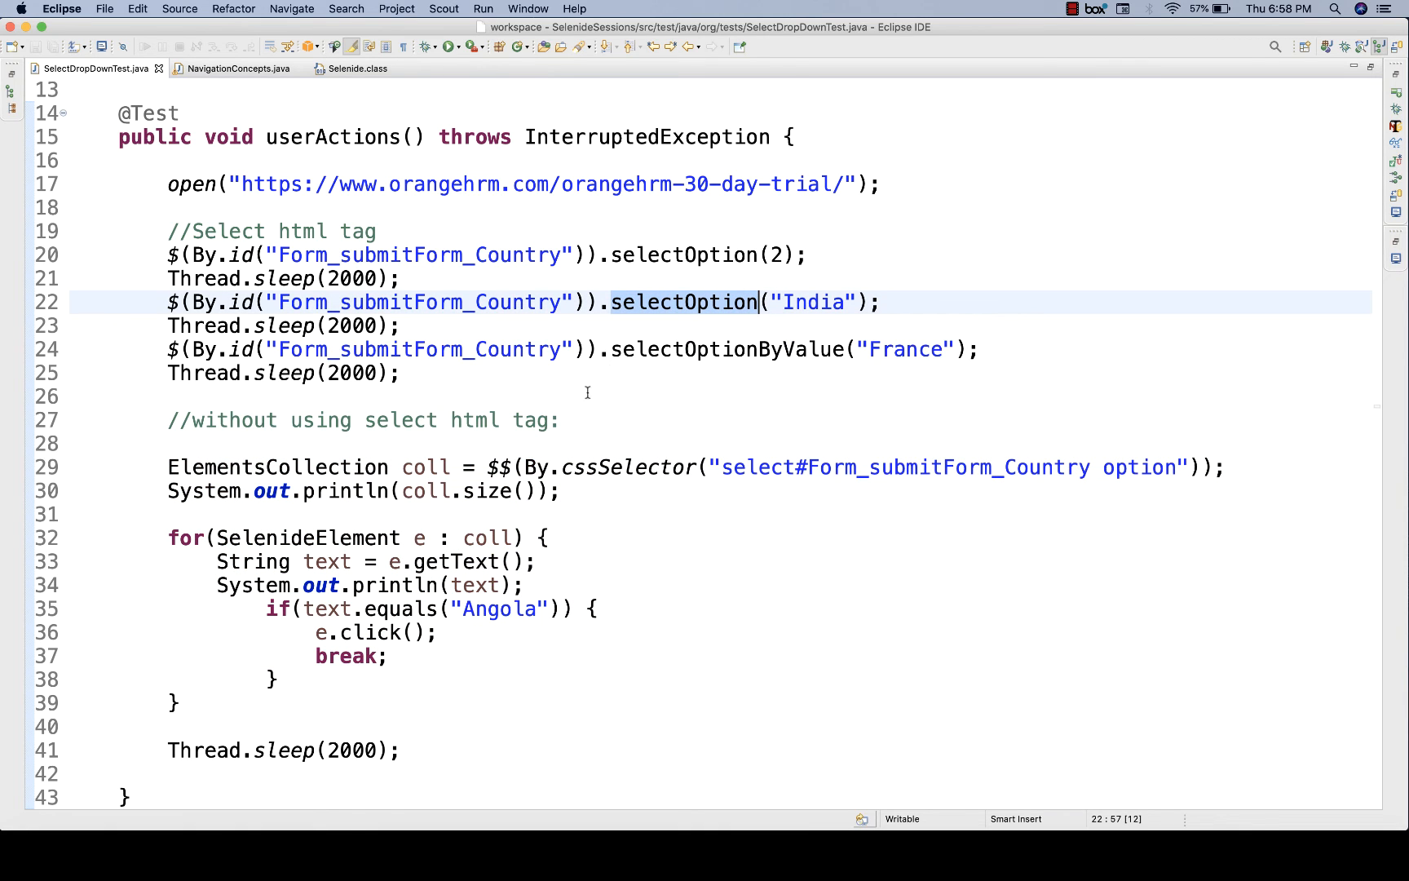
pyautogui.click(367, 421)
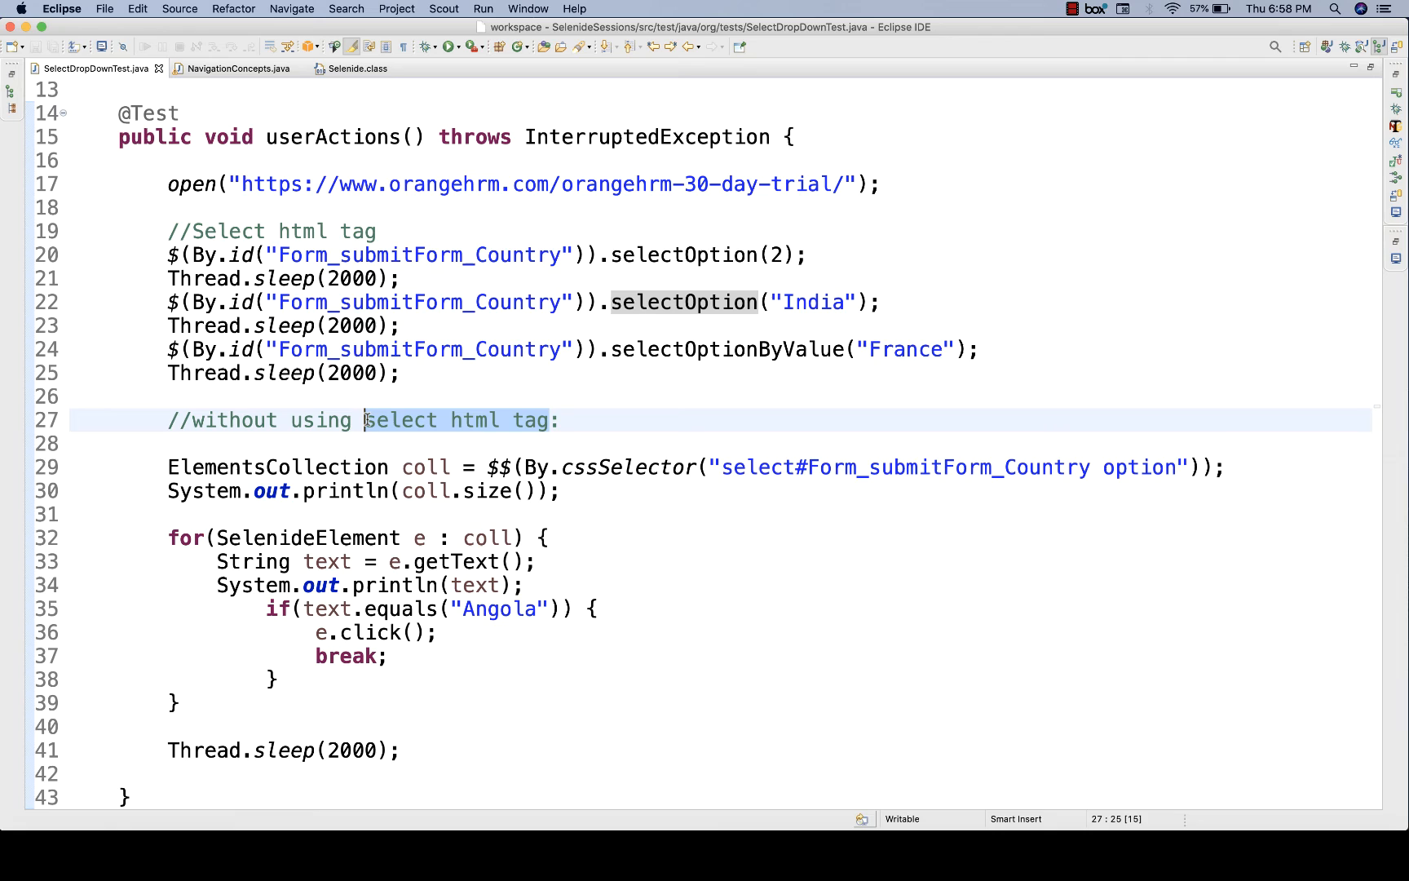
pyautogui.write('selectOption')
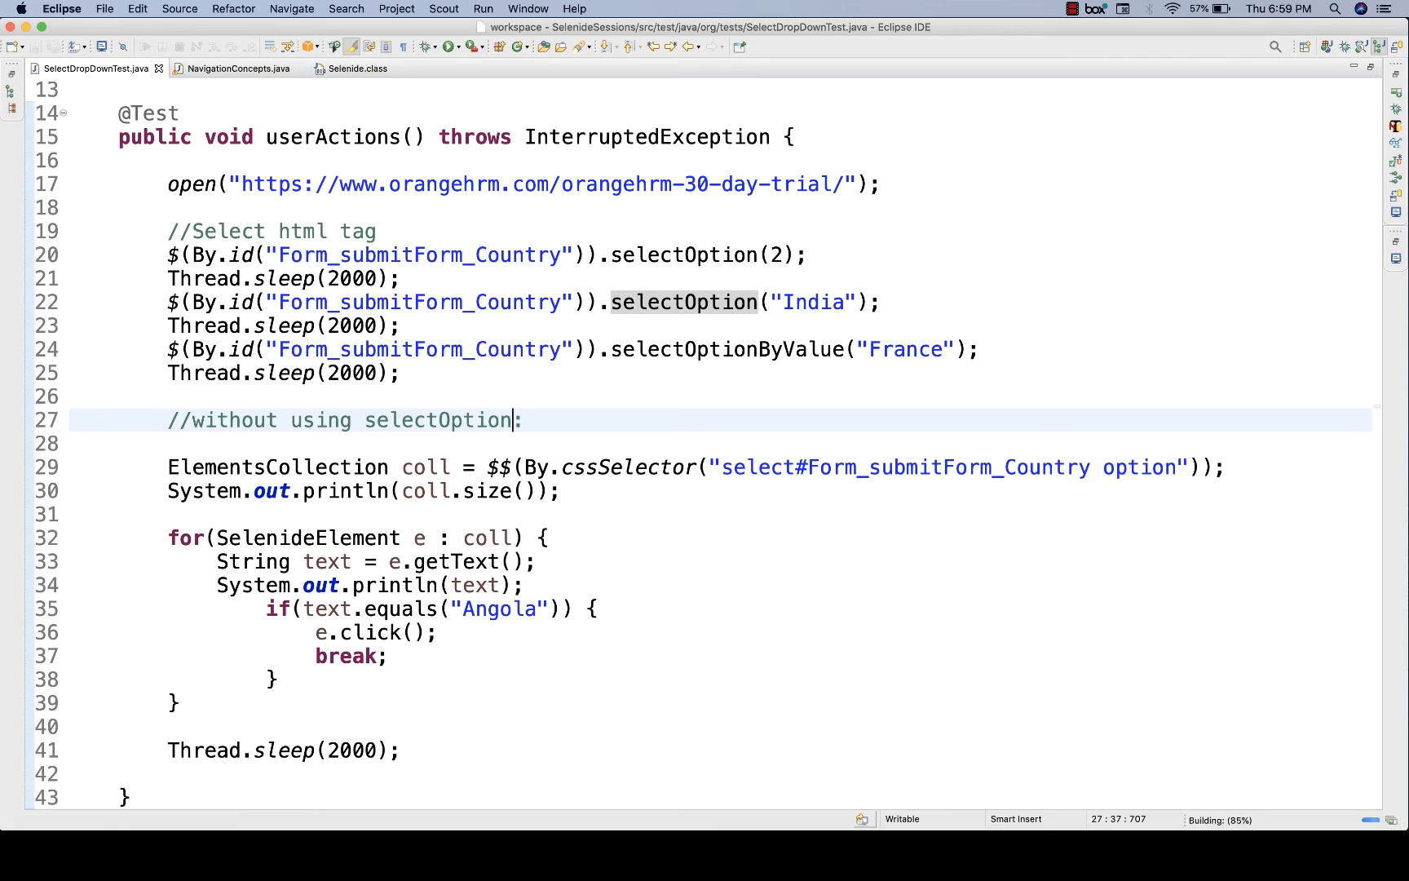
pyautogui.click(602, 608)
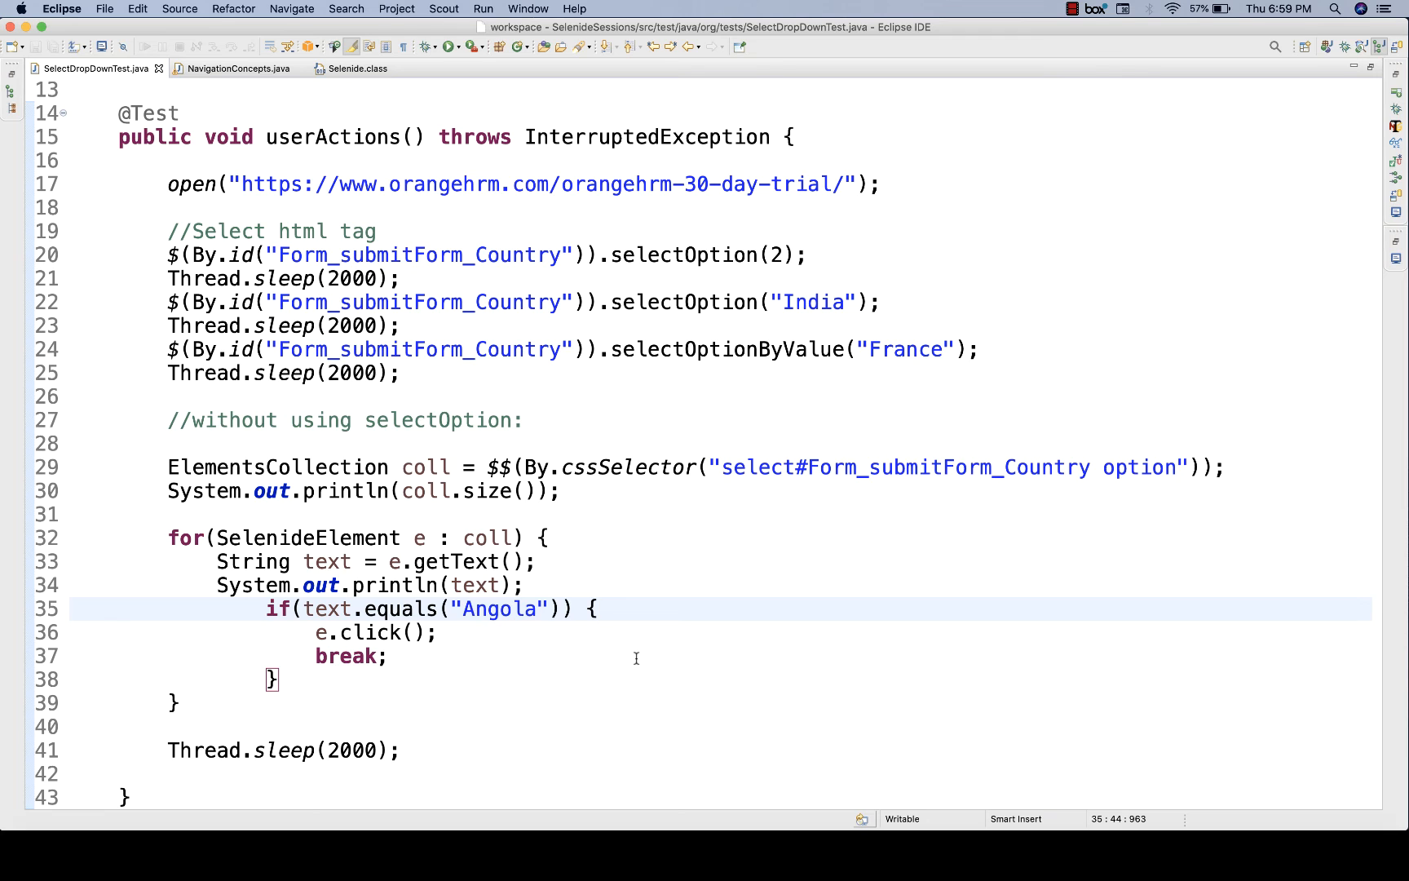
pyautogui.click(653, 581)
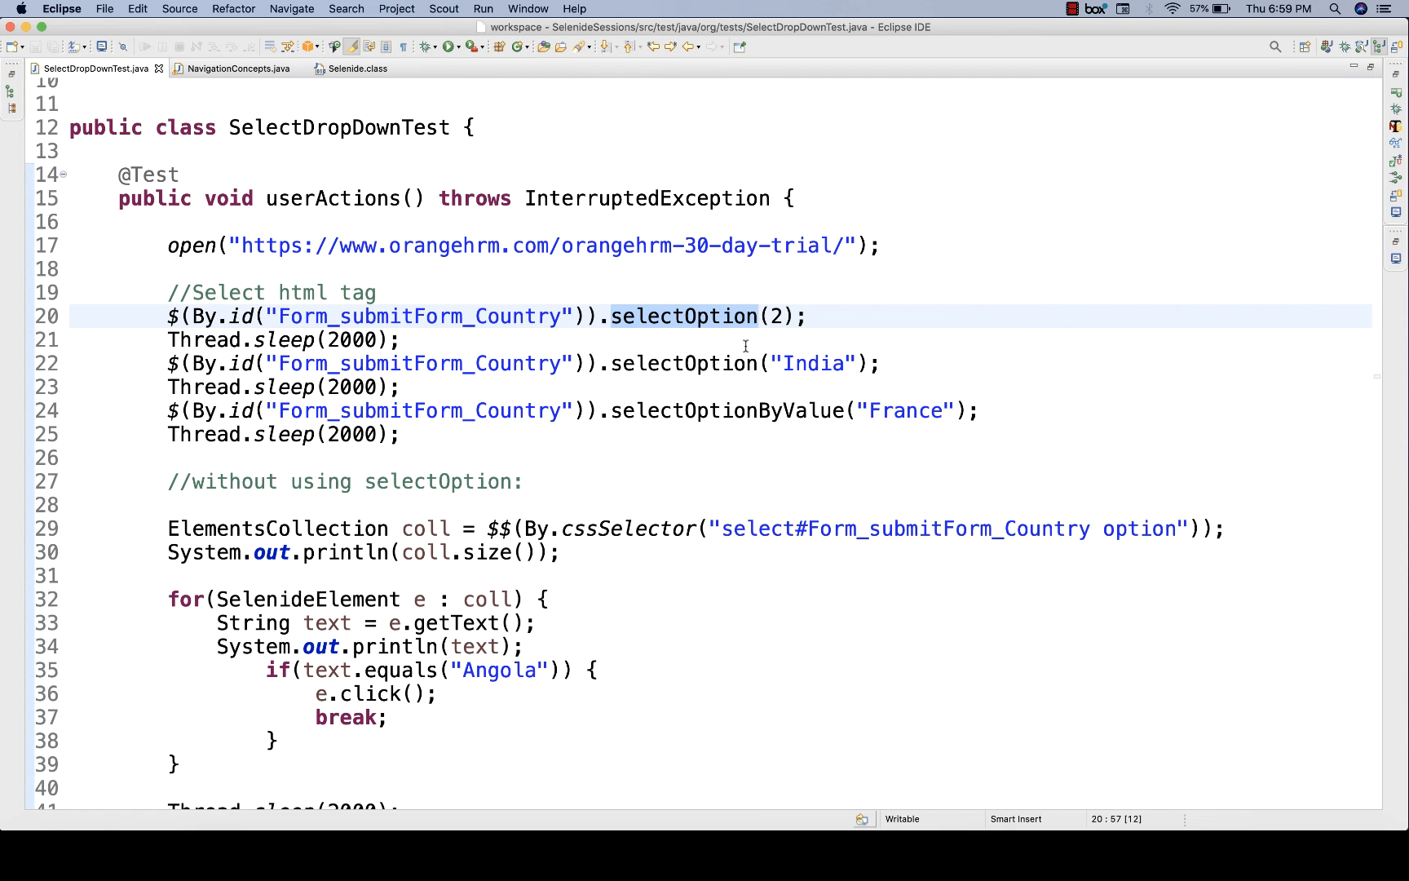
pyautogui.scroll(-3)
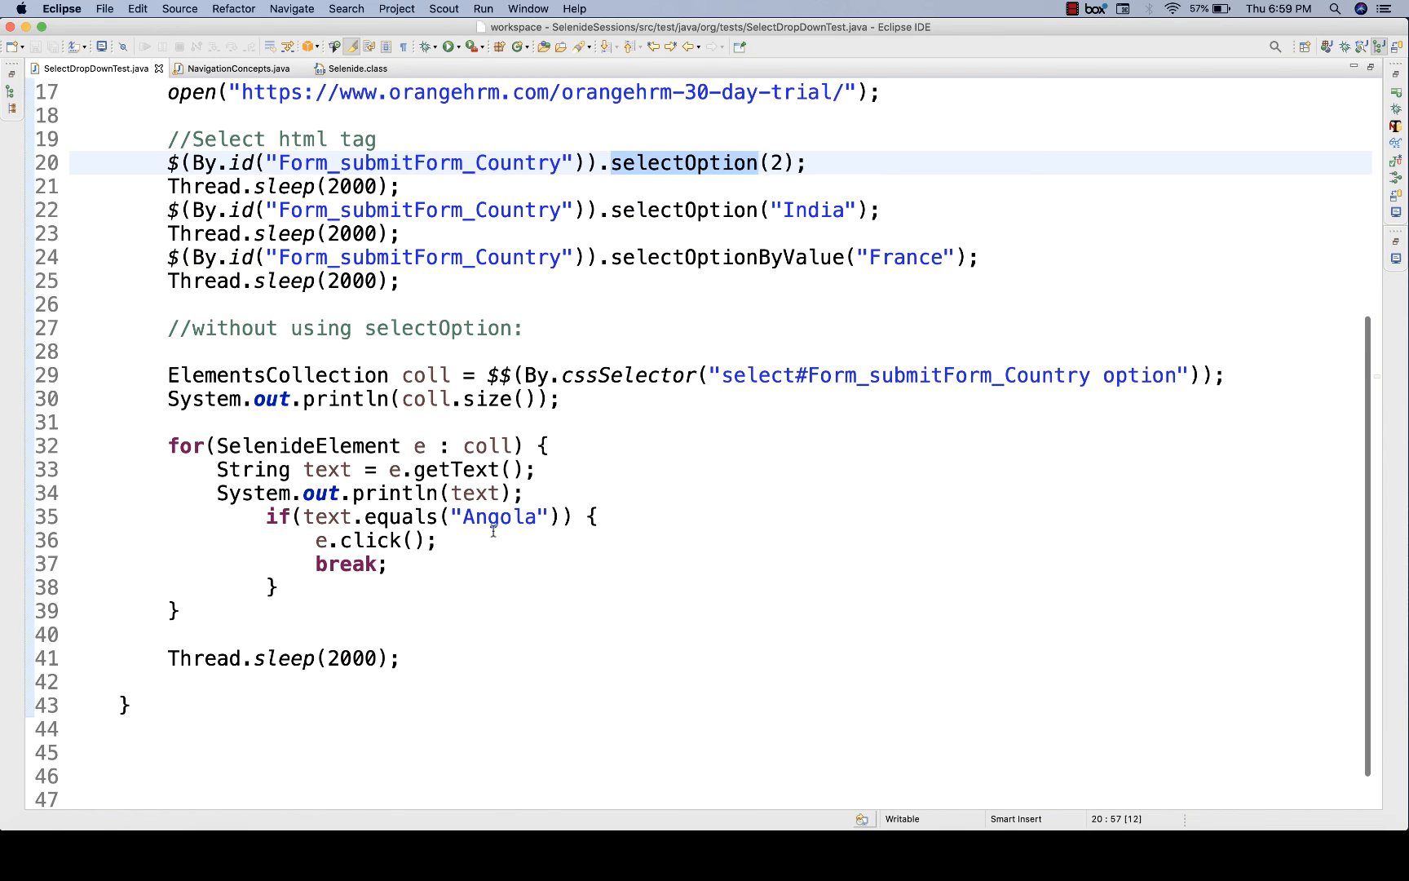
pyautogui.doubleClick(506, 516)
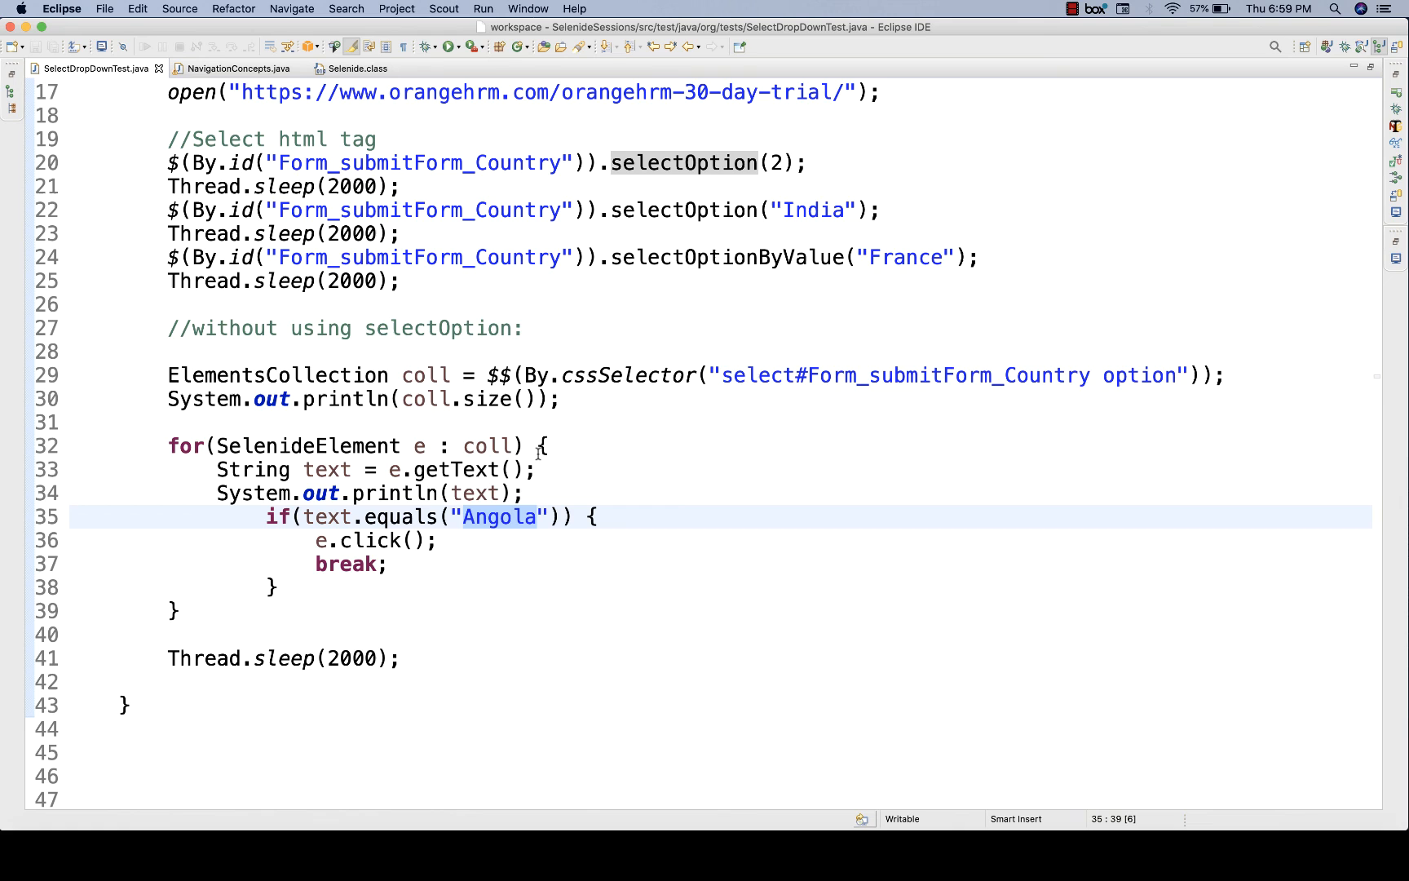
pyautogui.click(535, 515)
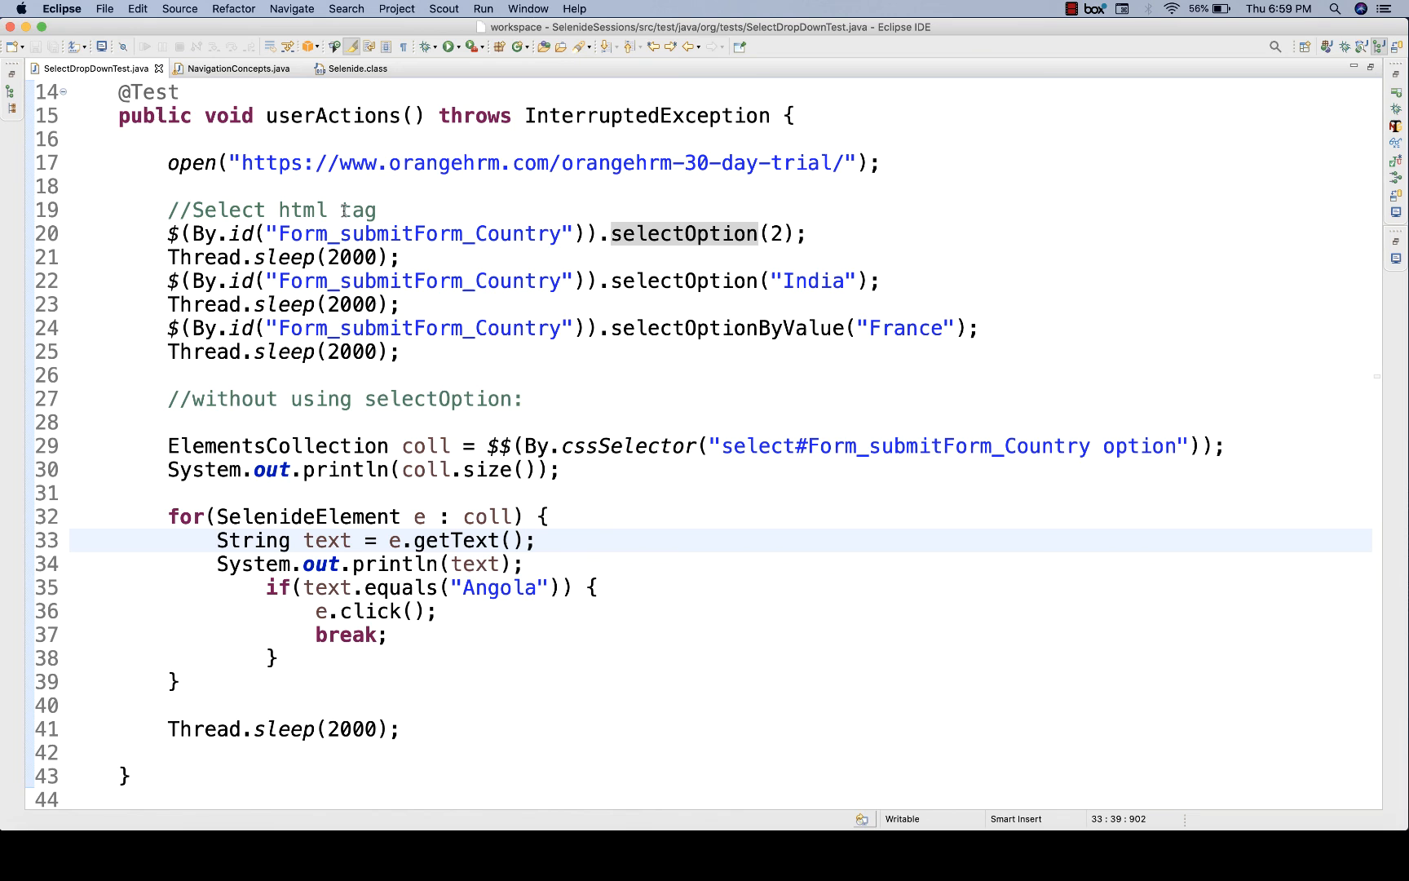
pyautogui.doubleClick(437, 399)
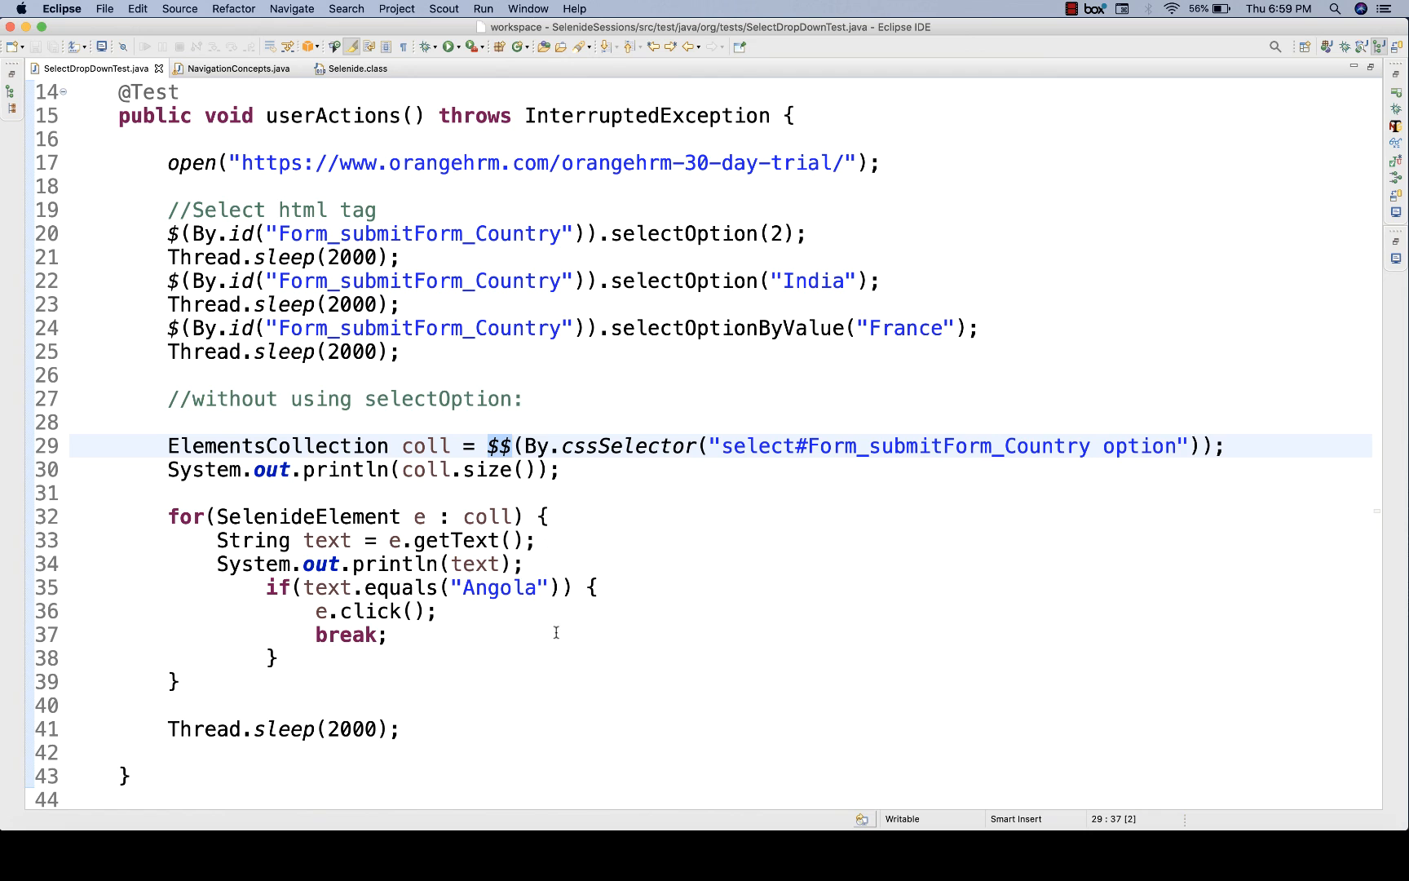
pyautogui.moveTo(449, 617)
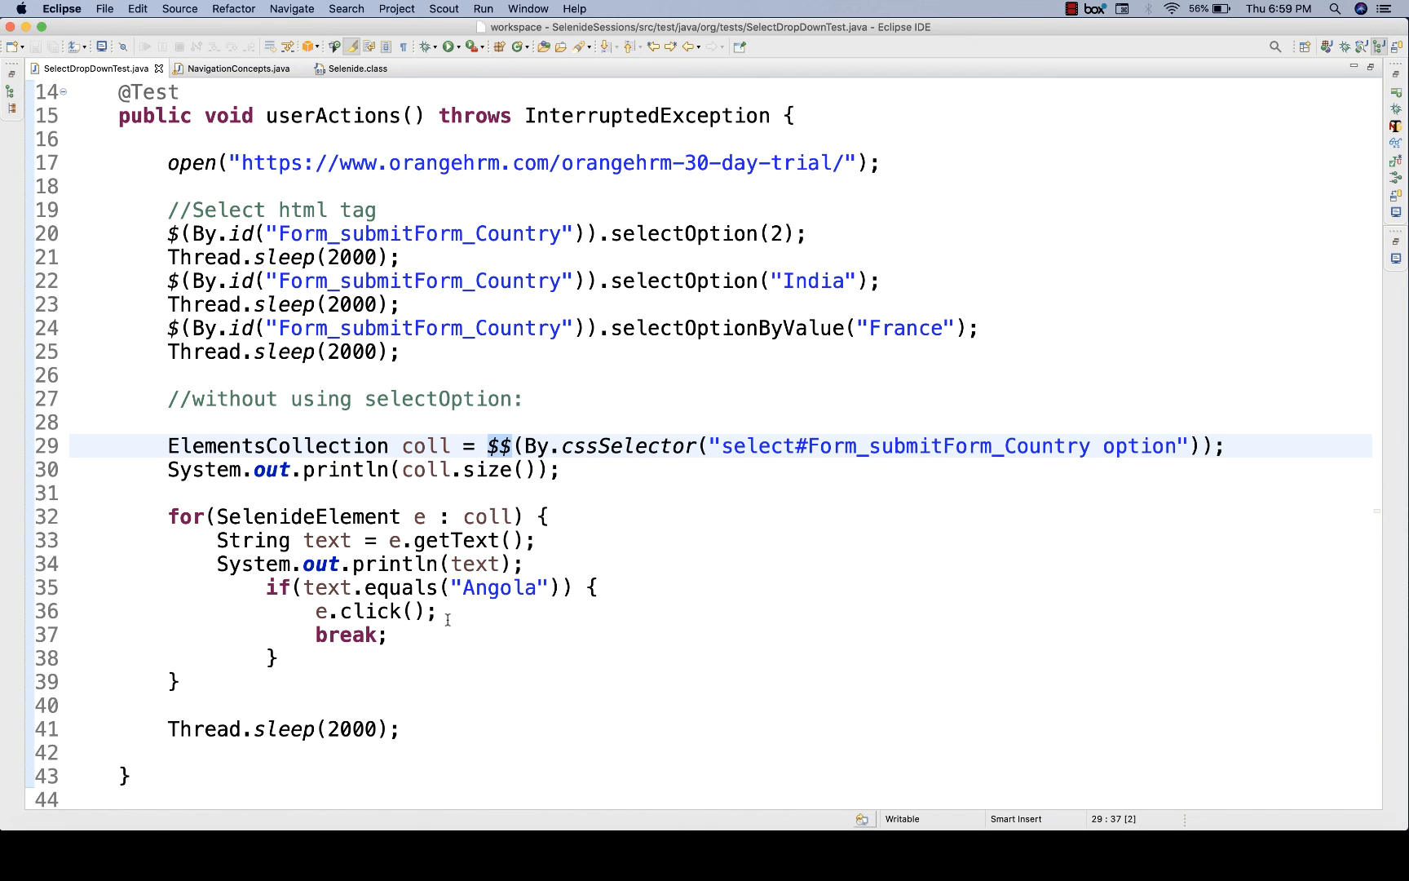